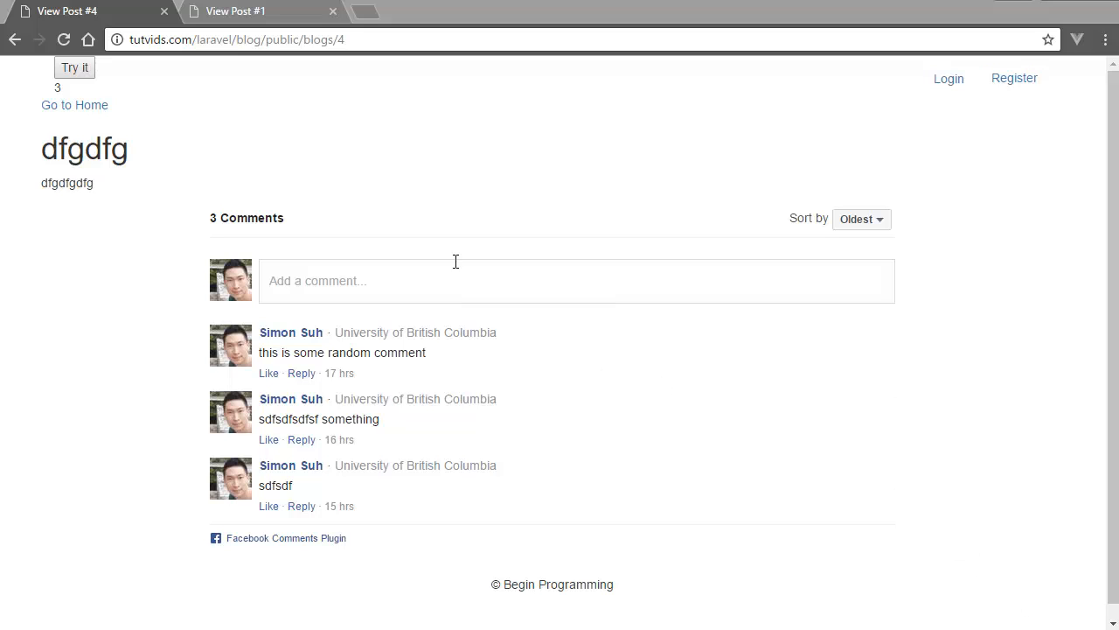
mouse_move(353, 145)
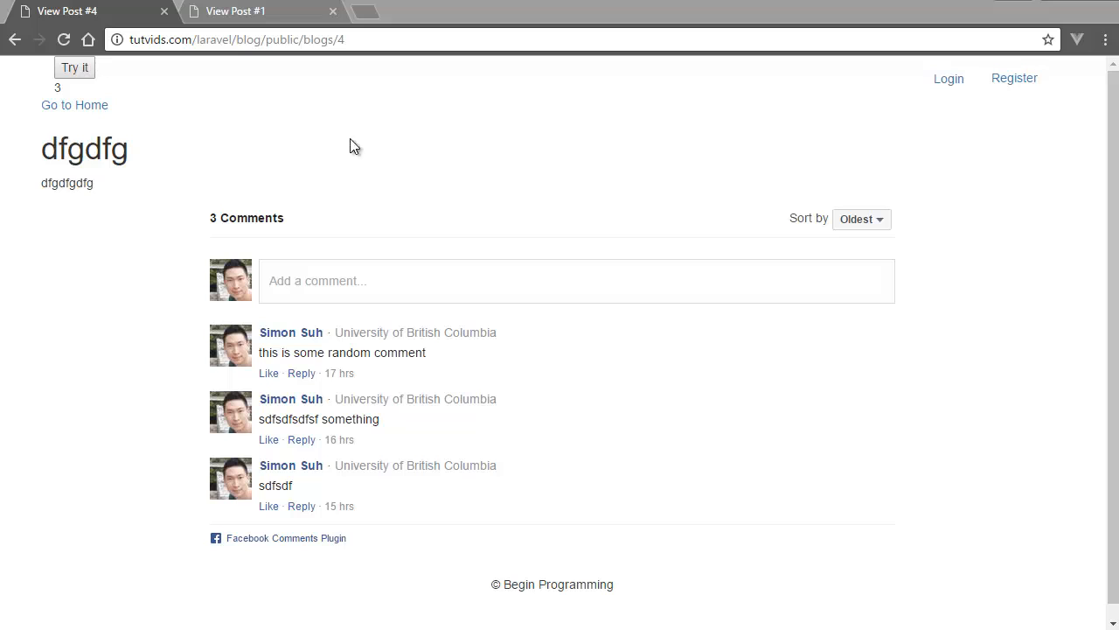
mouse_move(238, 255)
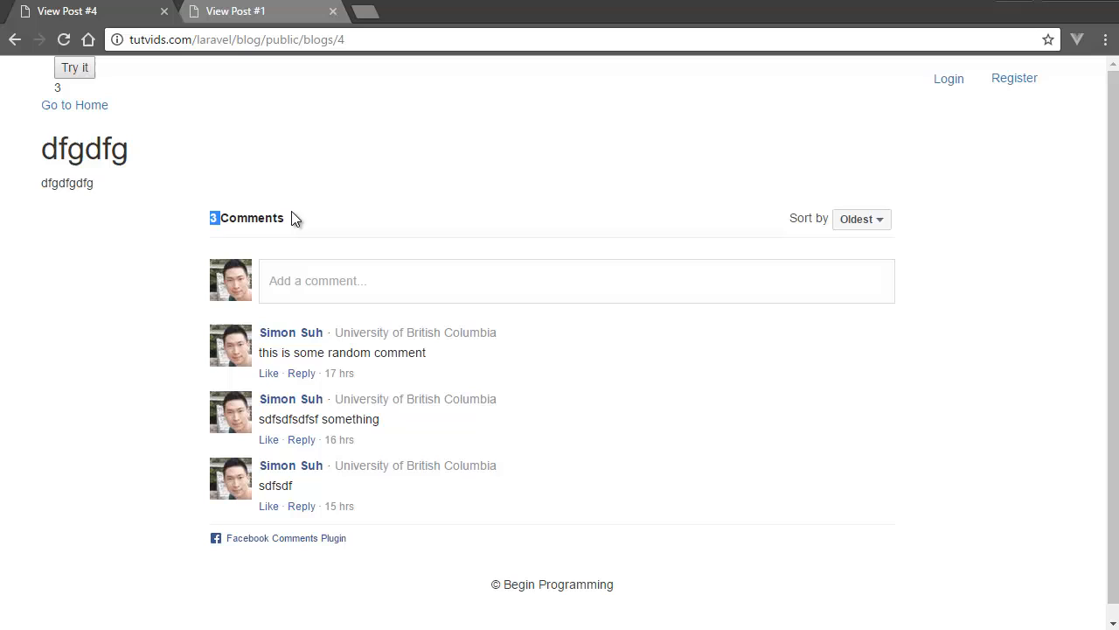
Select the count number and trigger the comment-count alert three times, dismissing it each time
double_click(252, 217)
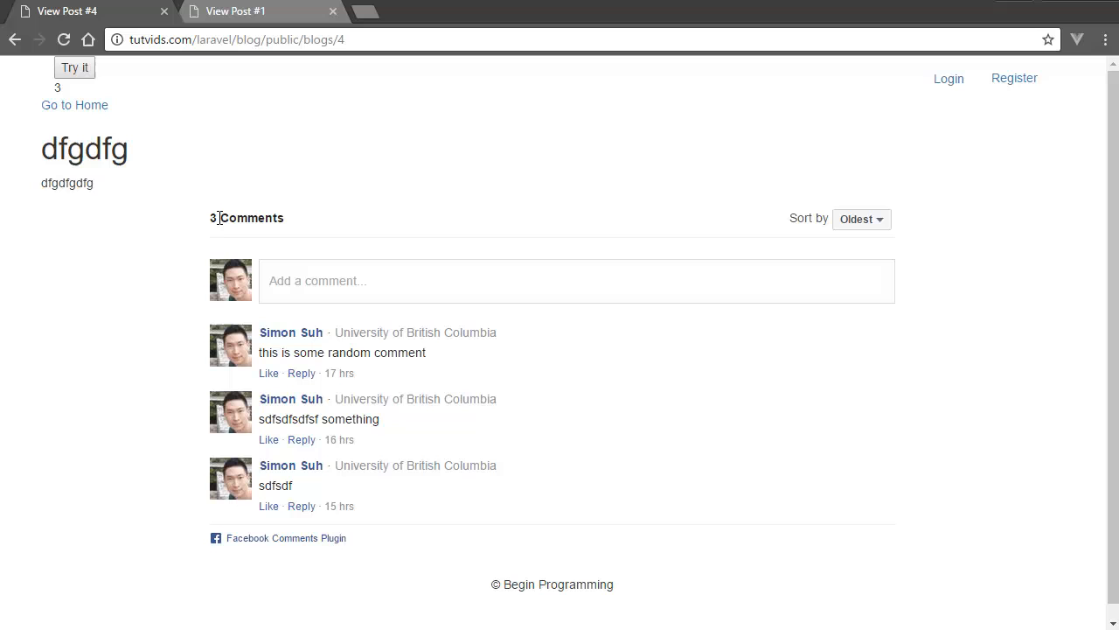
mouse_move(119, 185)
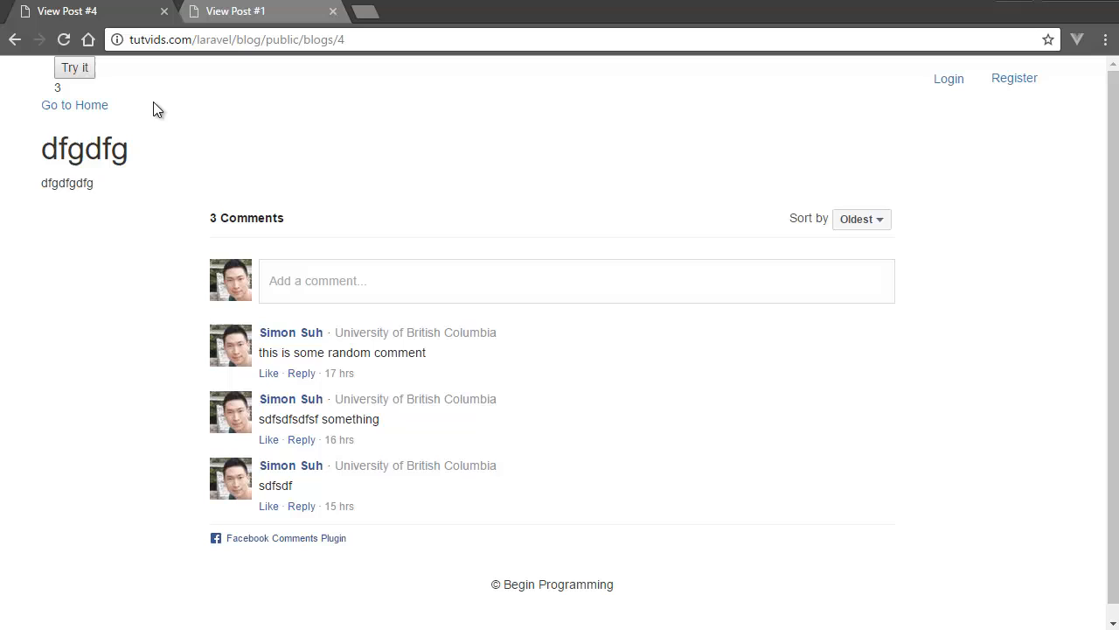
mouse_move(224, 133)
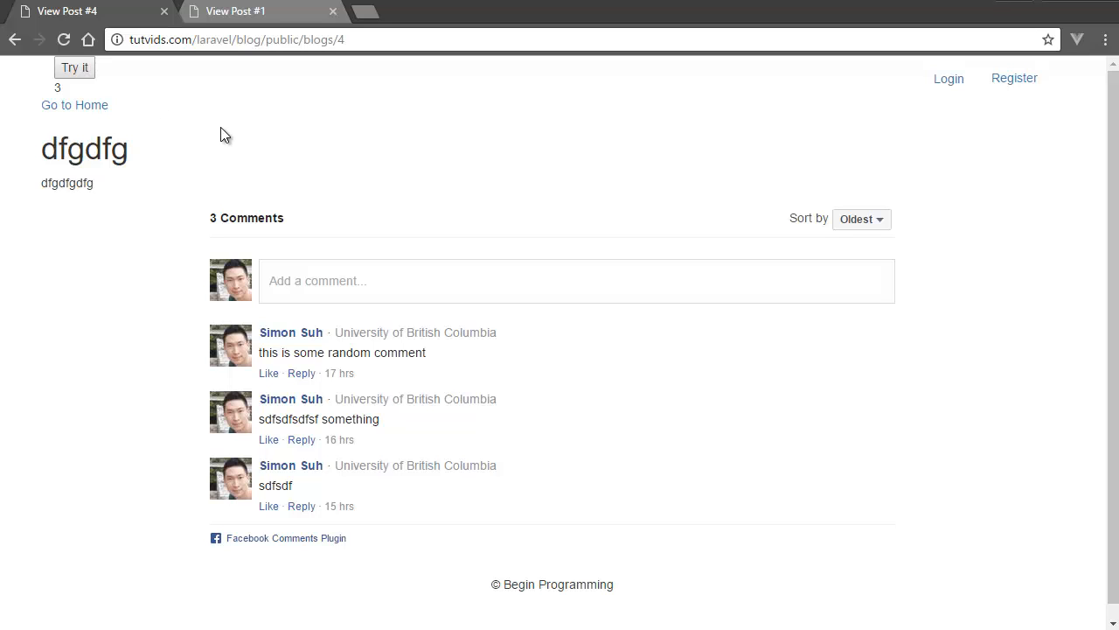
mouse_move(208, 142)
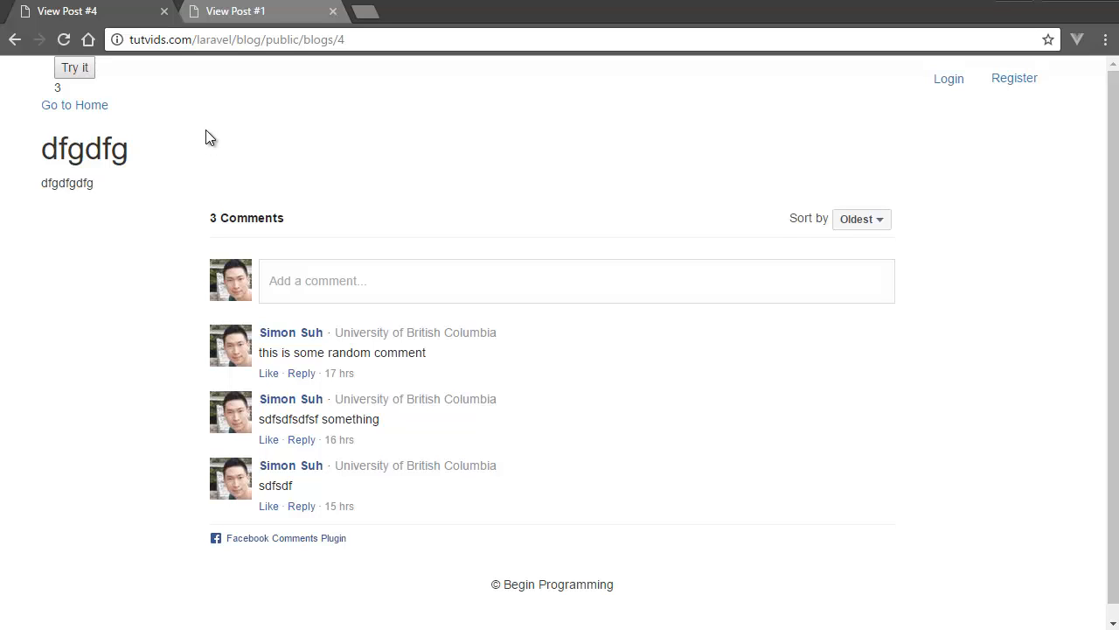
mouse_move(217, 160)
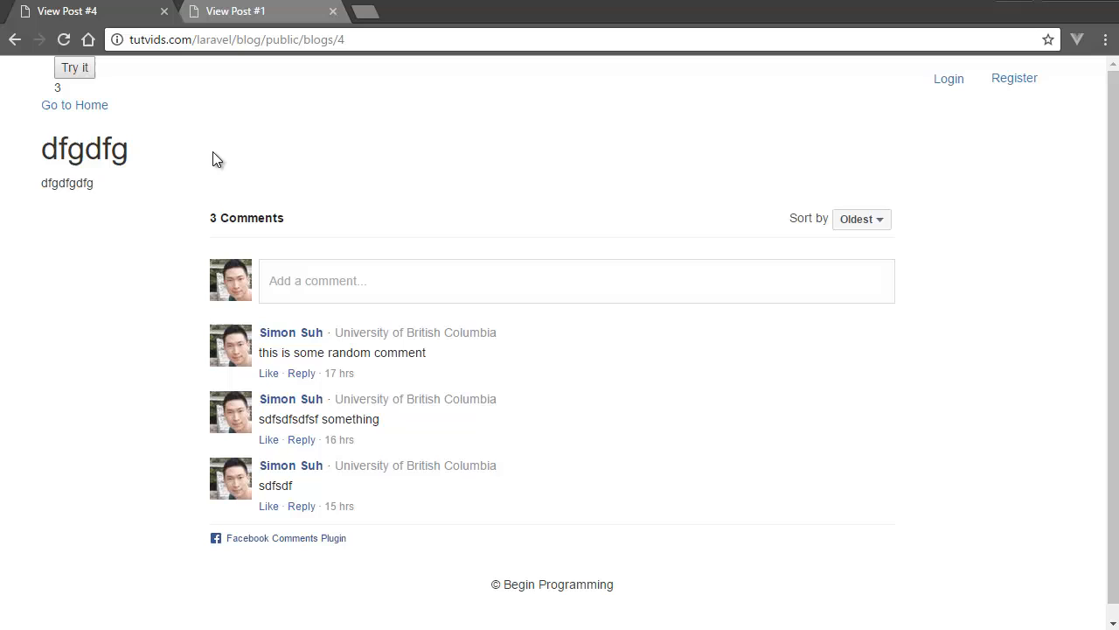
mouse_move(234, 126)
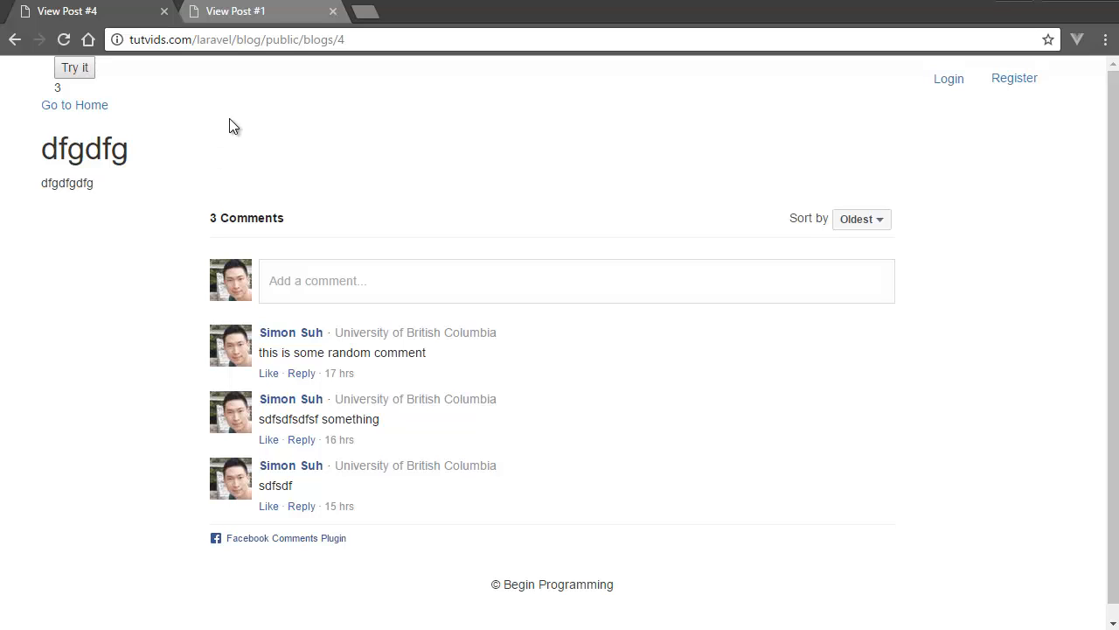
mouse_move(242, 146)
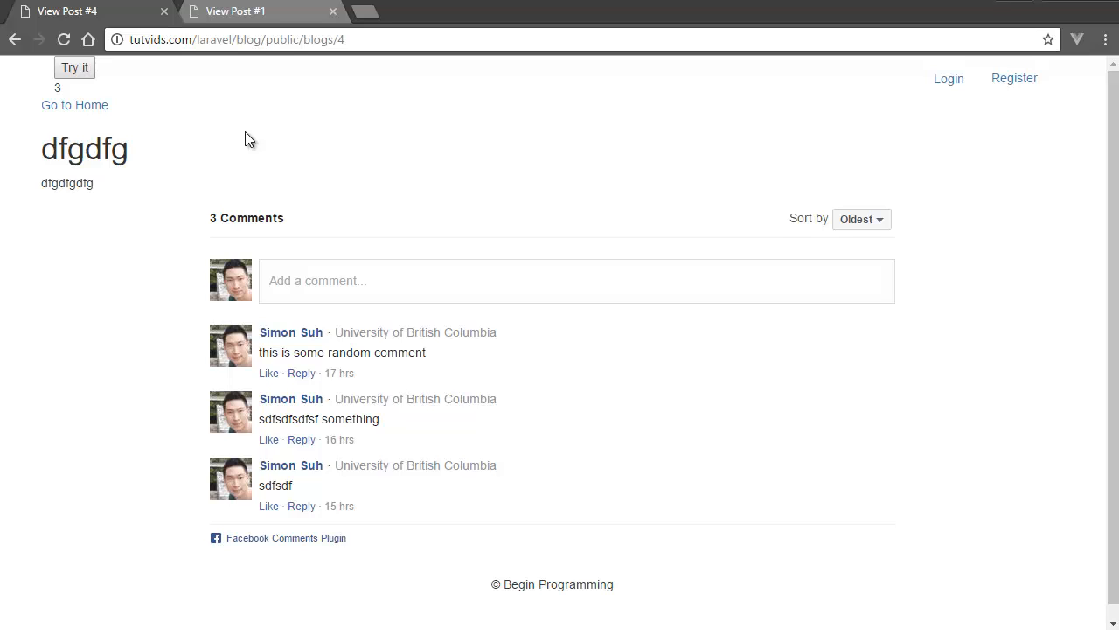
mouse_move(166, 153)
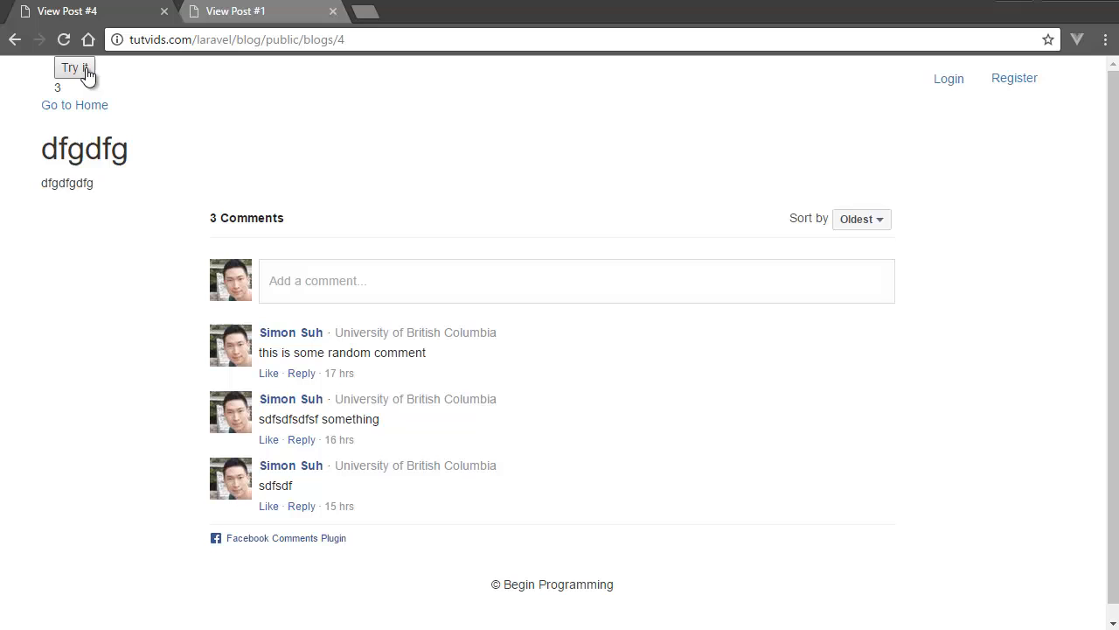
left_click(73, 66)
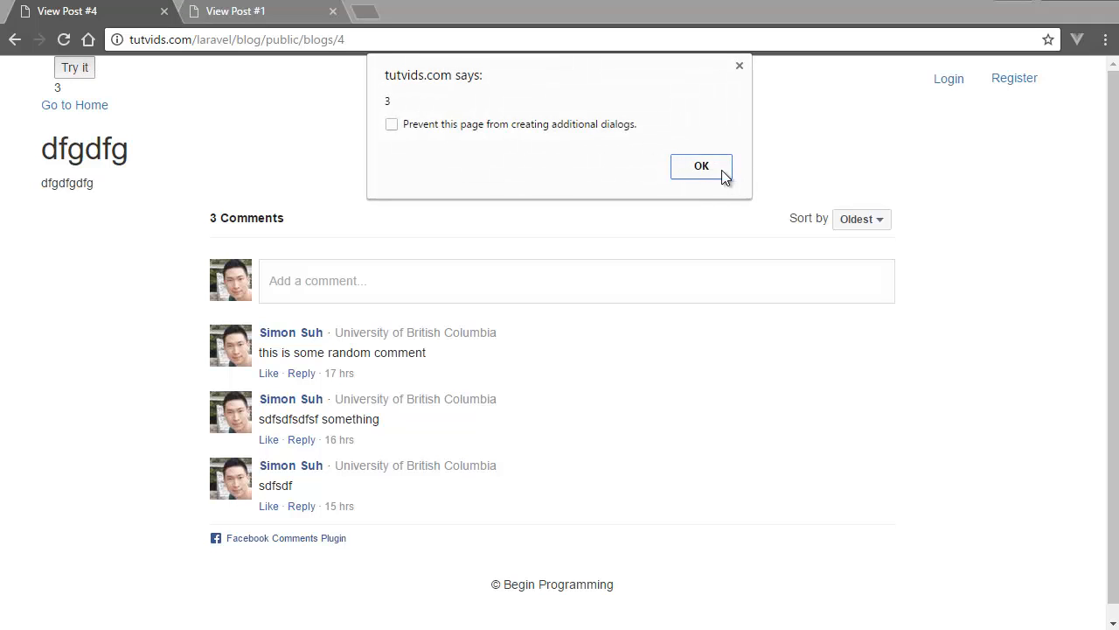
left_click(700, 166)
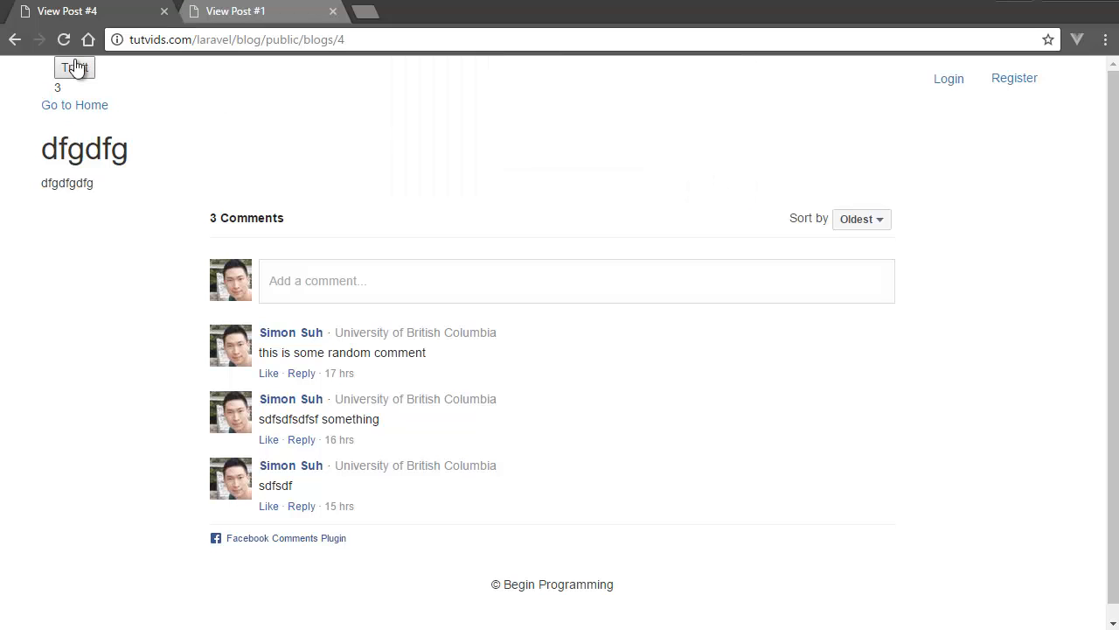
left_click(73, 66)
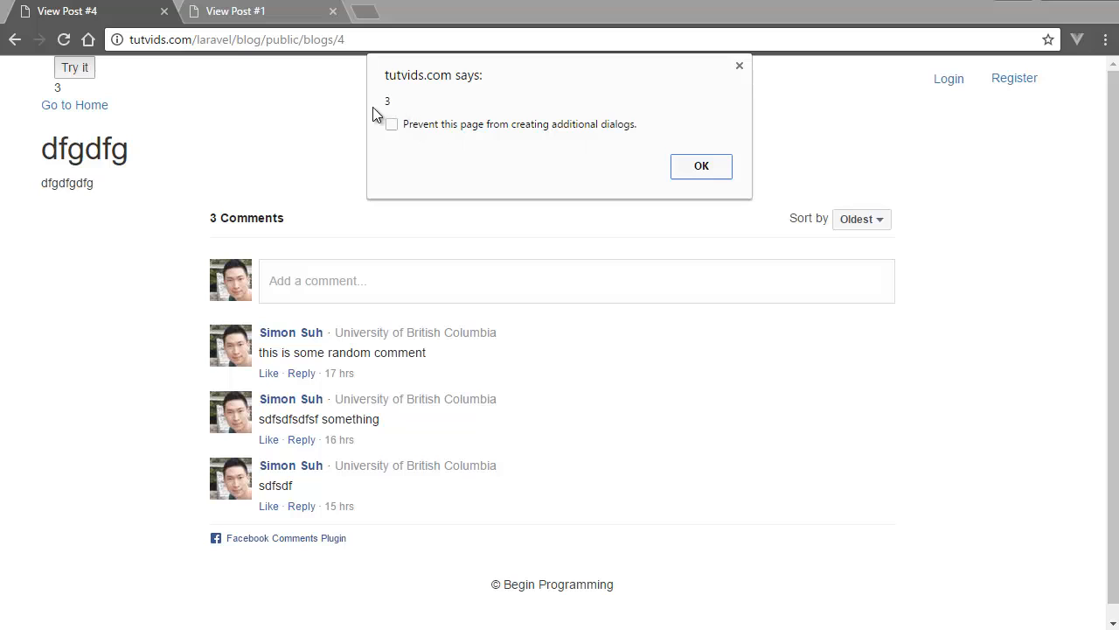
left_click(700, 166)
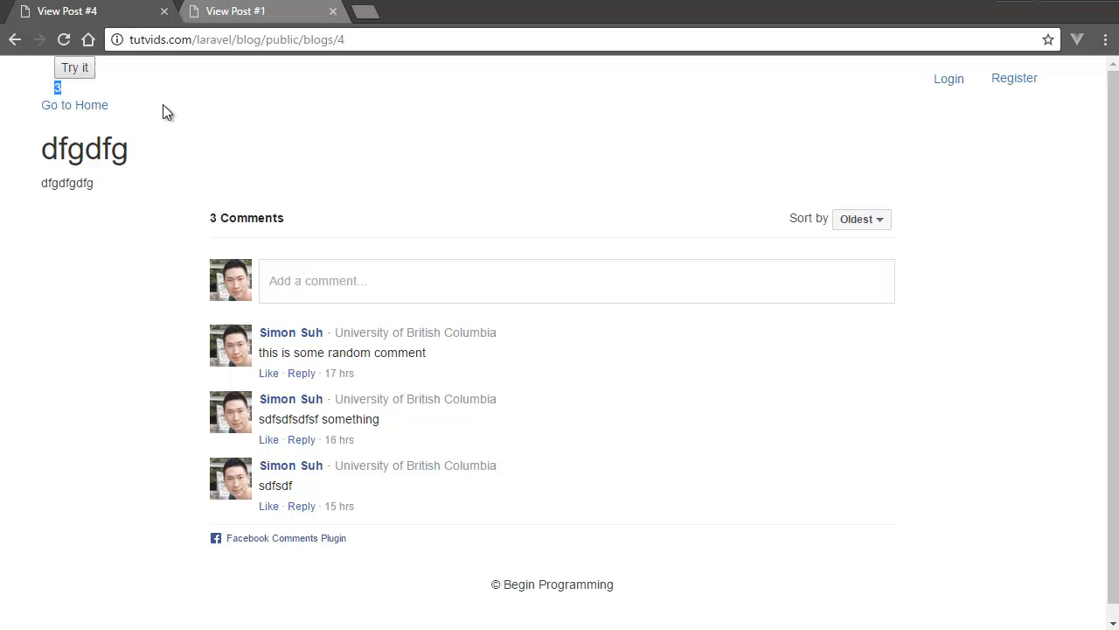
mouse_move(119, 108)
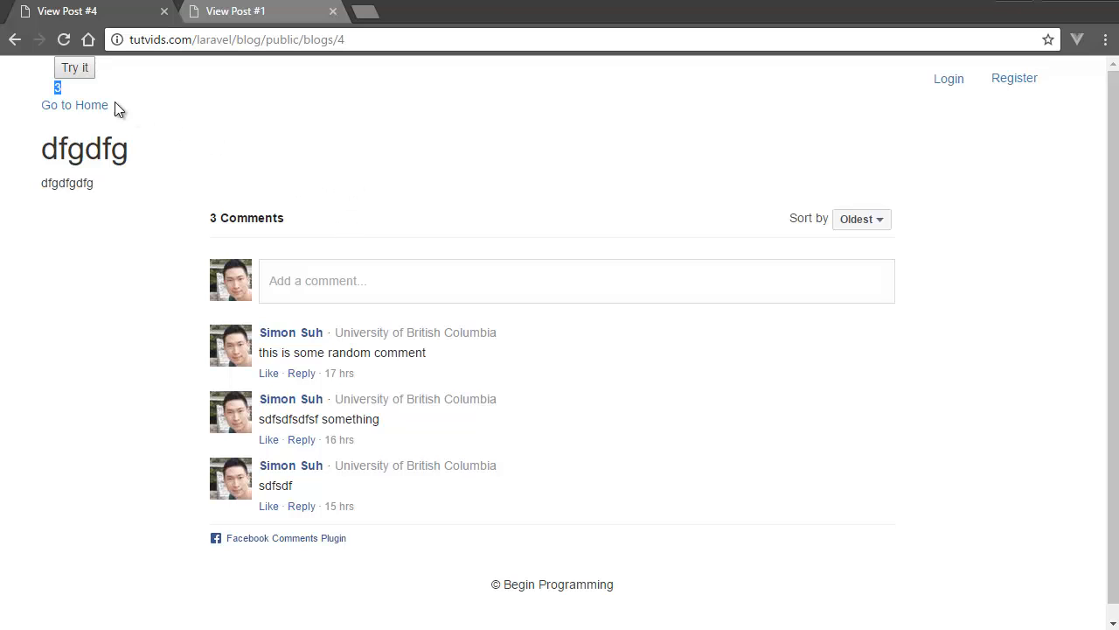
left_click(74, 67)
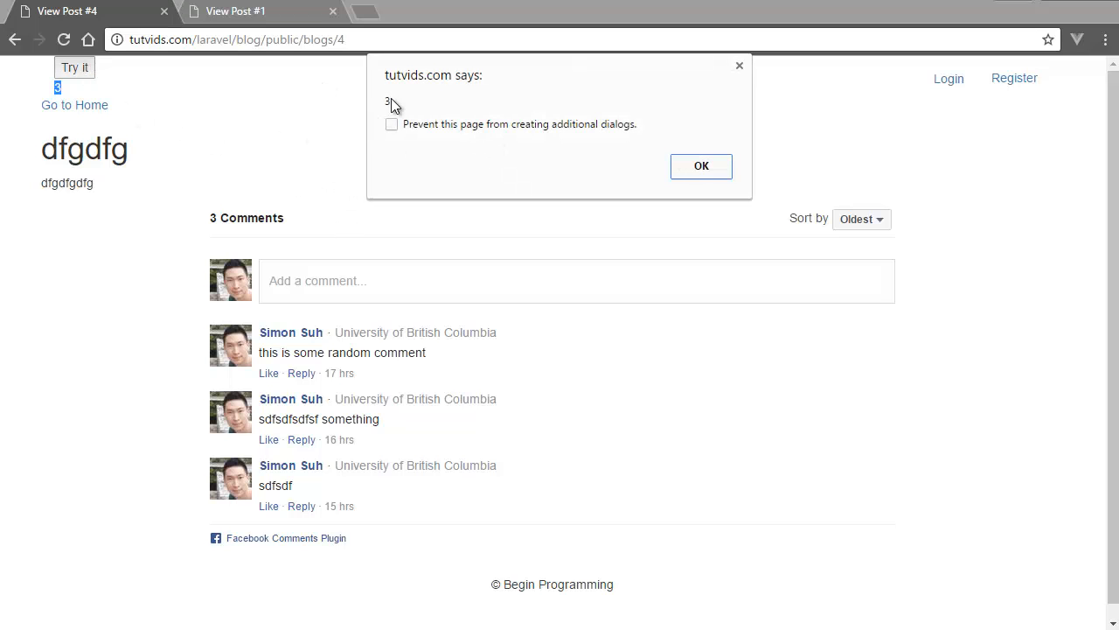
mouse_move(701, 167)
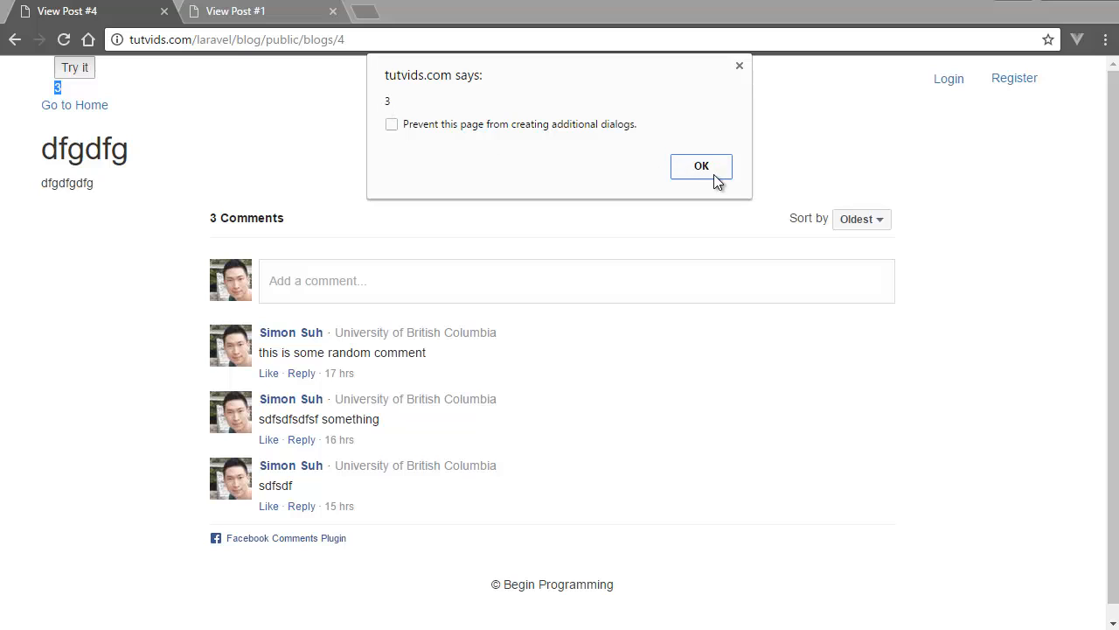
left_click(700, 166)
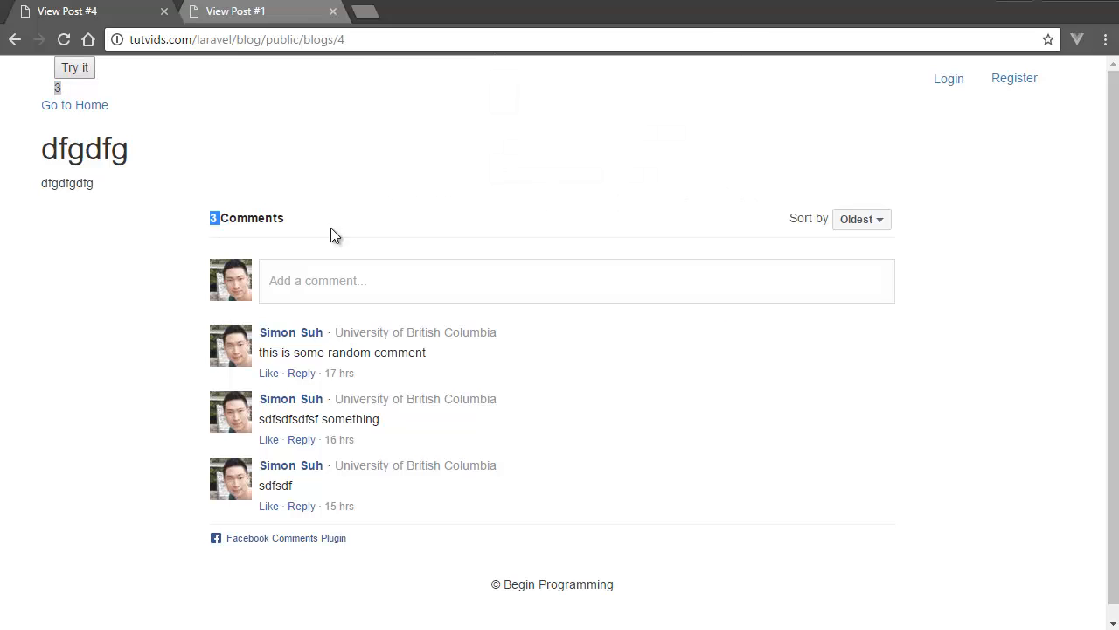
Inspect the comments header markup in DevTools to see the fb-comments-count span, then close DevTools
right_click(332, 234)
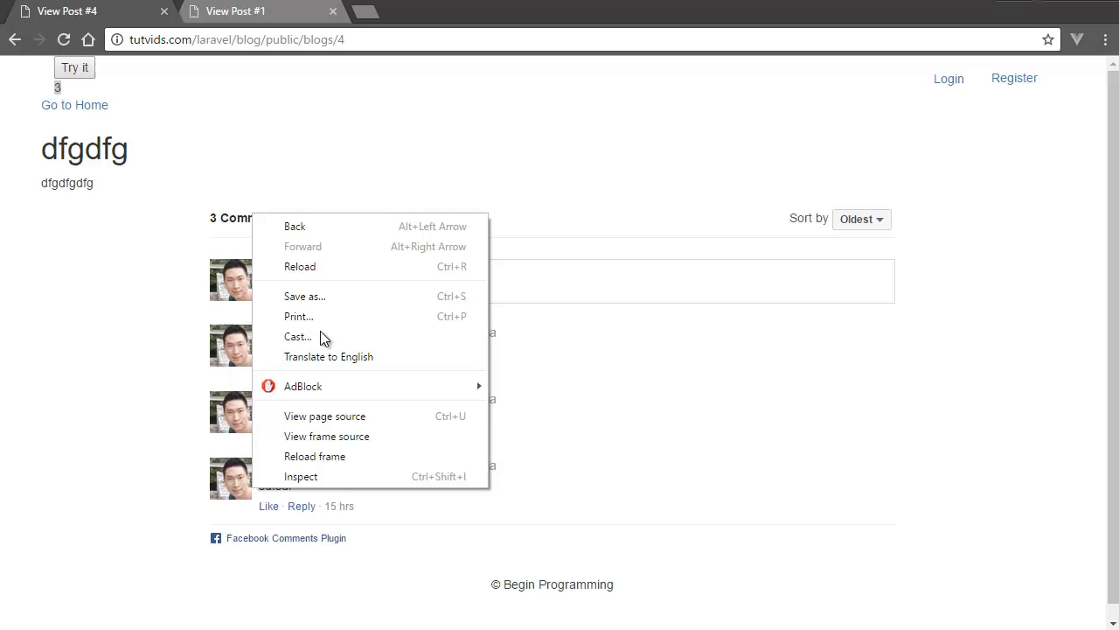
left_click(301, 475)
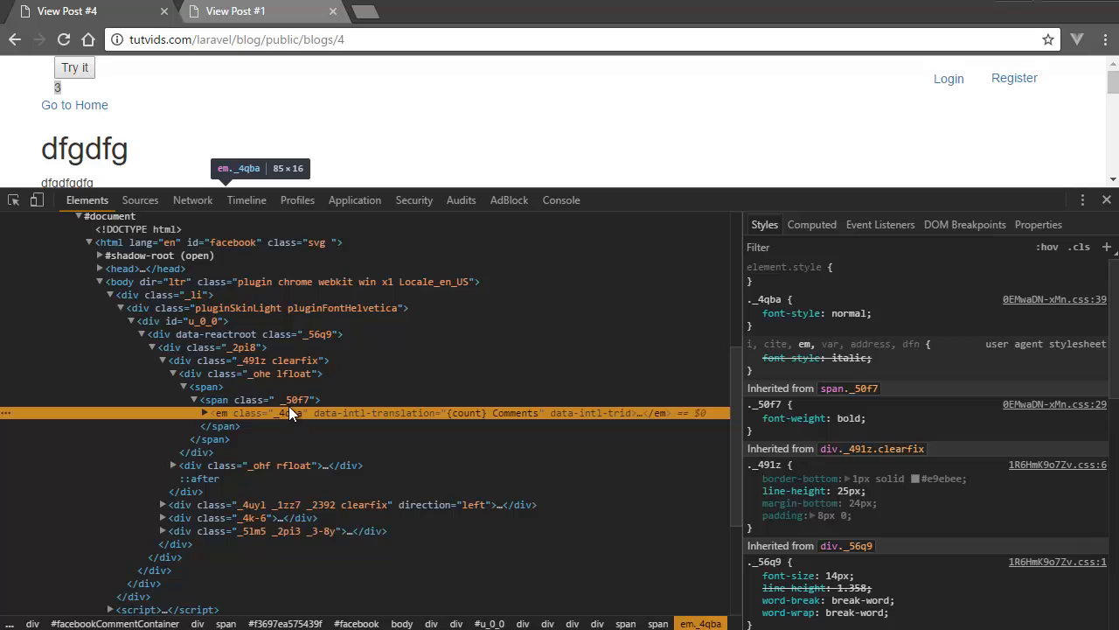
mouse_move(306, 425)
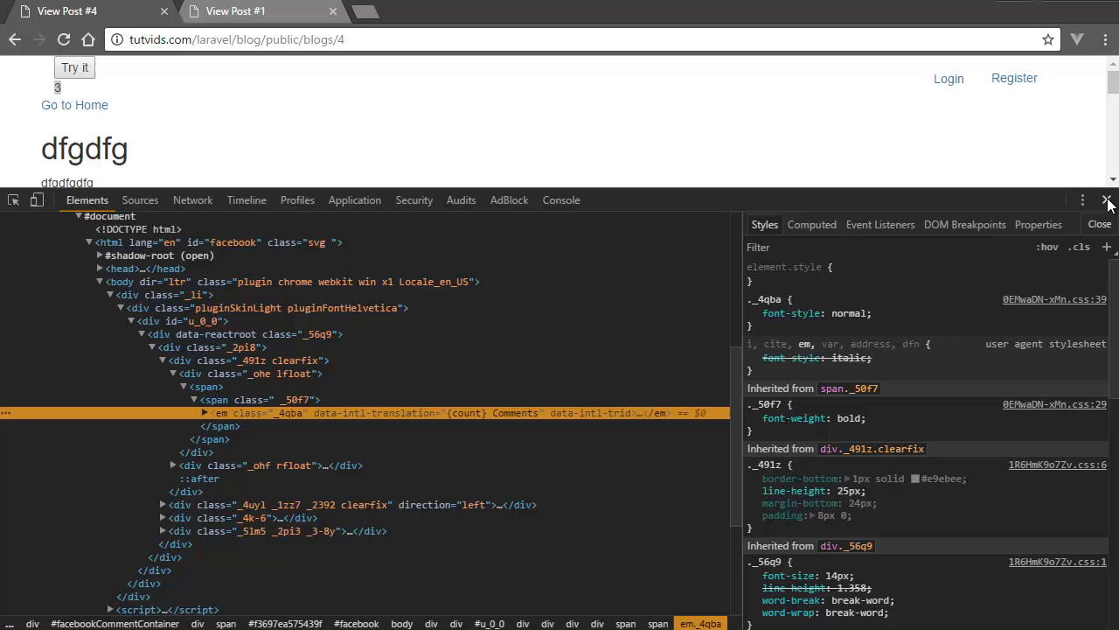
left_click(1106, 200)
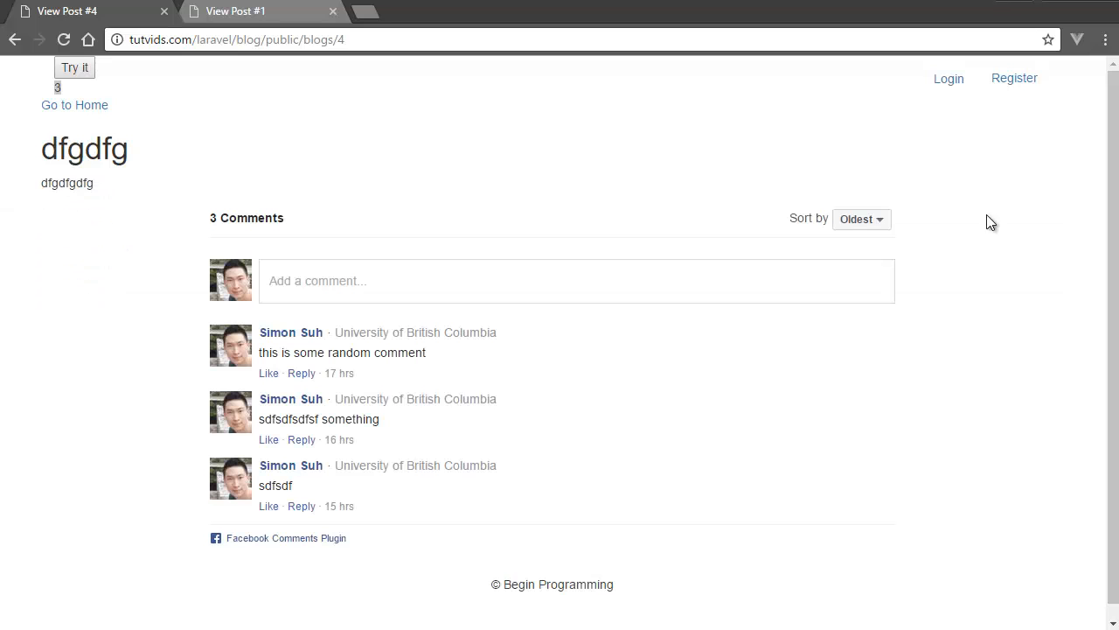
mouse_move(61, 91)
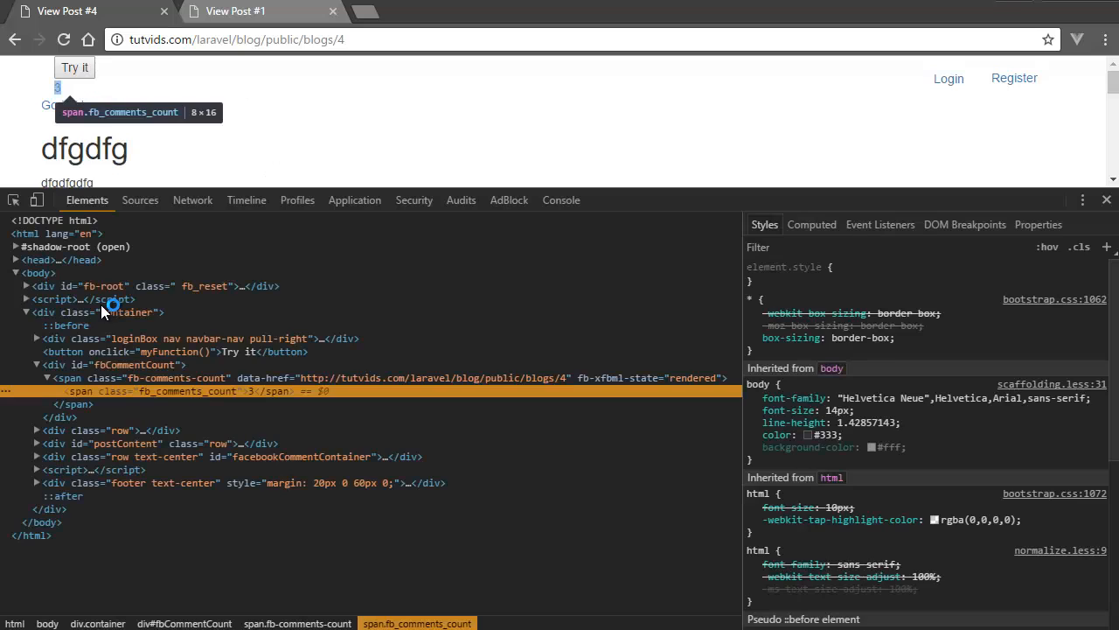
mouse_move(131, 366)
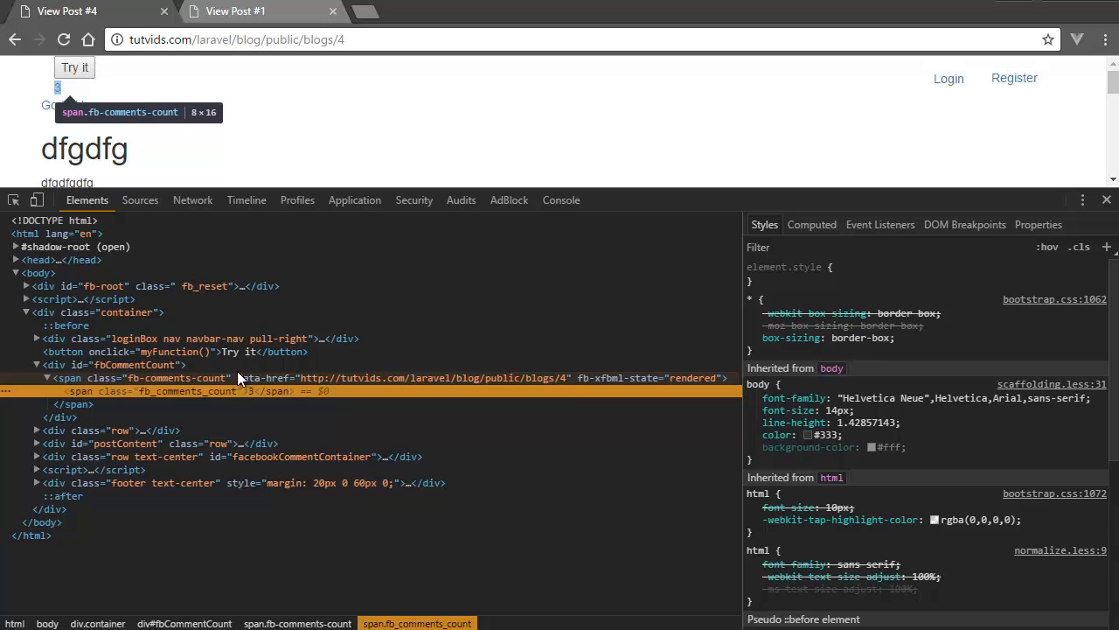
mouse_move(248, 379)
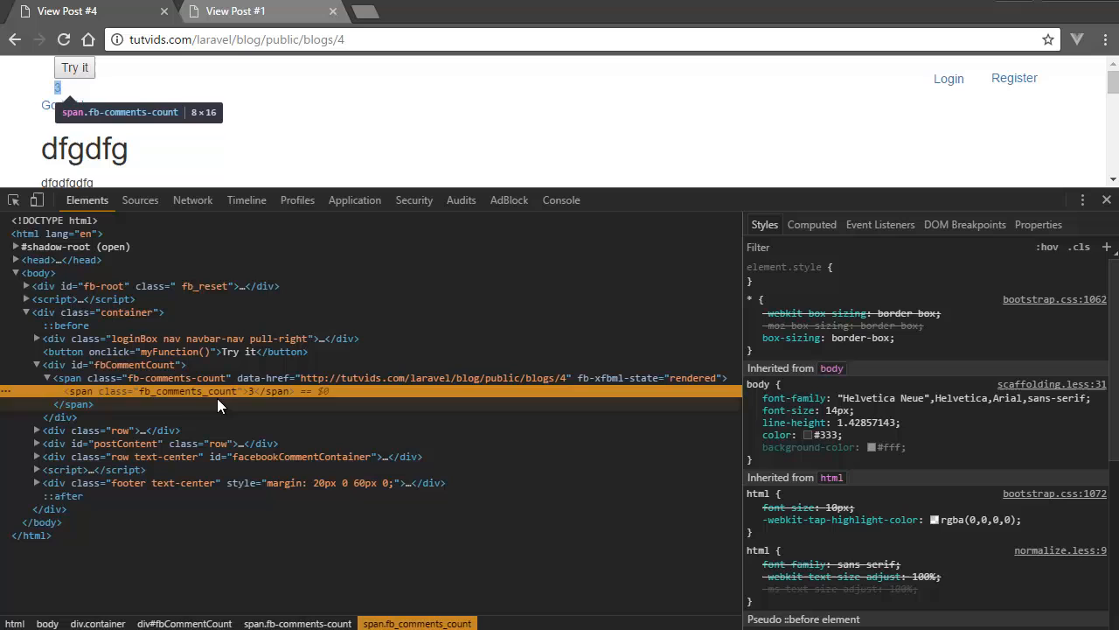
mouse_move(1111, 218)
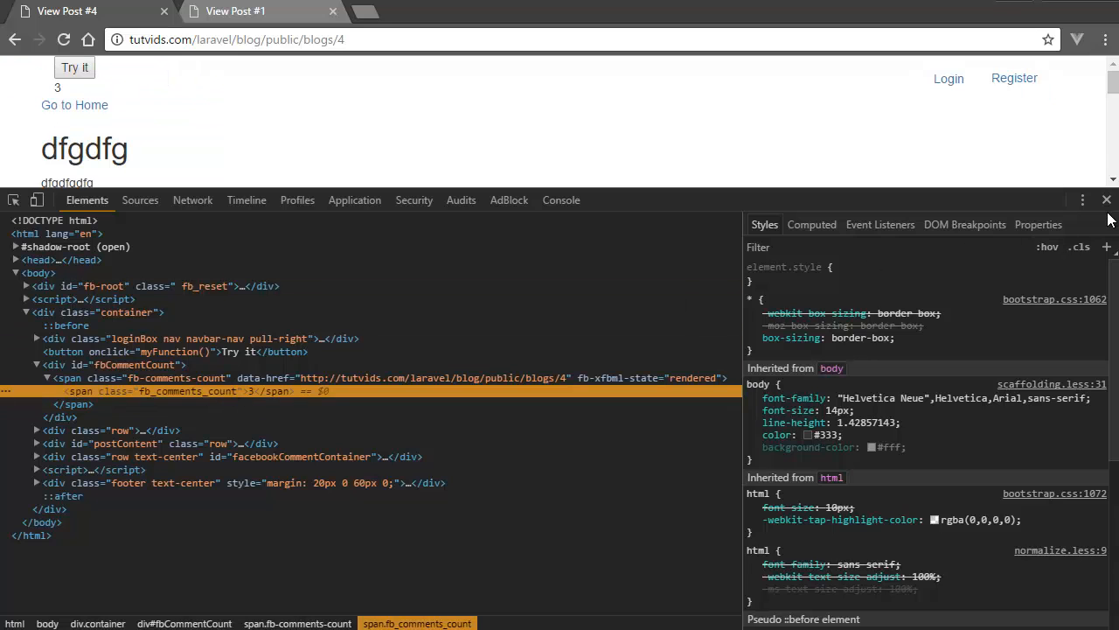
left_click(1105, 200)
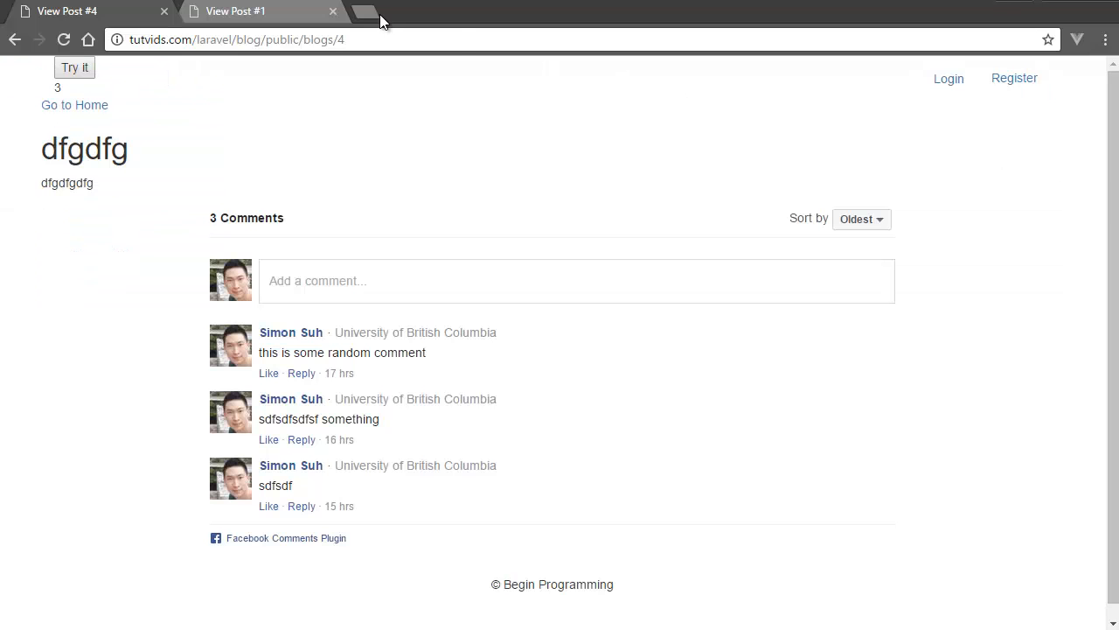
Search Google for 'facebook comment count' and open the Facebook Developers Comments plugin result
left_click(364, 10)
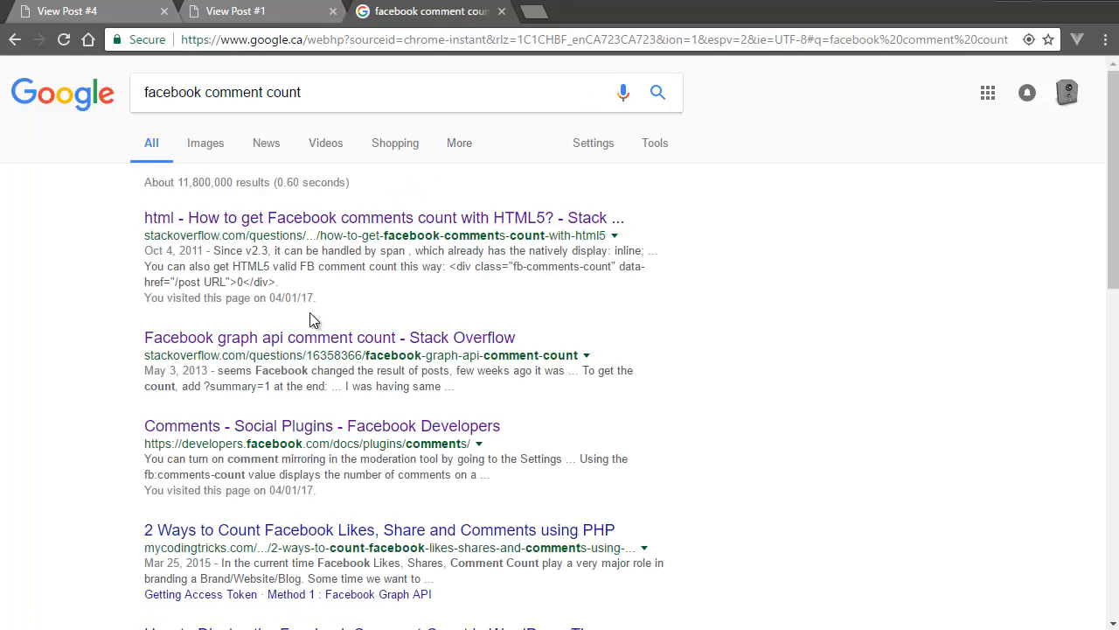
left_click(322, 425)
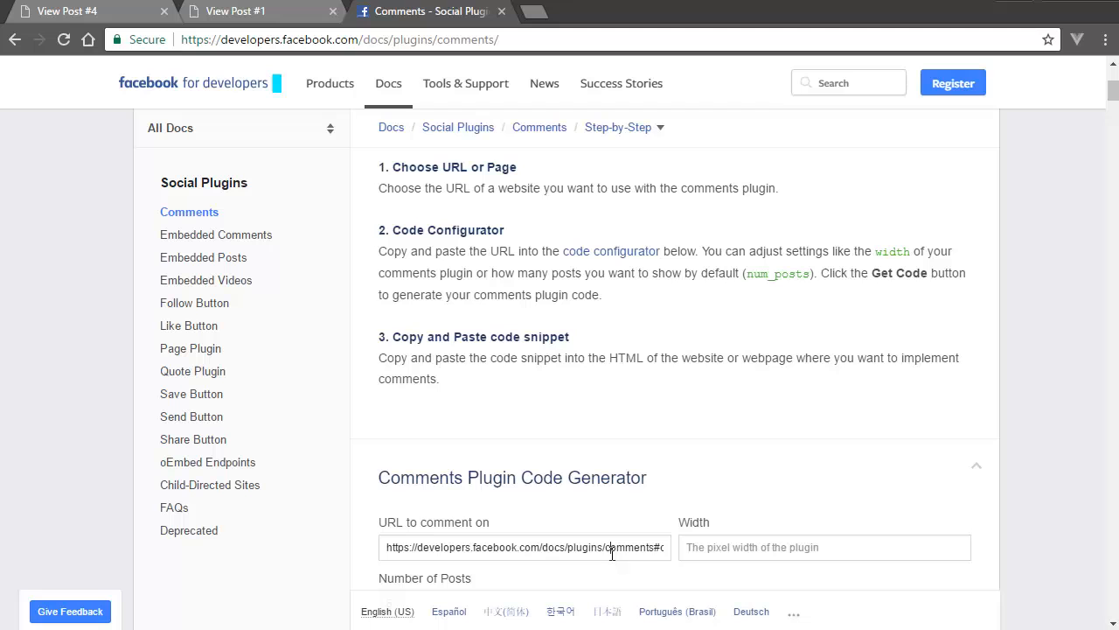
Scroll the Comments plugin docs and find 'count' to reach the Comments Counter fb-comments-count span example
type("casdfsadom")
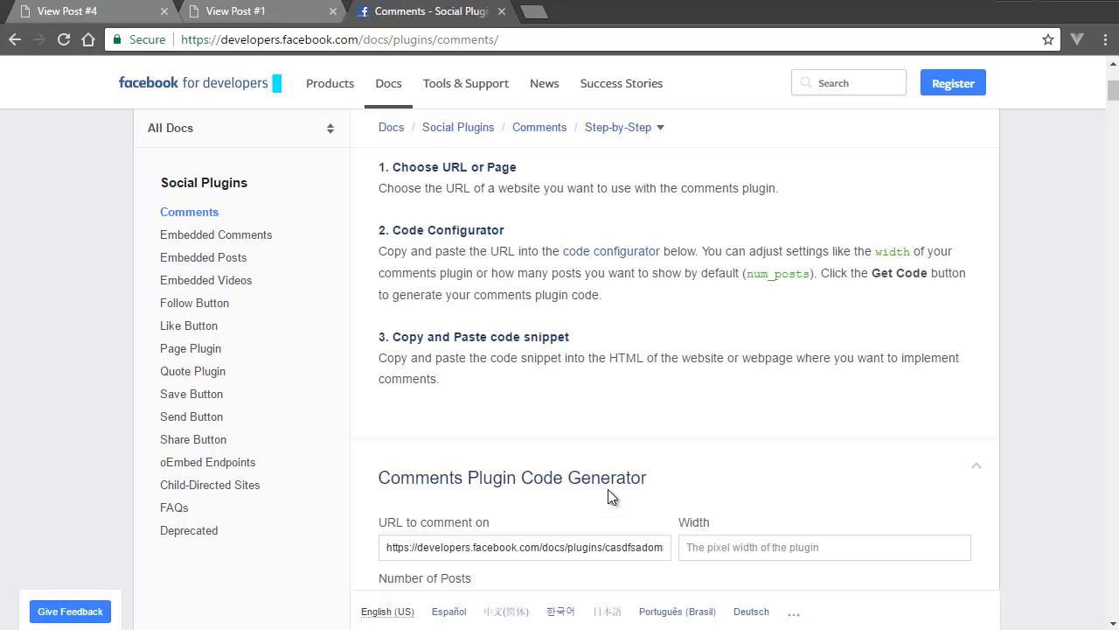
scroll("down", 3)
type("g")
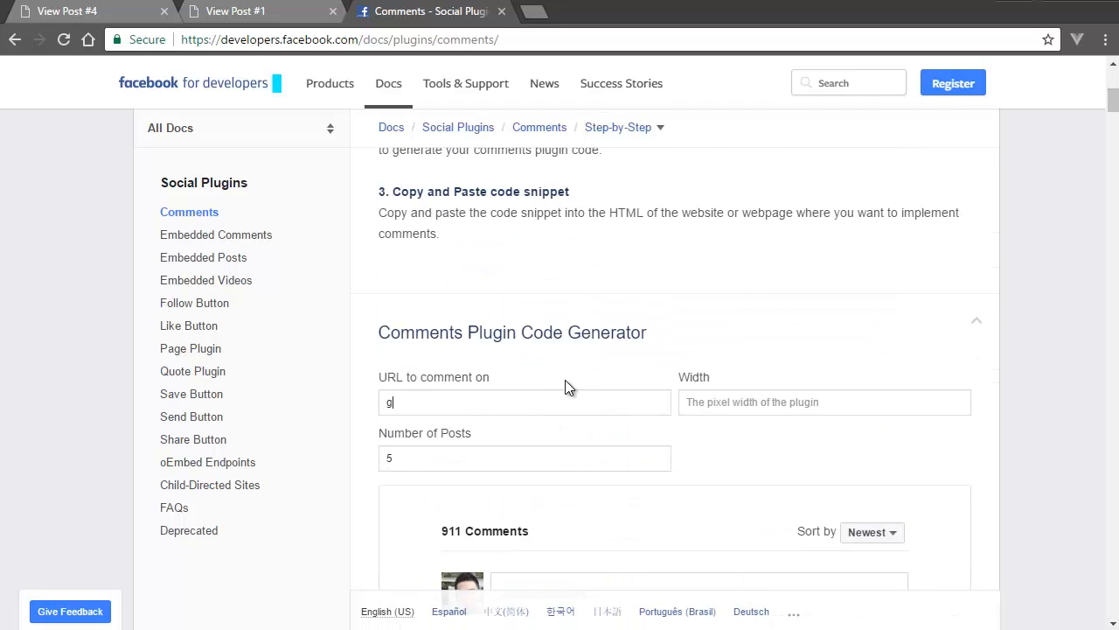
type("oogle.com")
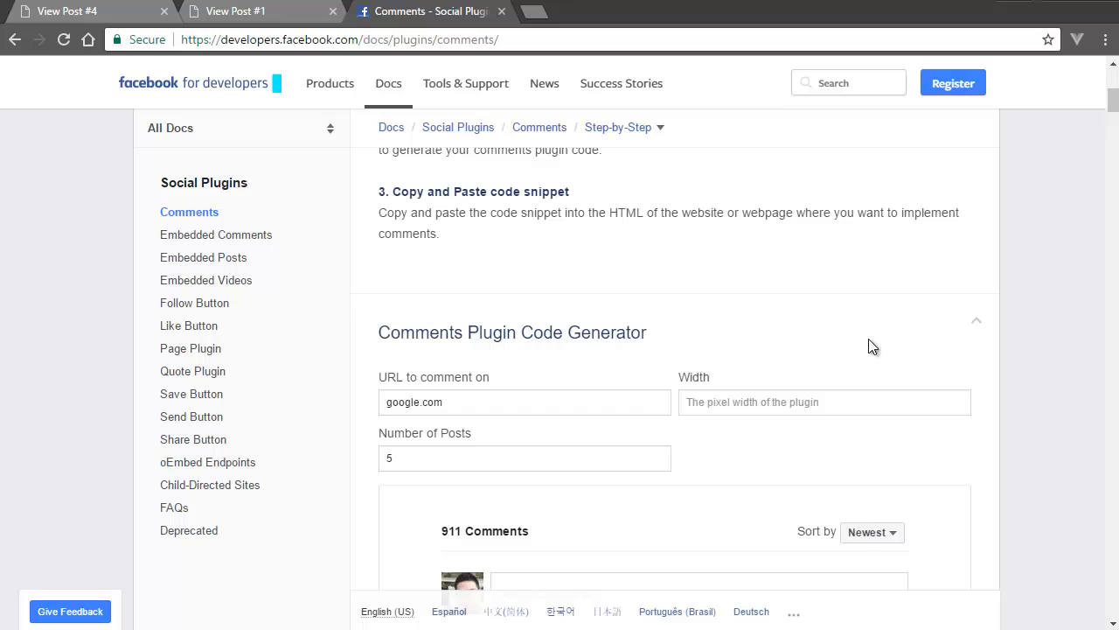
scroll("down", 3)
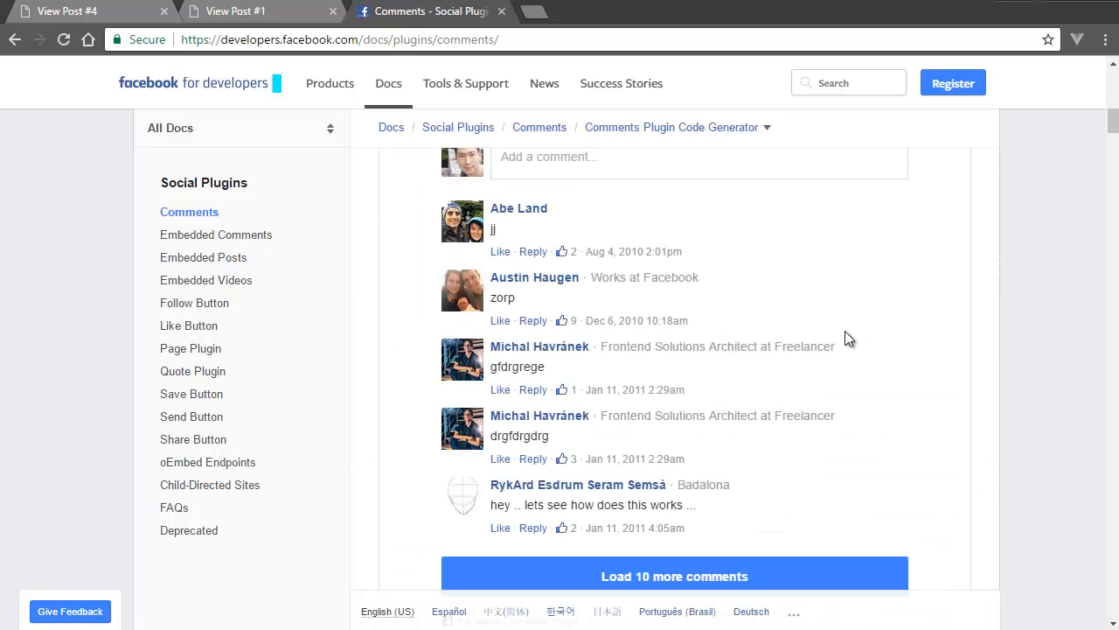
scroll("down", 3)
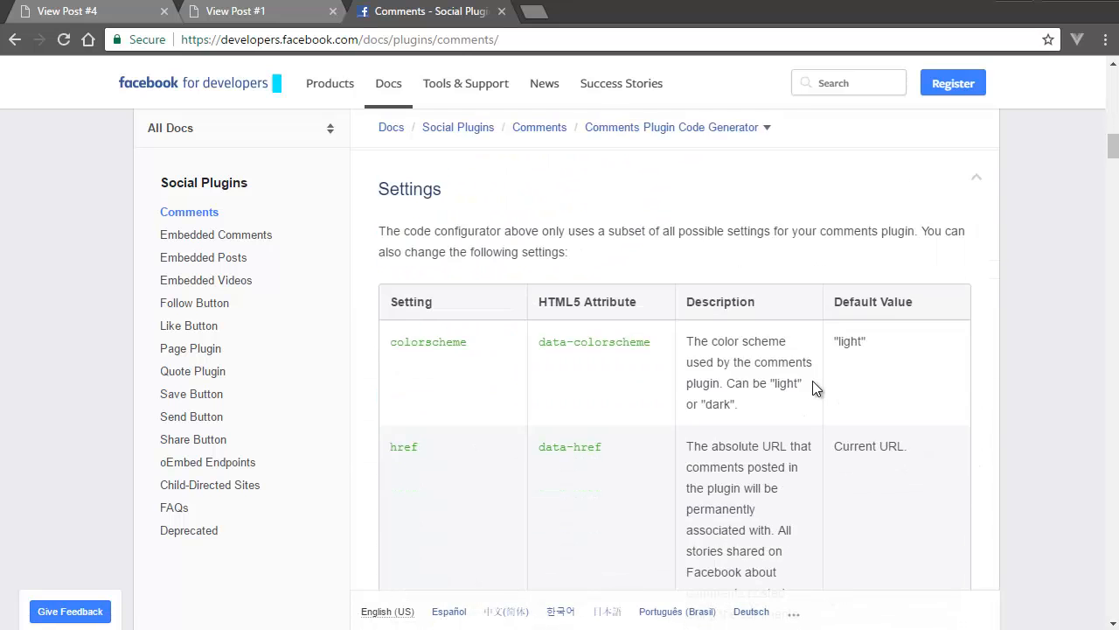
scroll("down", 3)
type("count")
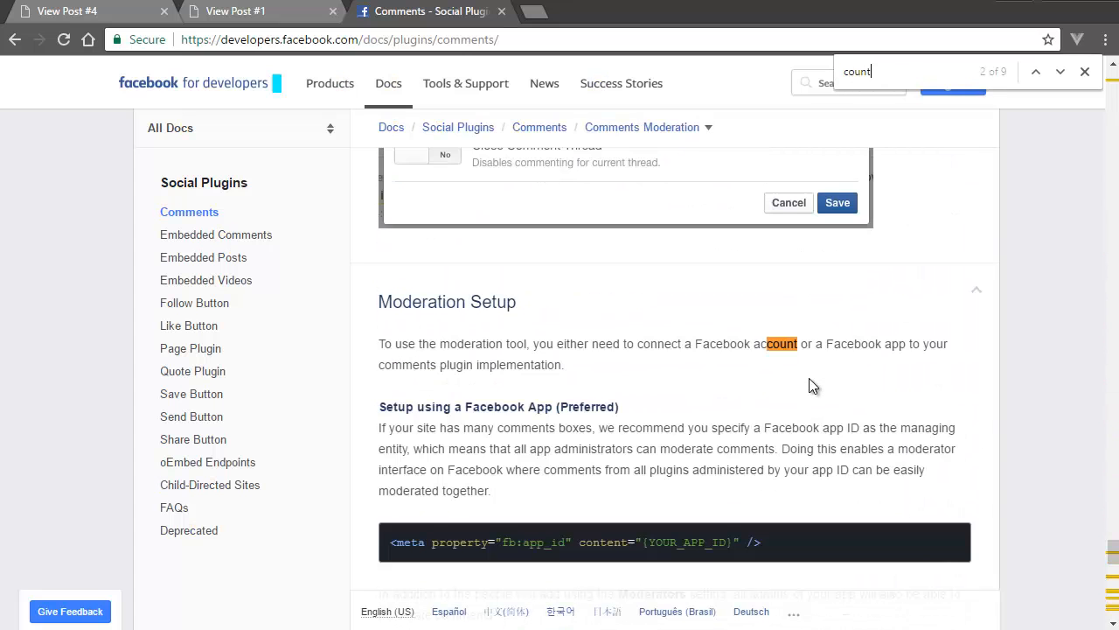
left_click(1060, 70)
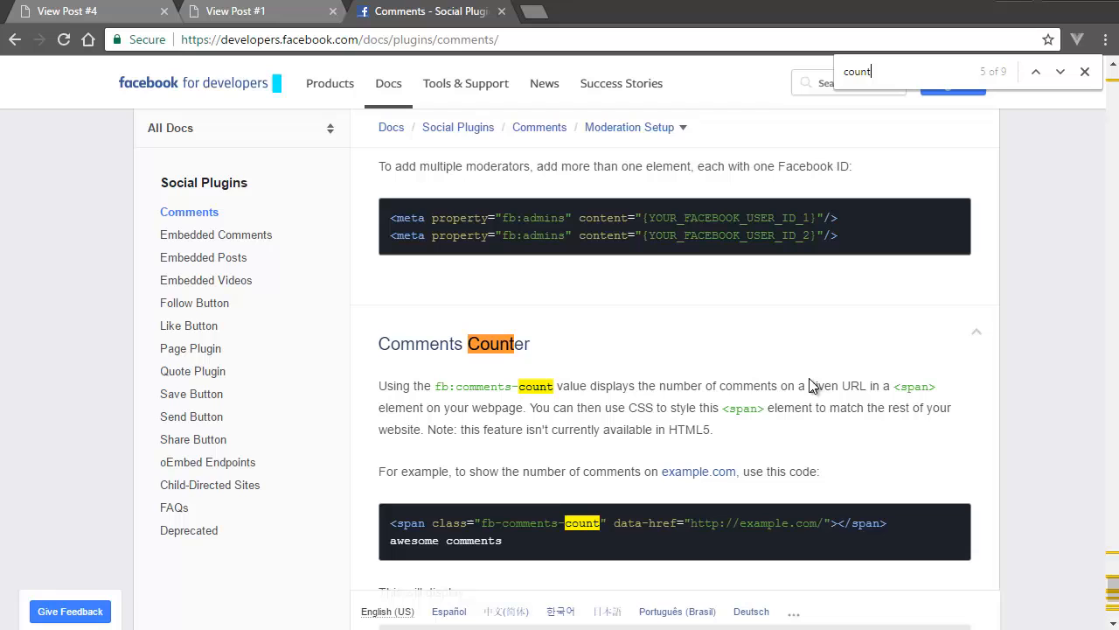
scroll("down", 3)
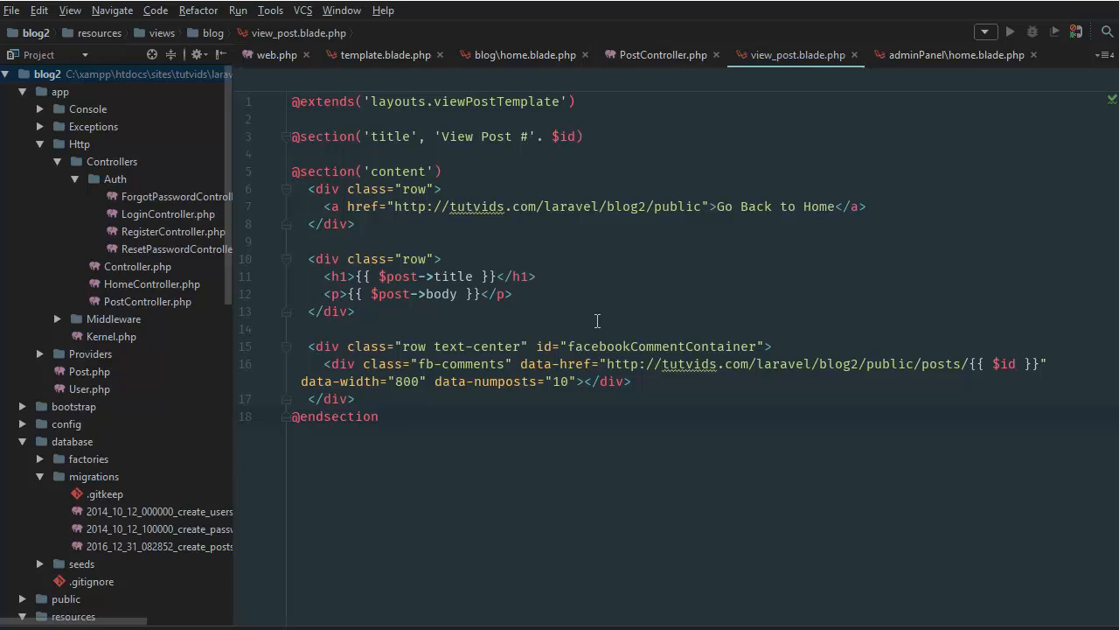
mouse_move(574, 270)
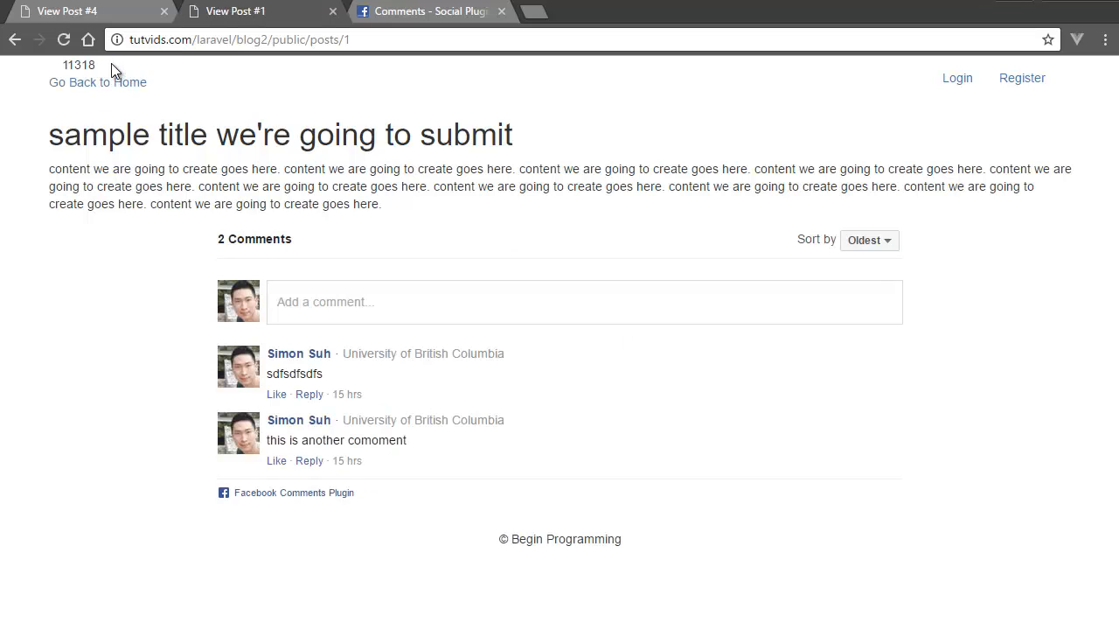
mouse_move(455, 96)
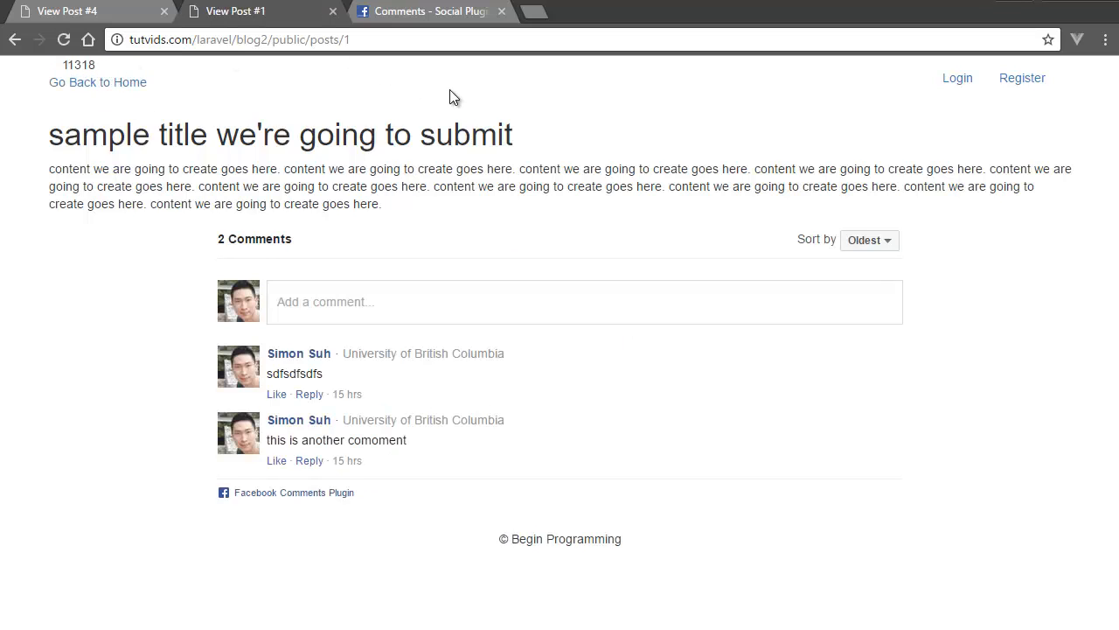
left_click(238, 39)
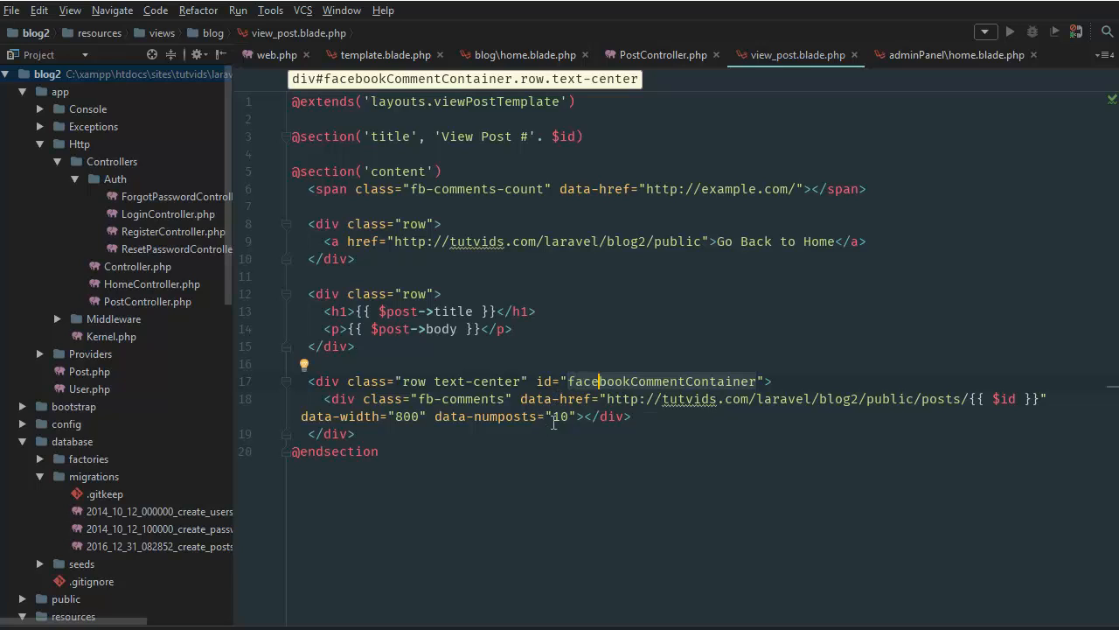
mouse_move(579, 416)
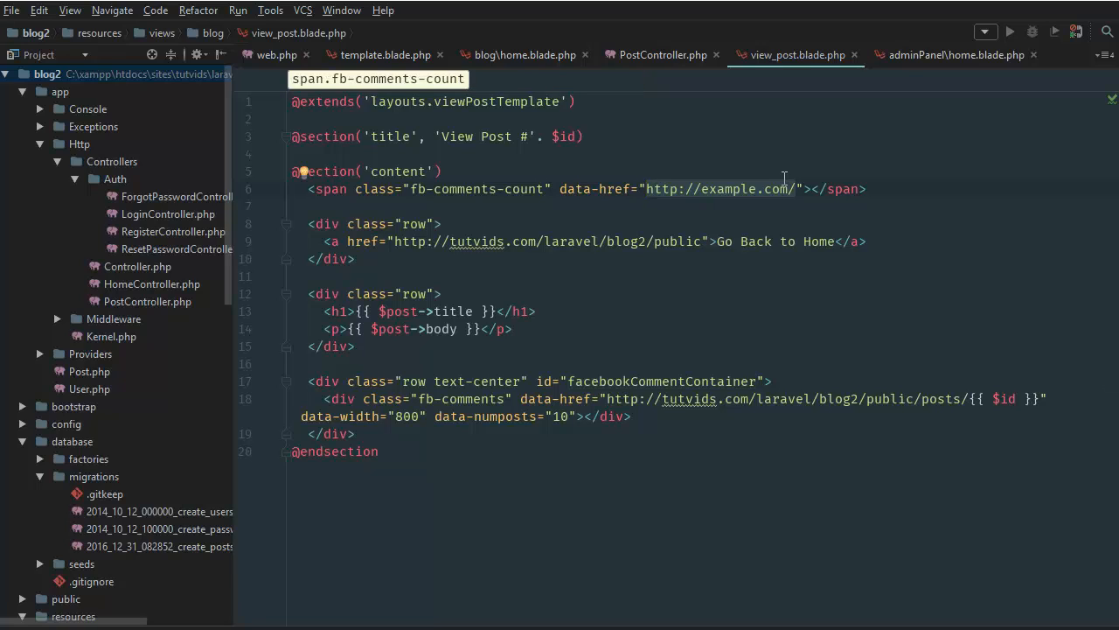
type("{{  }}")
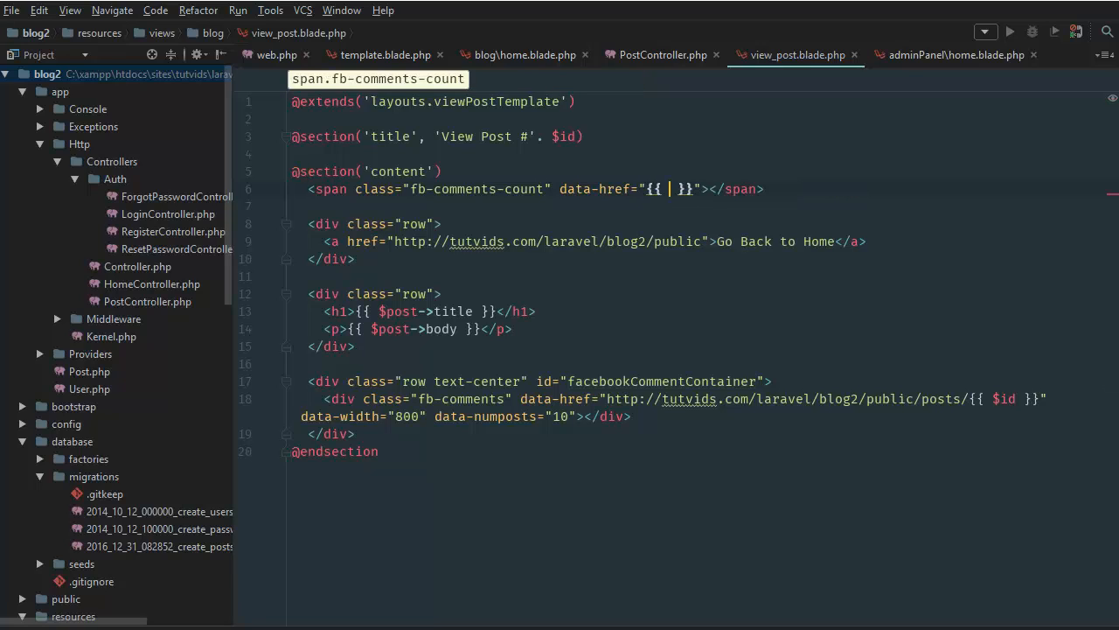
type("Req")
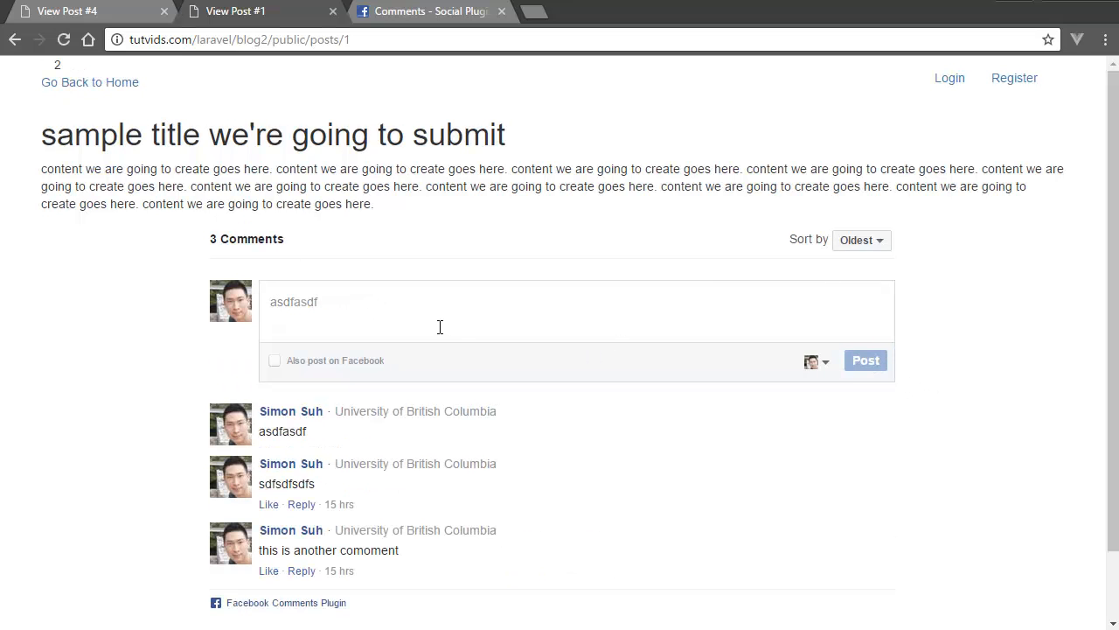
Post the test comments asdfasdf, make more money and get as rich as possible
left_click(864, 360)
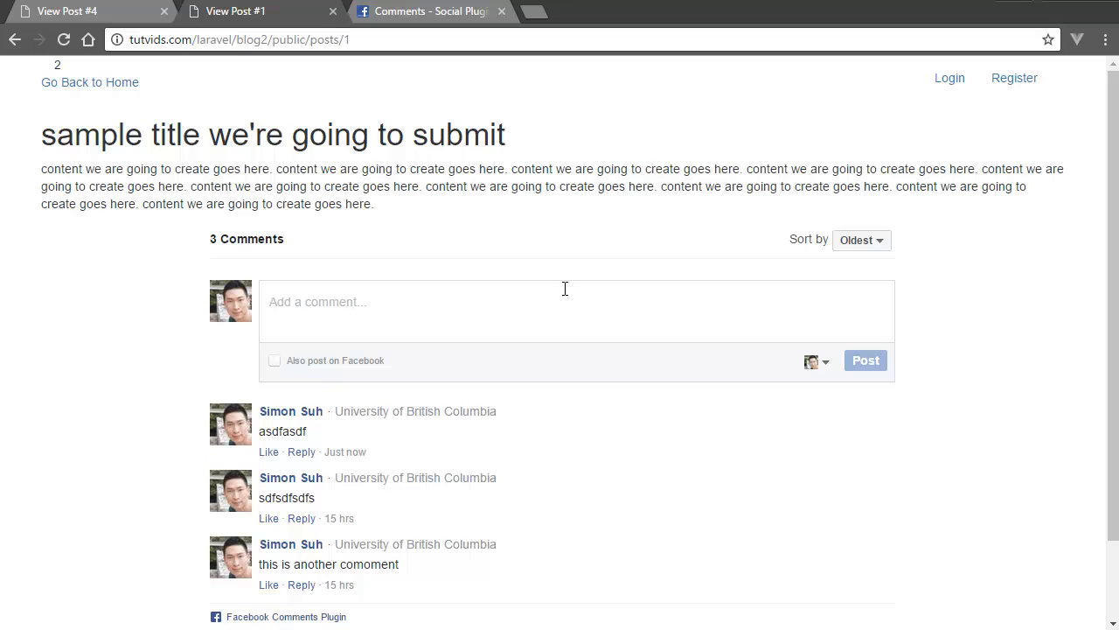
type("make more money")
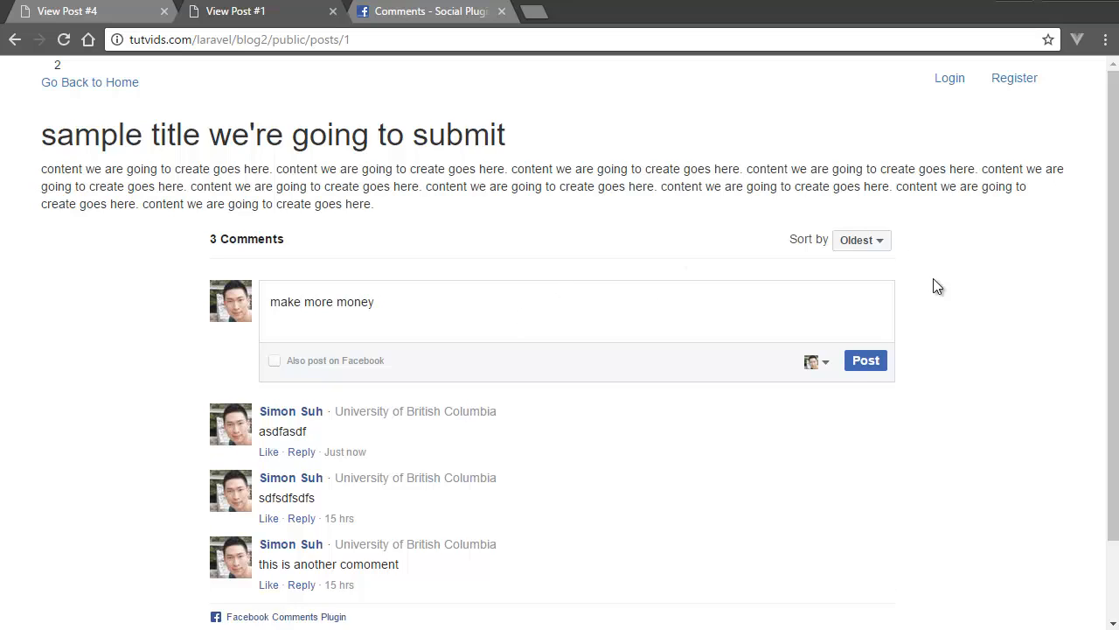
left_click(864, 360)
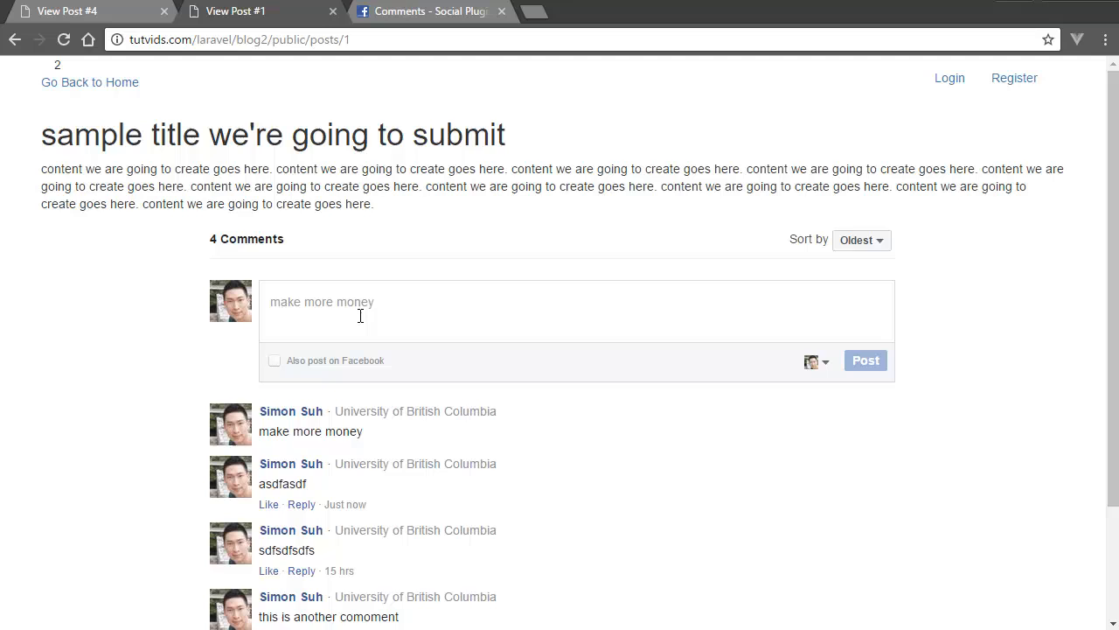
type("get")
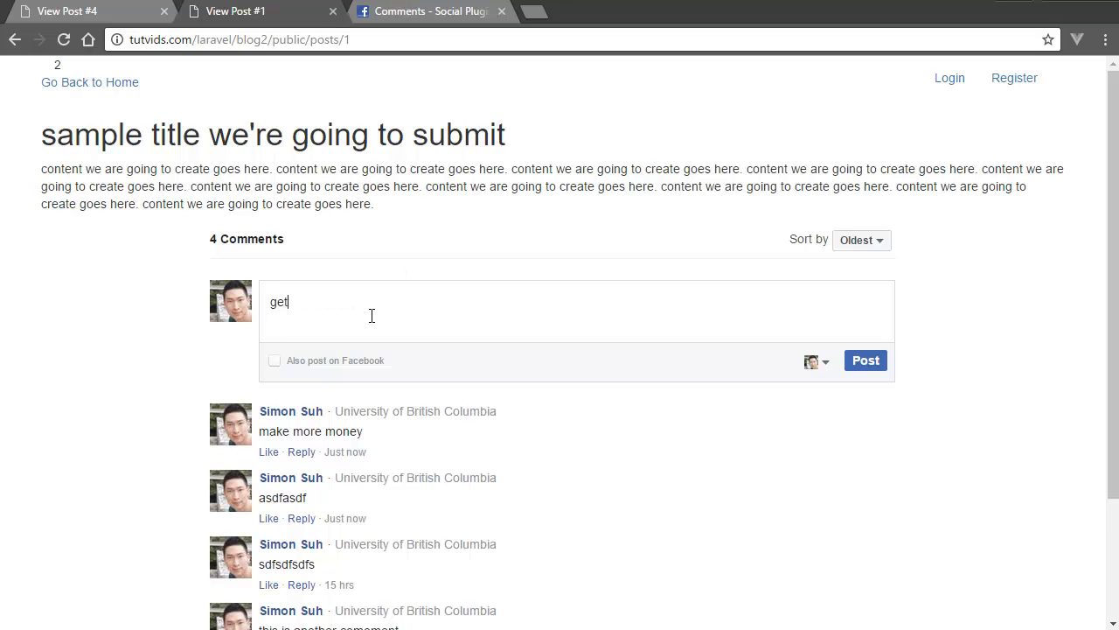
type("as rich as possible")
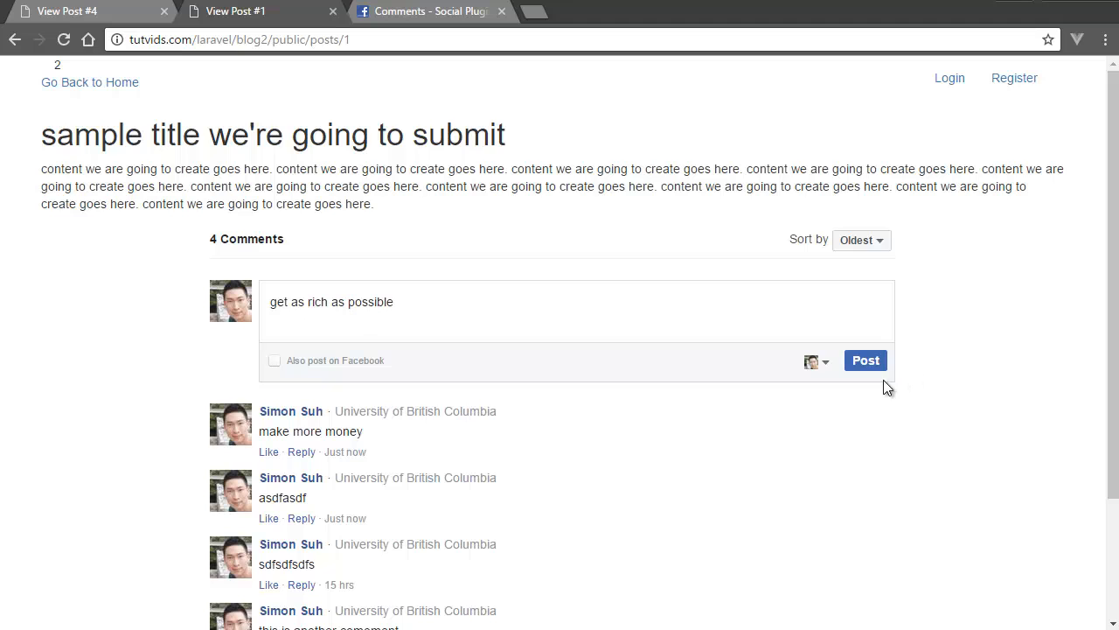
left_click(864, 360)
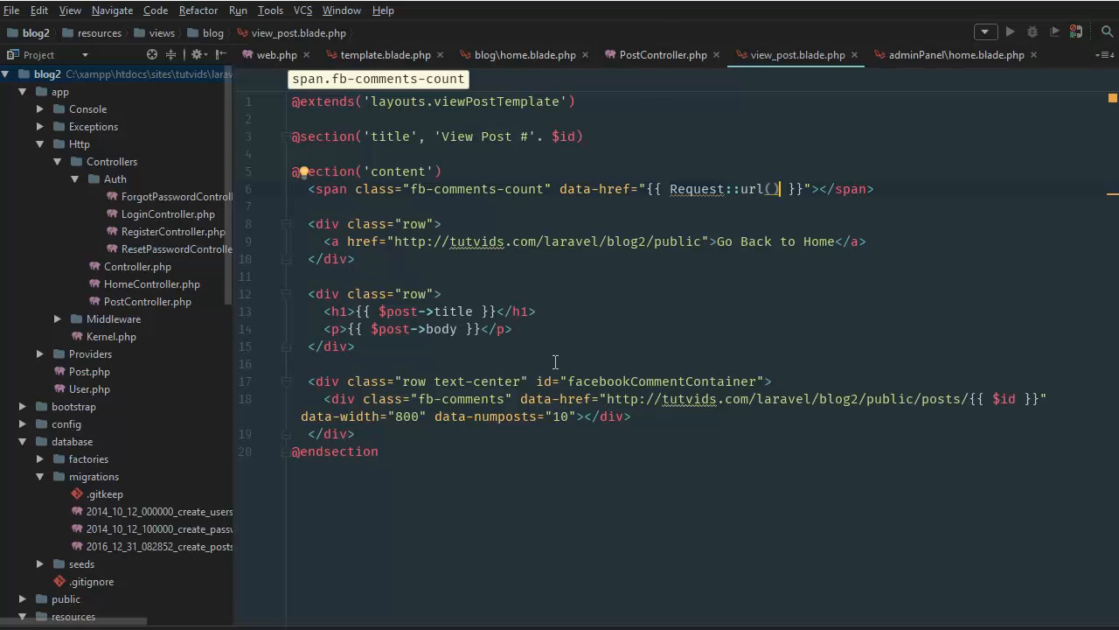
In the script block write let fbCommentCount = document... targeting #fbCommentCount
key("Enter")
type("<script>")
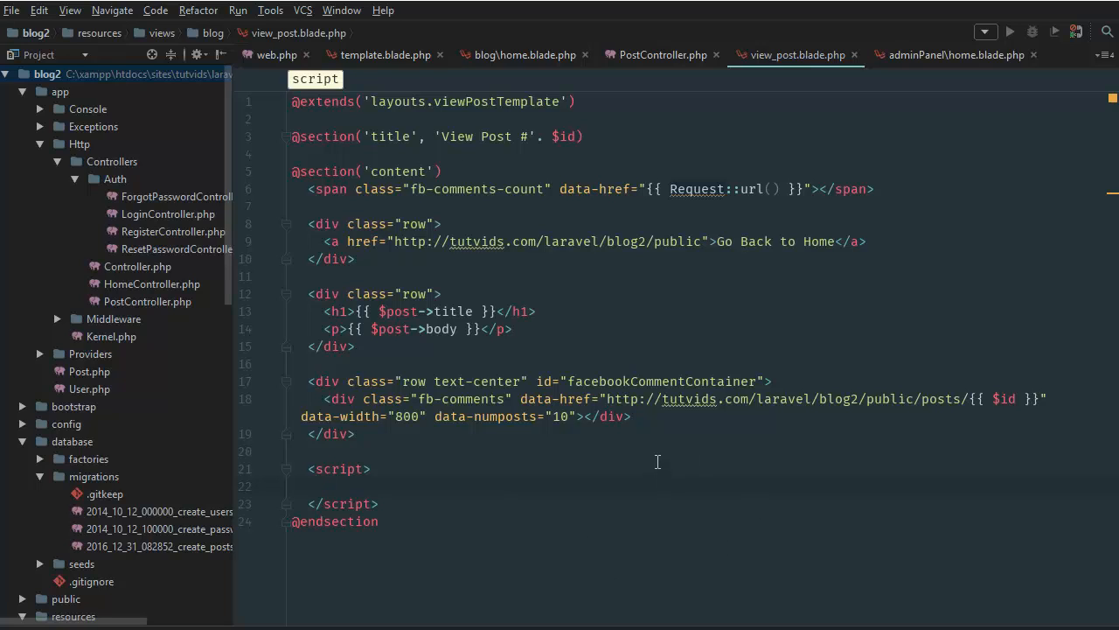
mouse_move(595, 460)
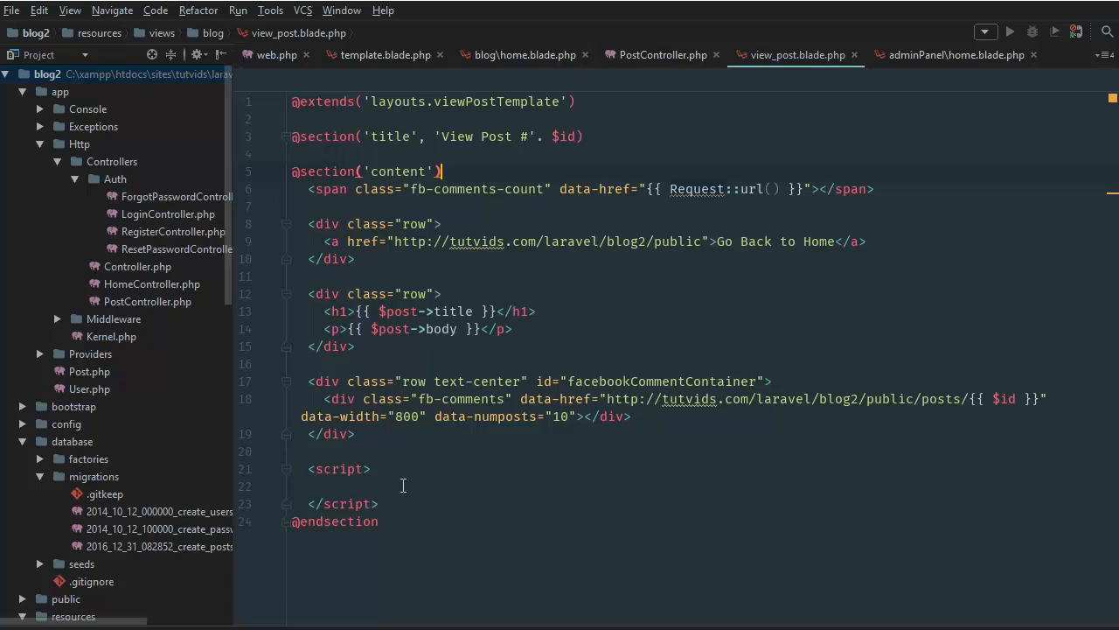
mouse_move(409, 427)
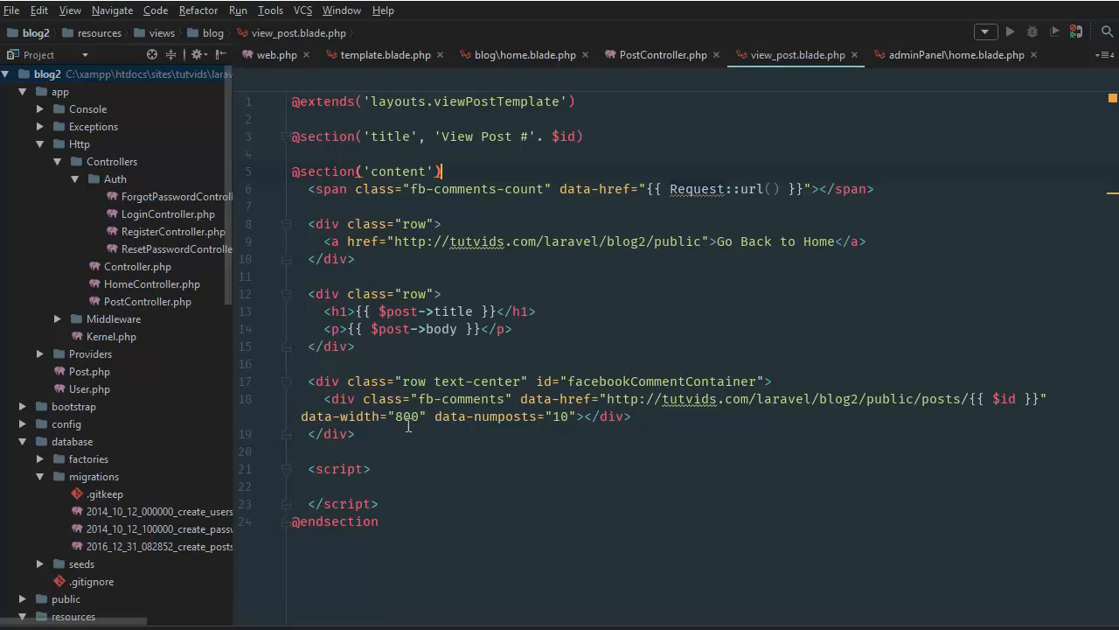
left_click(325, 486)
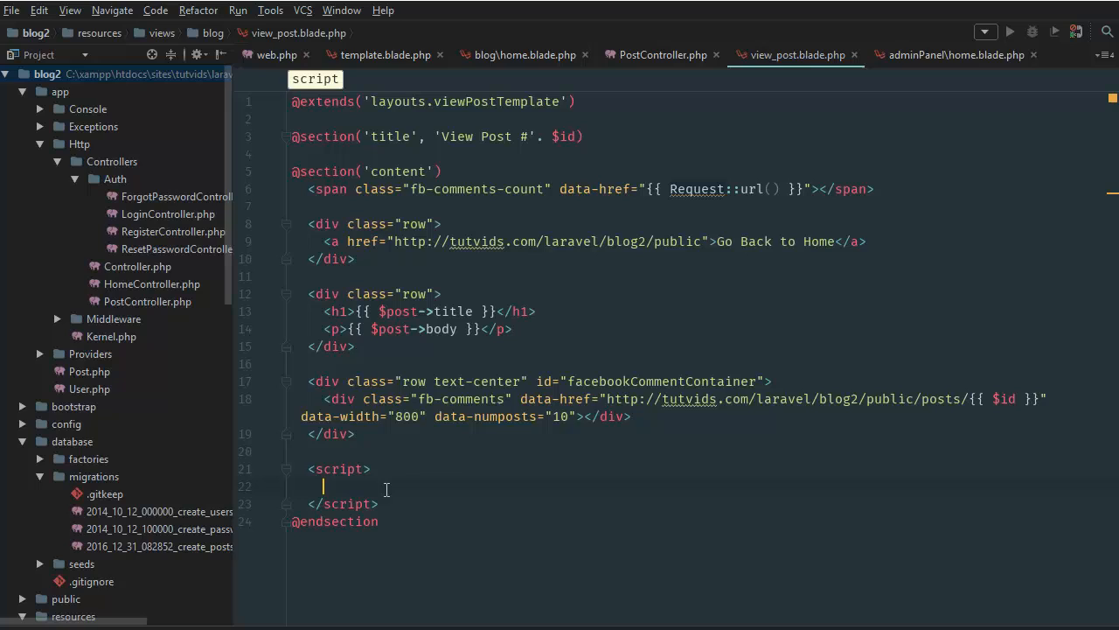
mouse_move(475, 486)
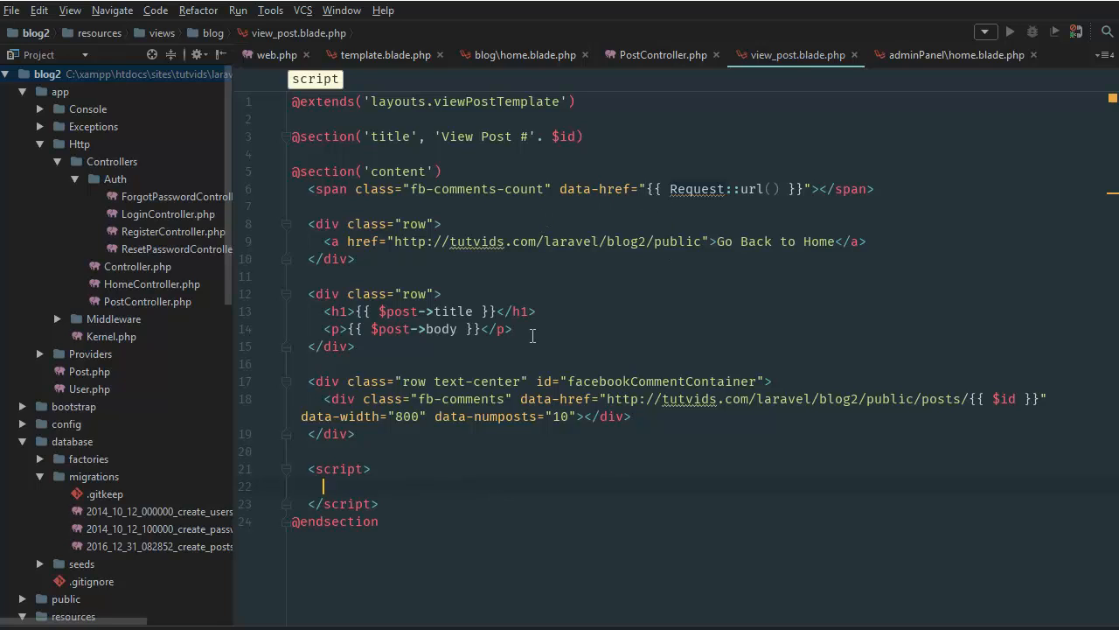
type("let")
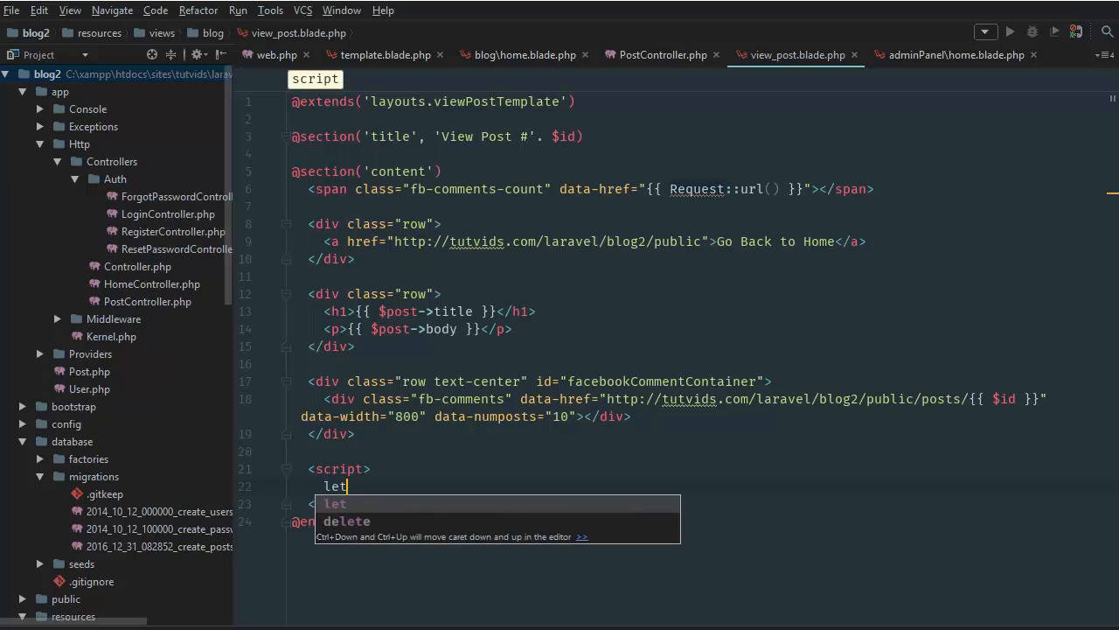
type("fbComment")
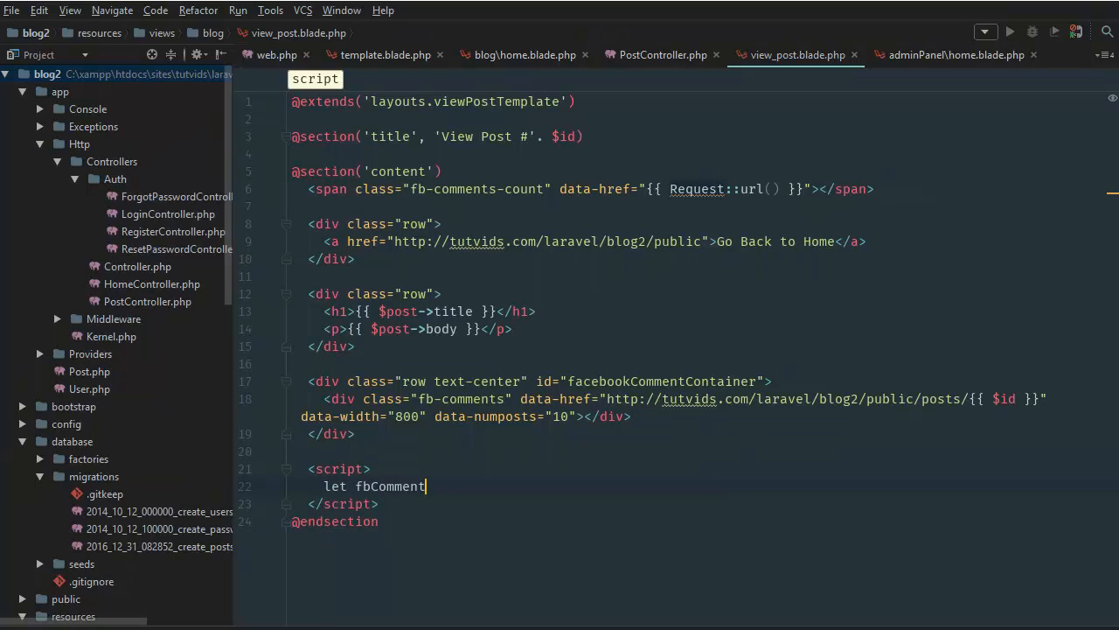
type("Count = do")
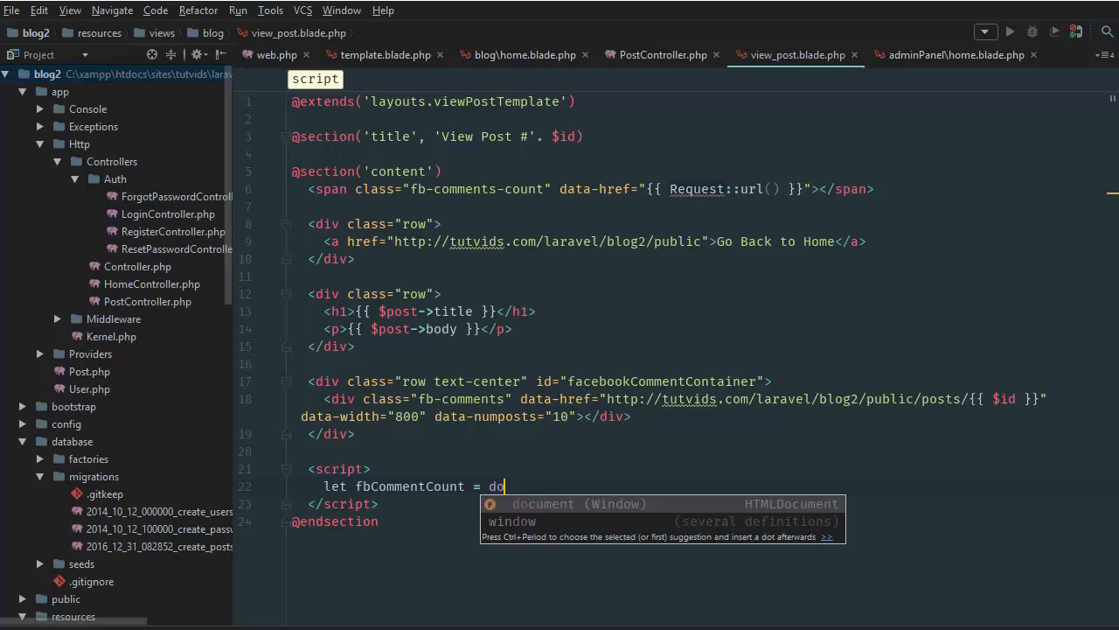
type("cumne")
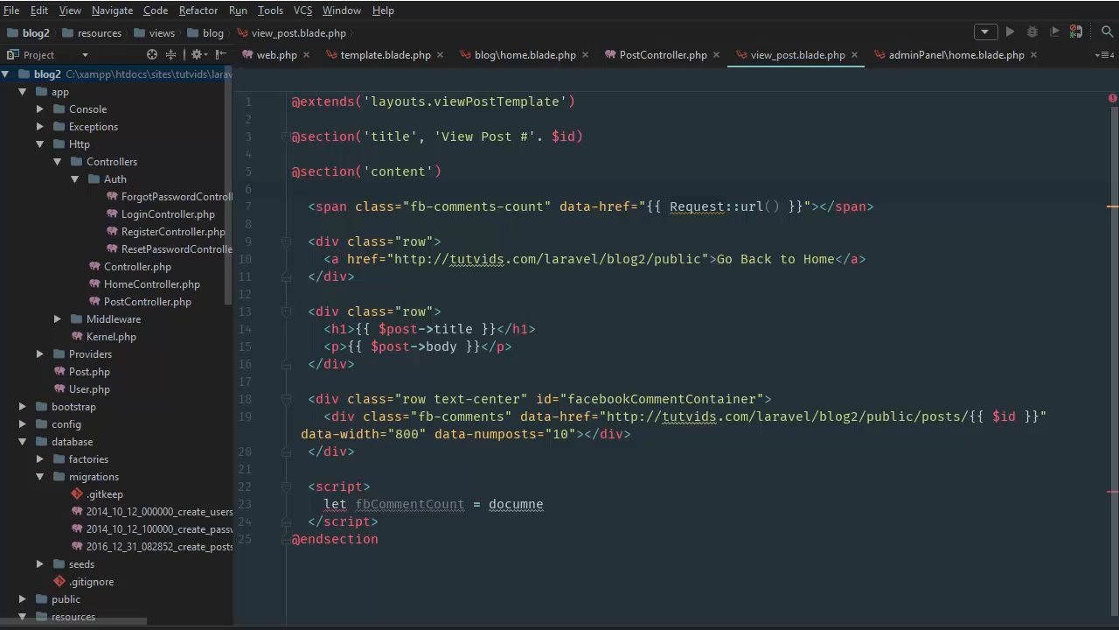
type("#fbCommentCount\">")
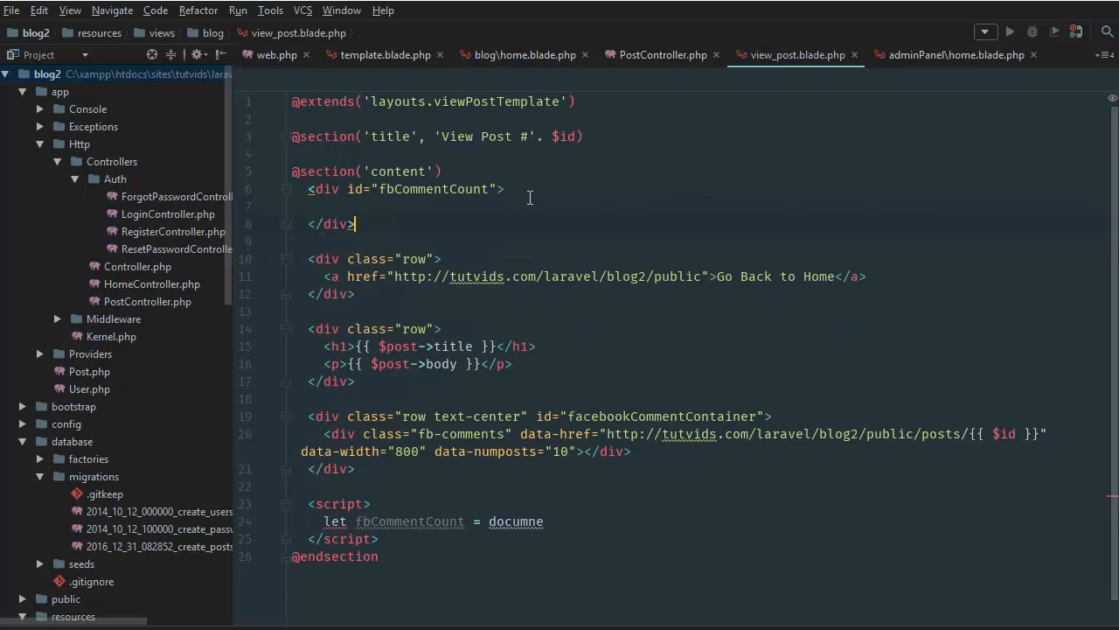
Paste the count span into the div and set fbCommentCount = document.getElementById('fbCommentCount').getElementsByClassName()
type("<span class=\"fb-comments-count\" data-href=\"{{ Request::url() }}\"></span>")
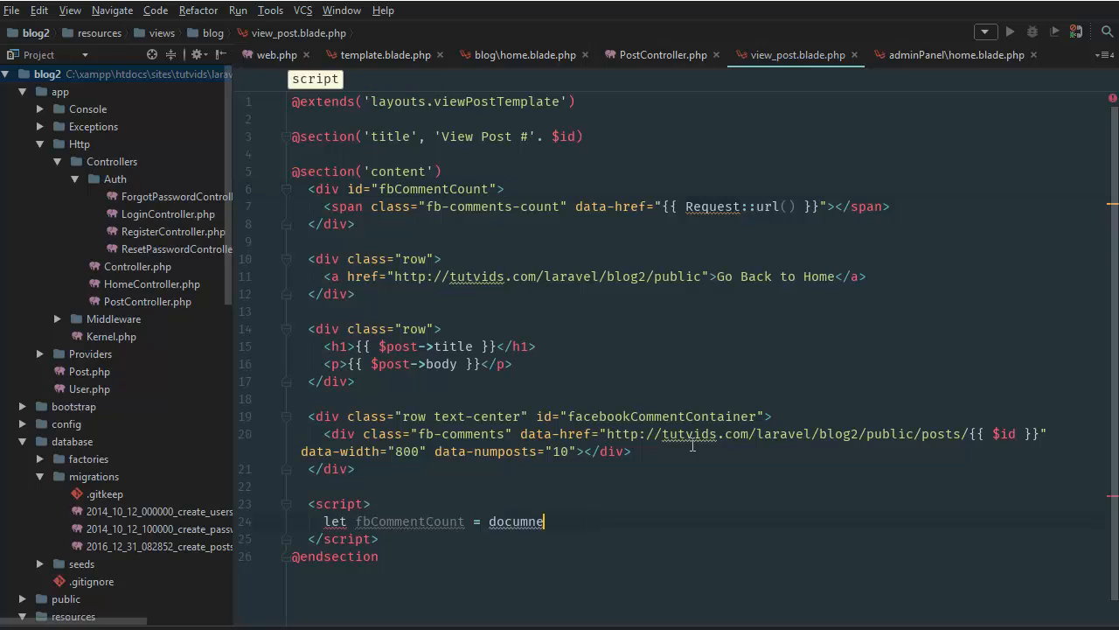
key("Backspace")
type("ent.")
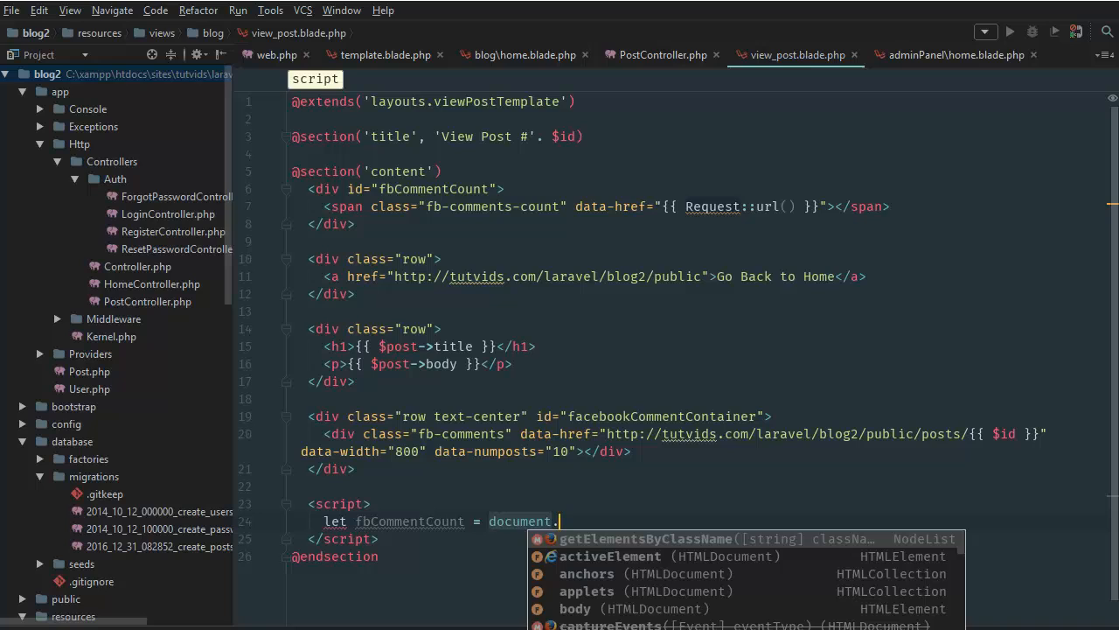
type("getElementById(")
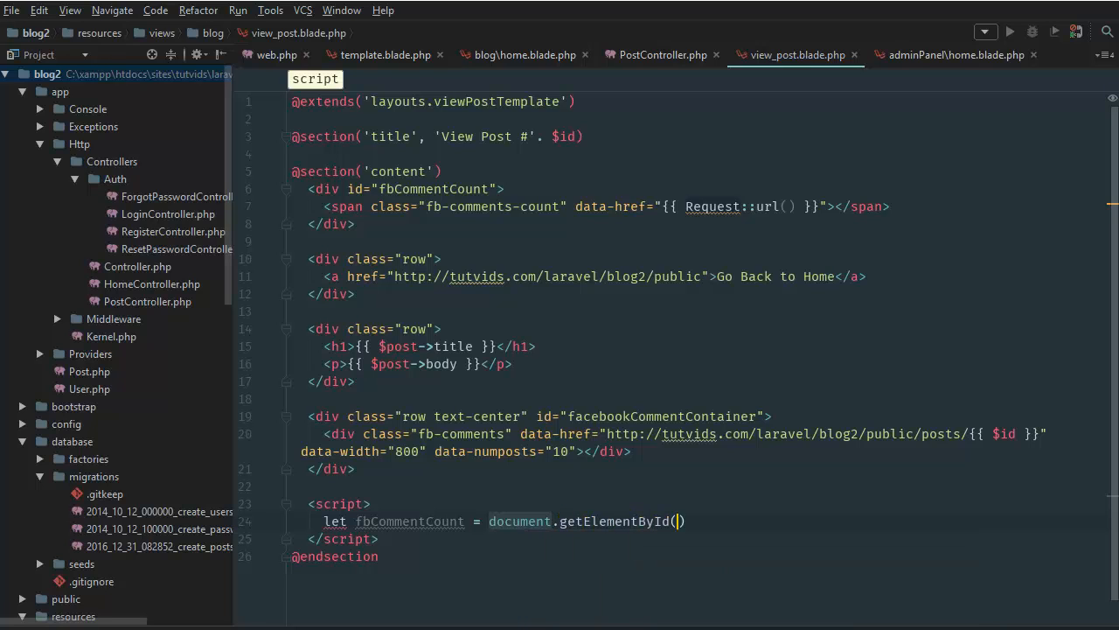
type(".getEl")
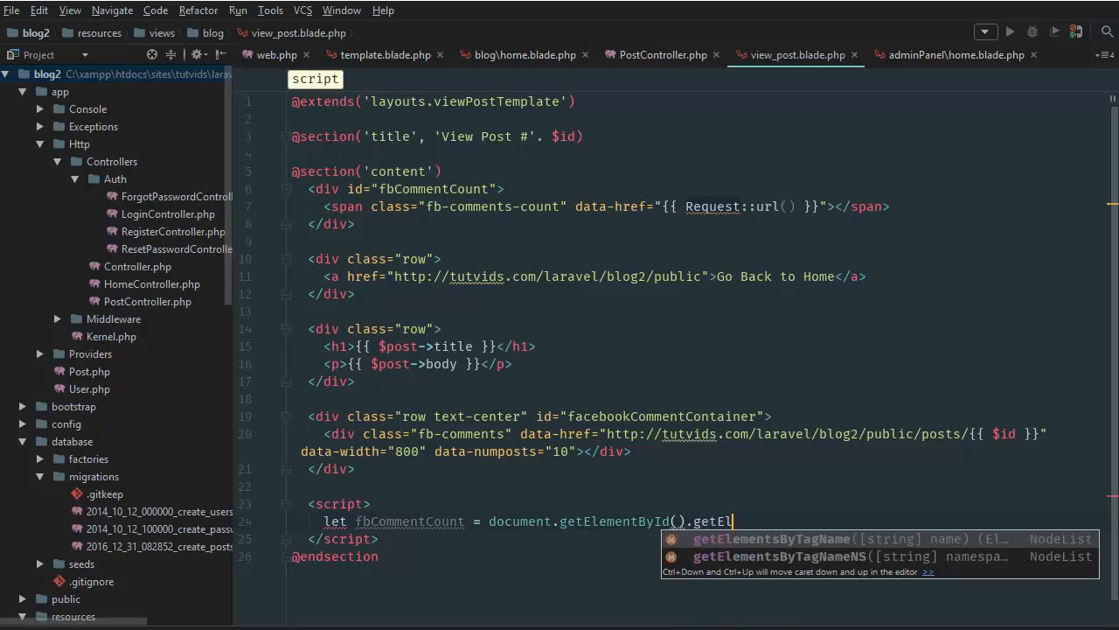
type("ements")
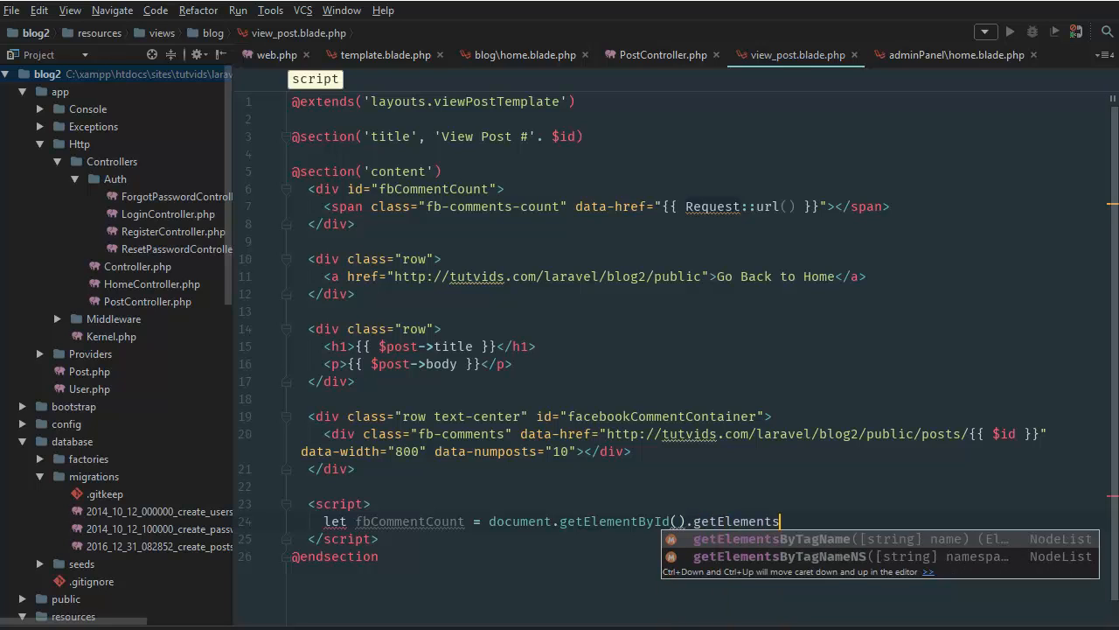
type("ByClass")
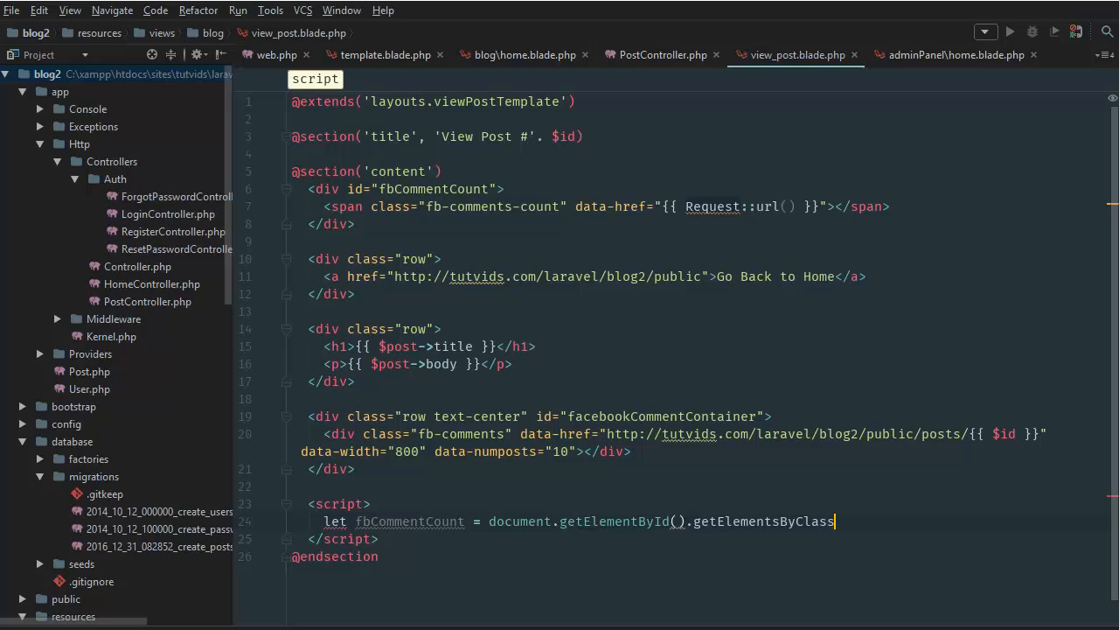
type("Name();")
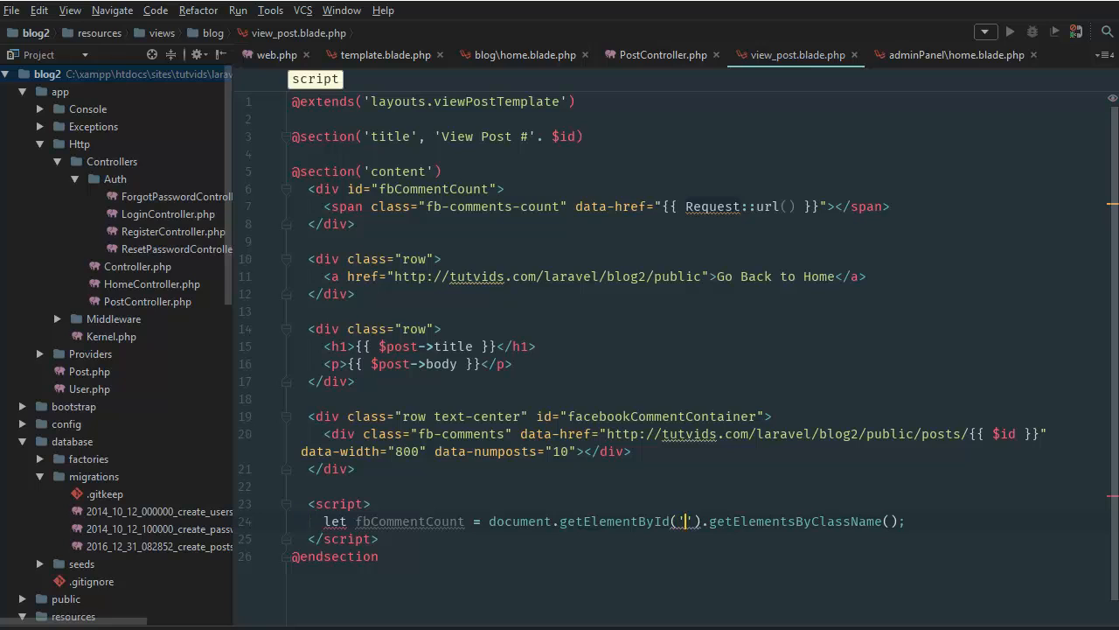
type("fbComment")
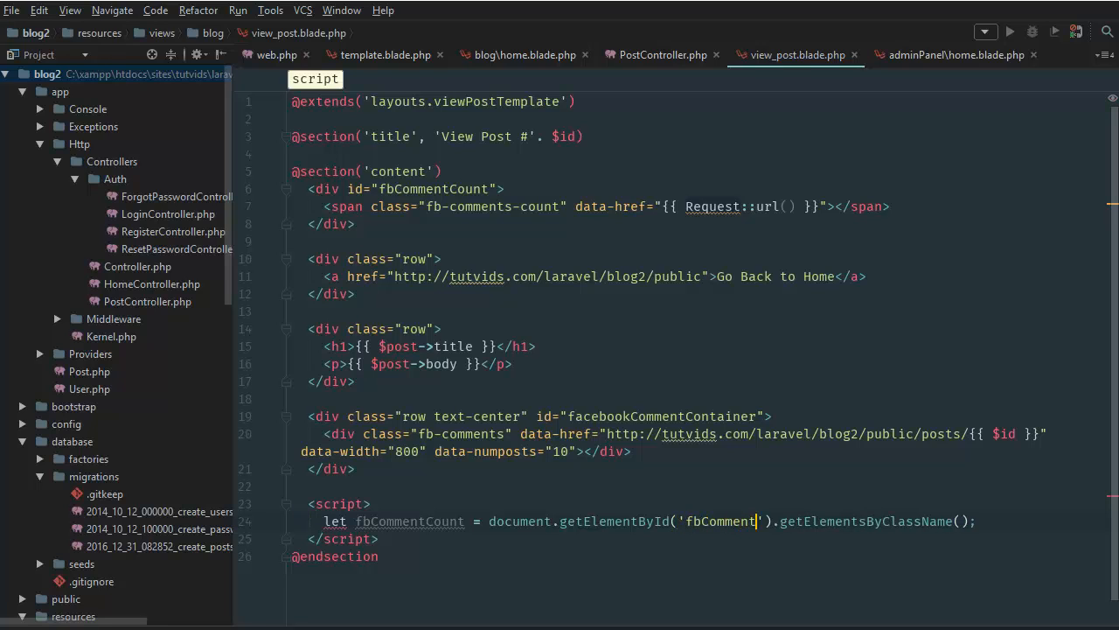
type("Count")
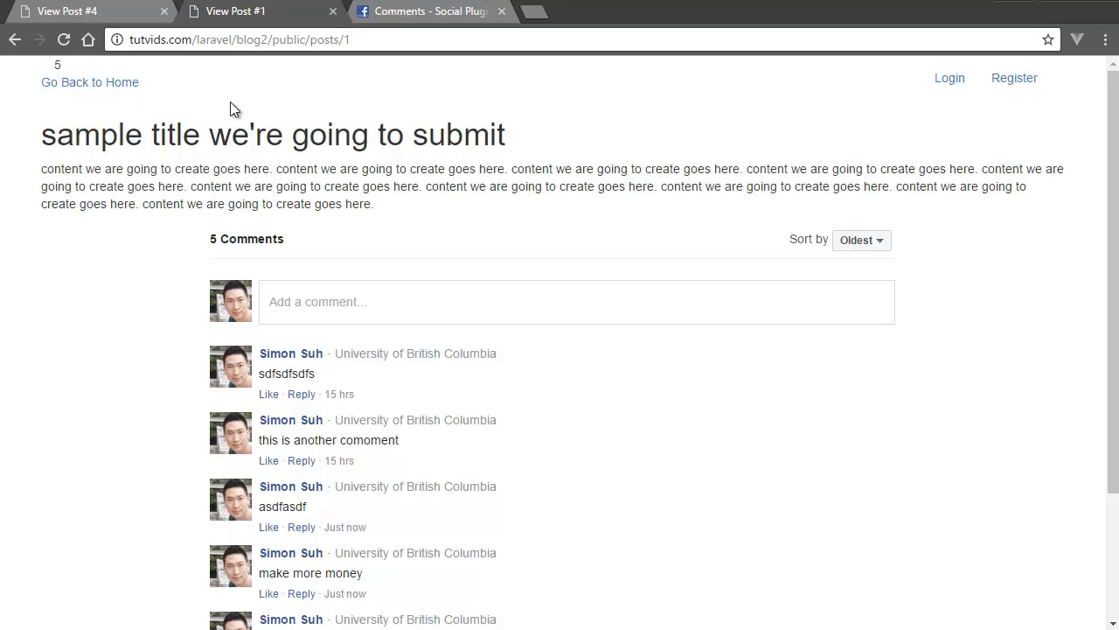
Inspect the rendered count number and pick out its inner span's fb_comments_count class
right_click(58, 69)
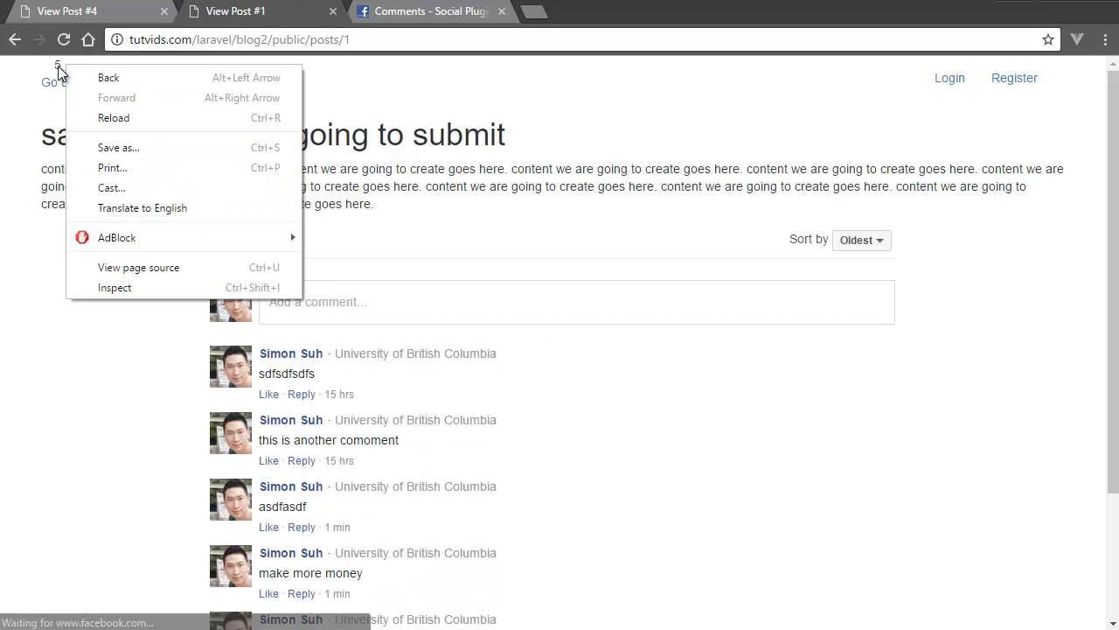
left_click(116, 287)
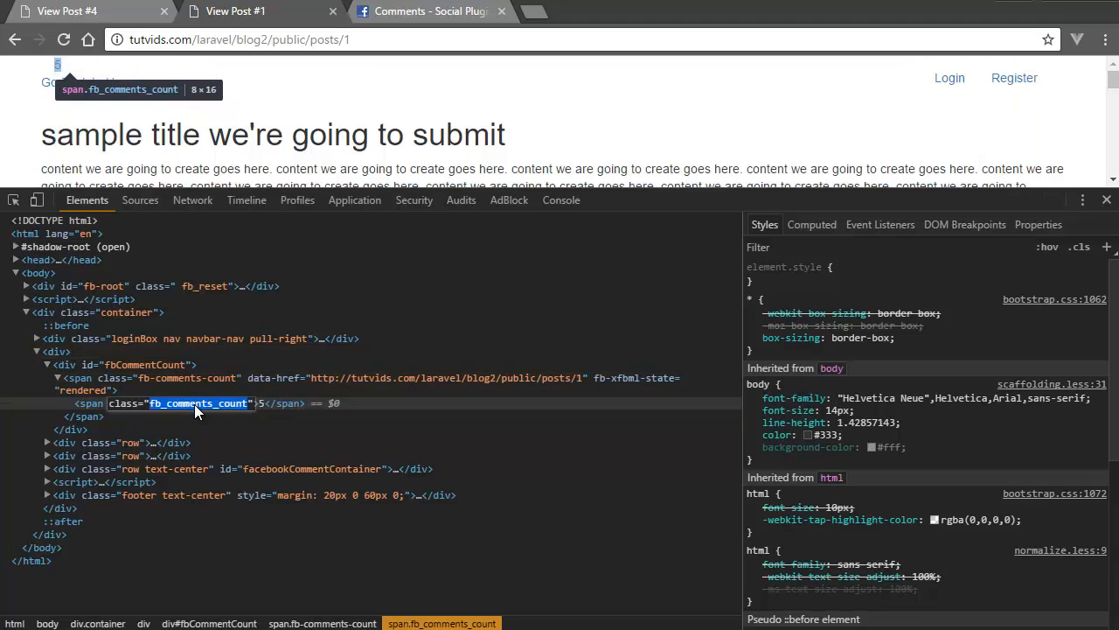
left_click(189, 378)
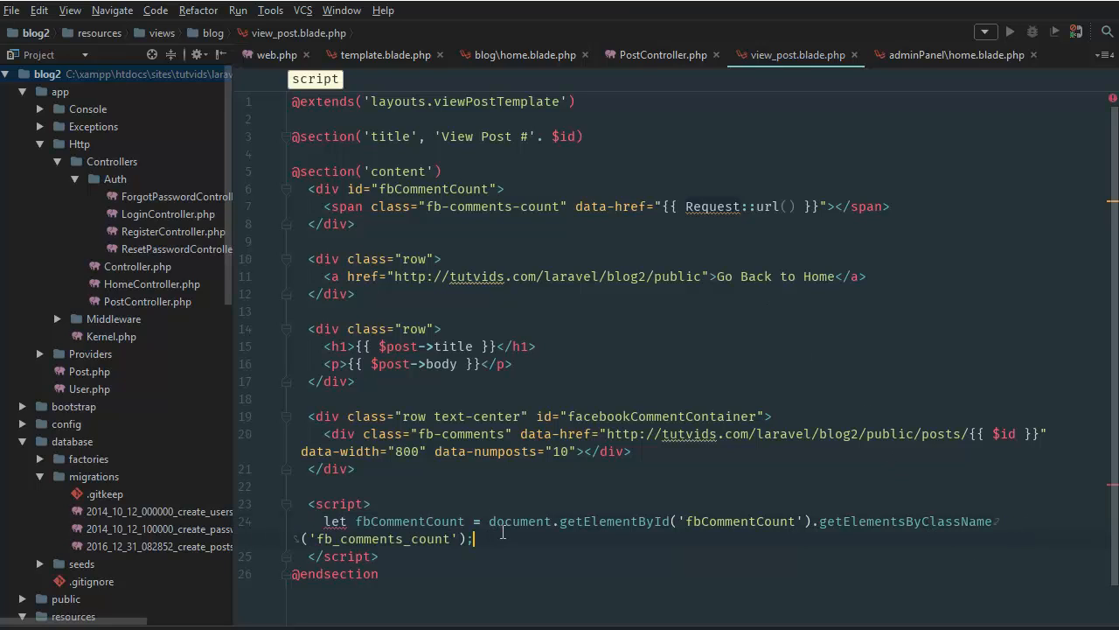
Add function pressedButton() { alert(fbCommentCount[0].innerHTML); } to the script
key("Enter")
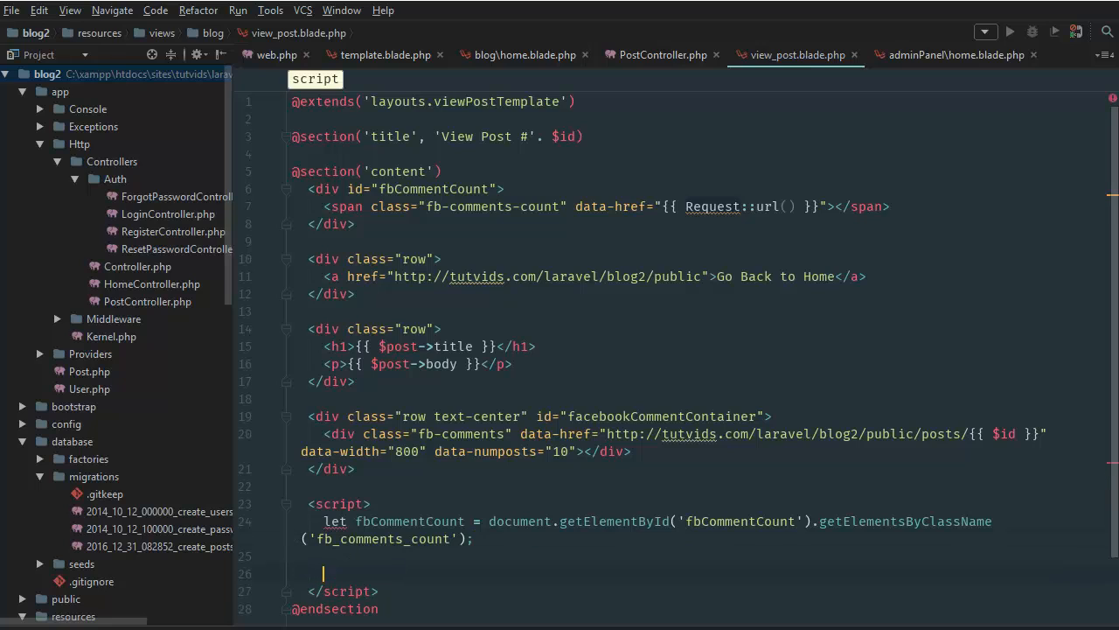
type("function presse")
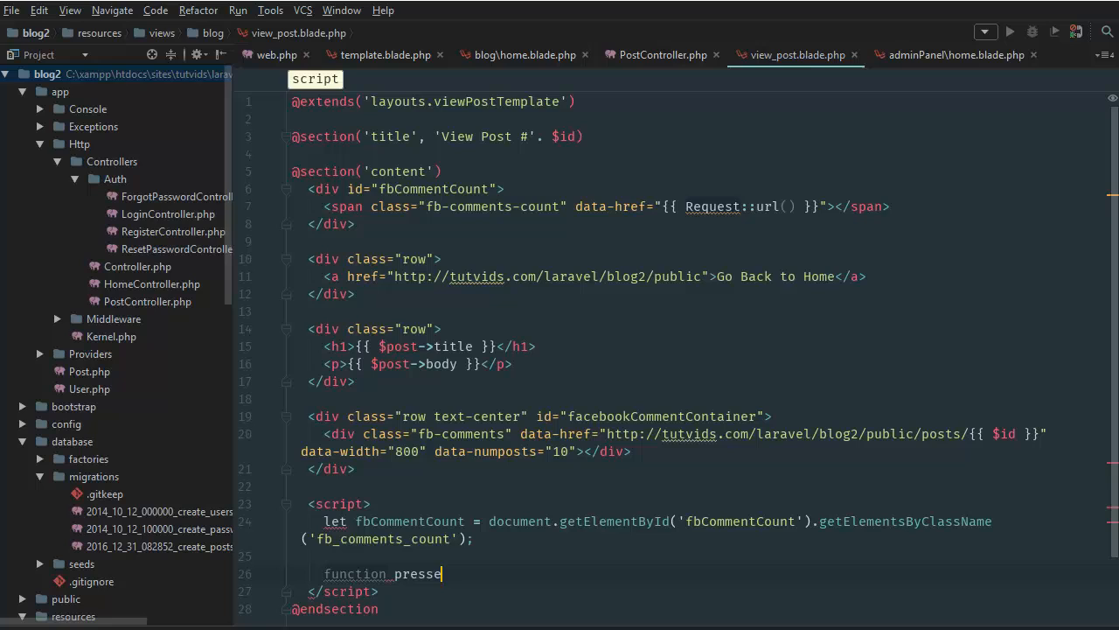
type("dButton() {")
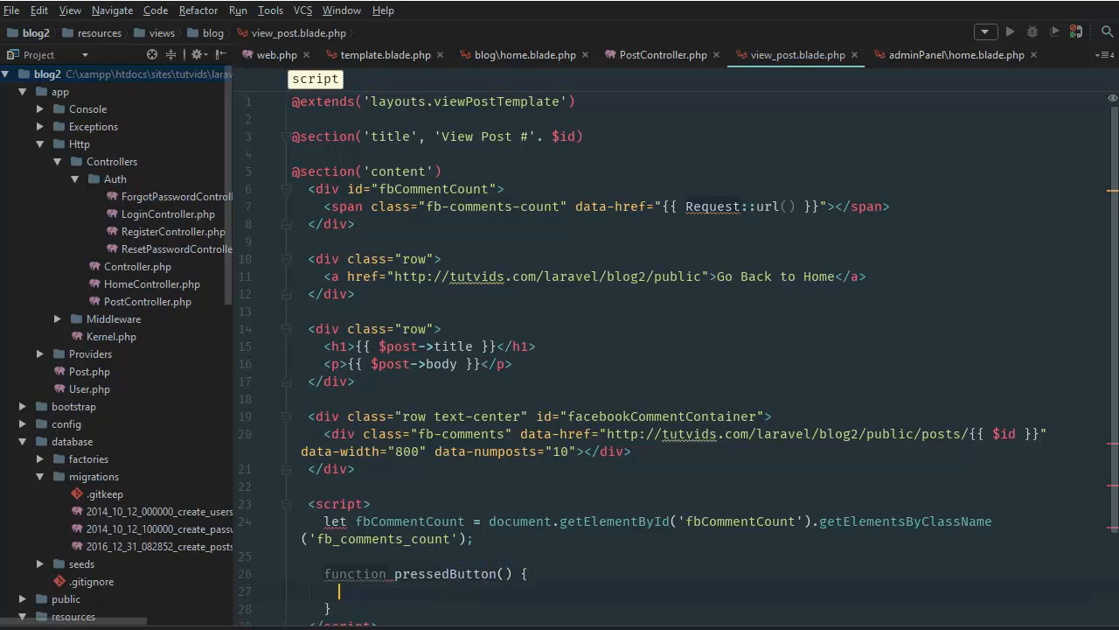
type("alert();")
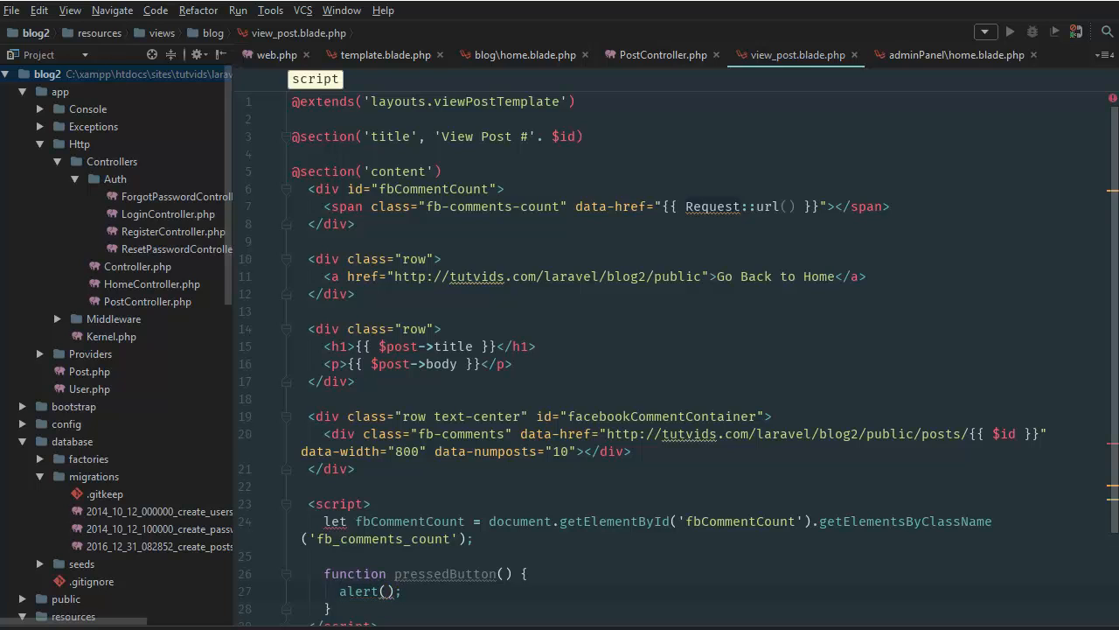
type("fbCommentCount[0")
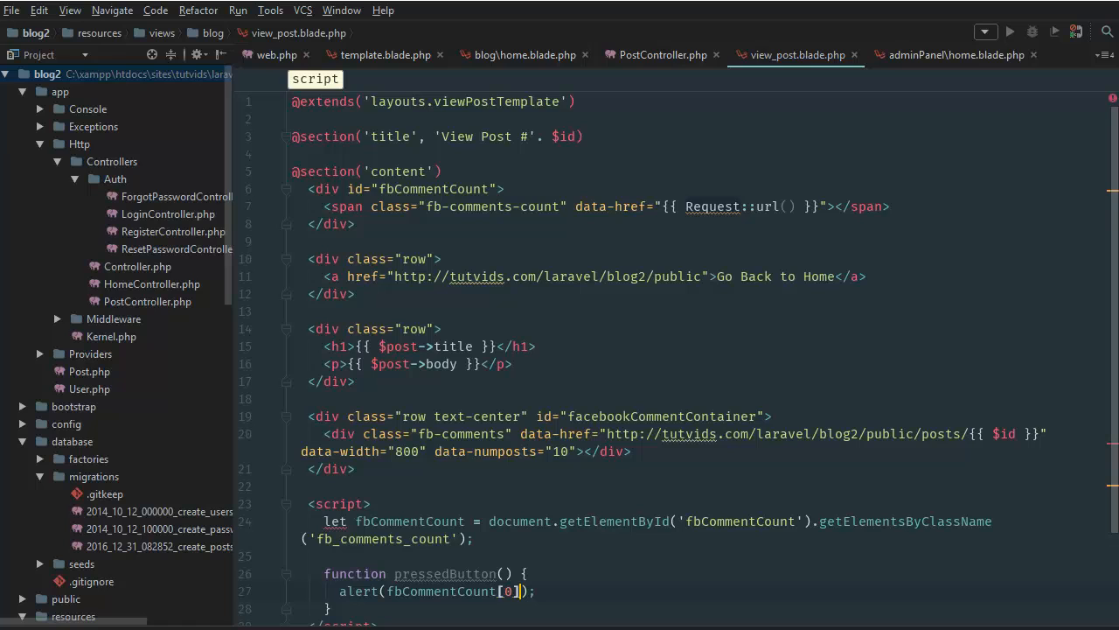
type(".innerHTML")
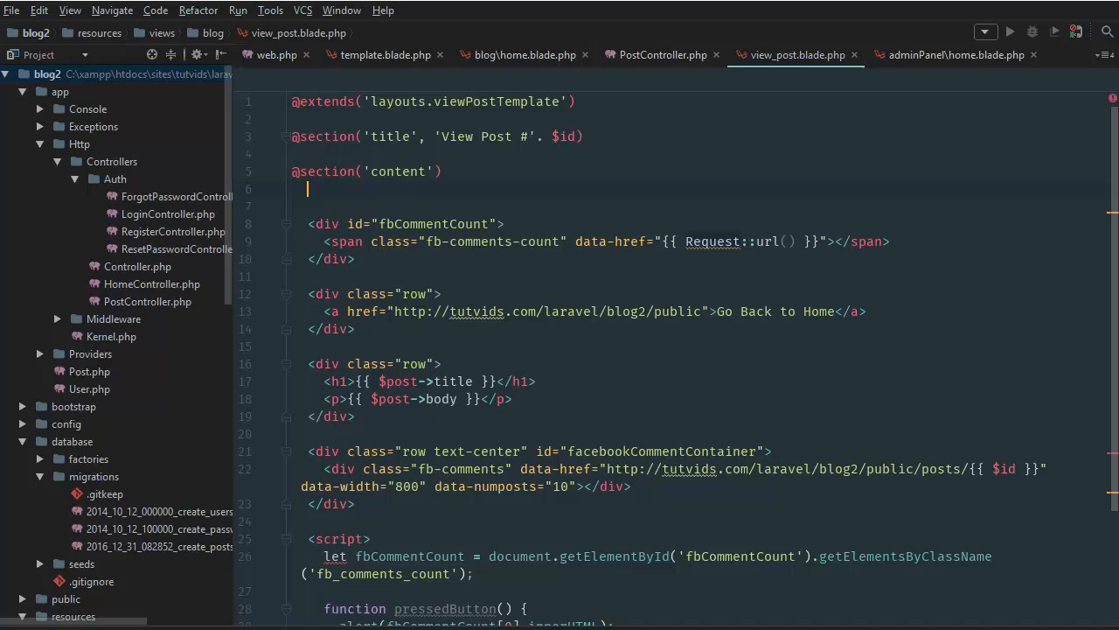
Add an 'Alert Facebook Comment Count' button with onclick="pressedButton"
type("<button></button>")
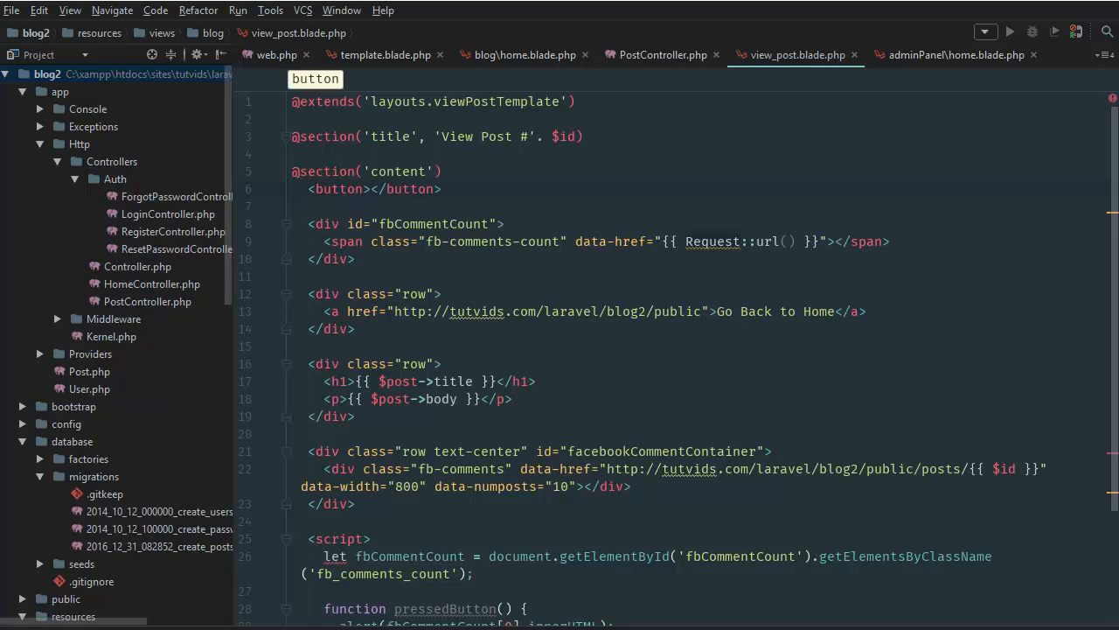
type("Alert FB")
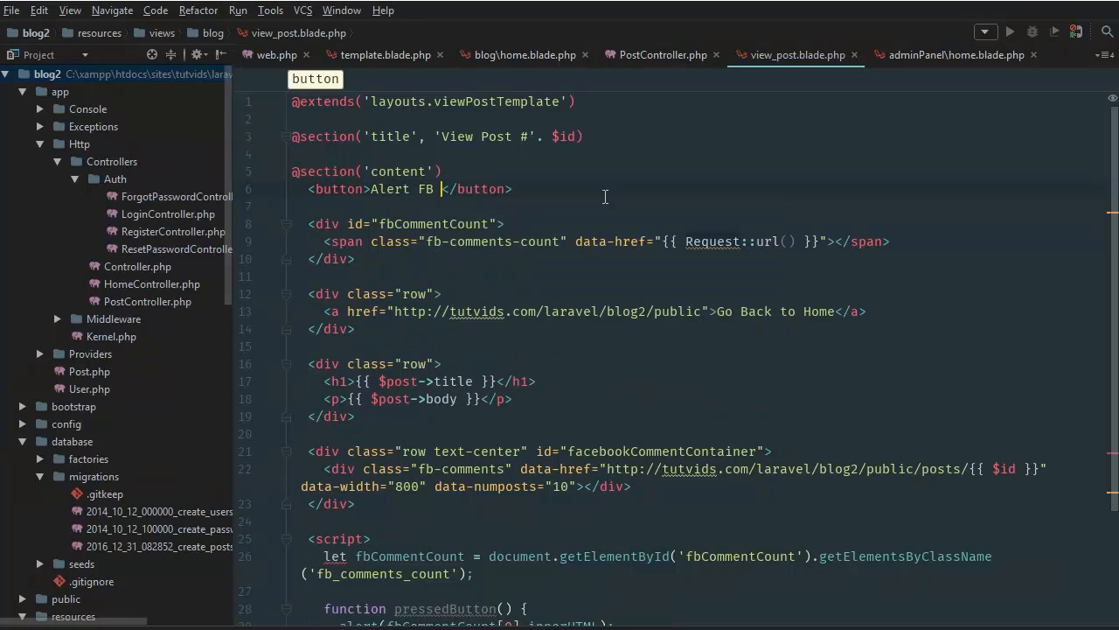
type("Comment Count")
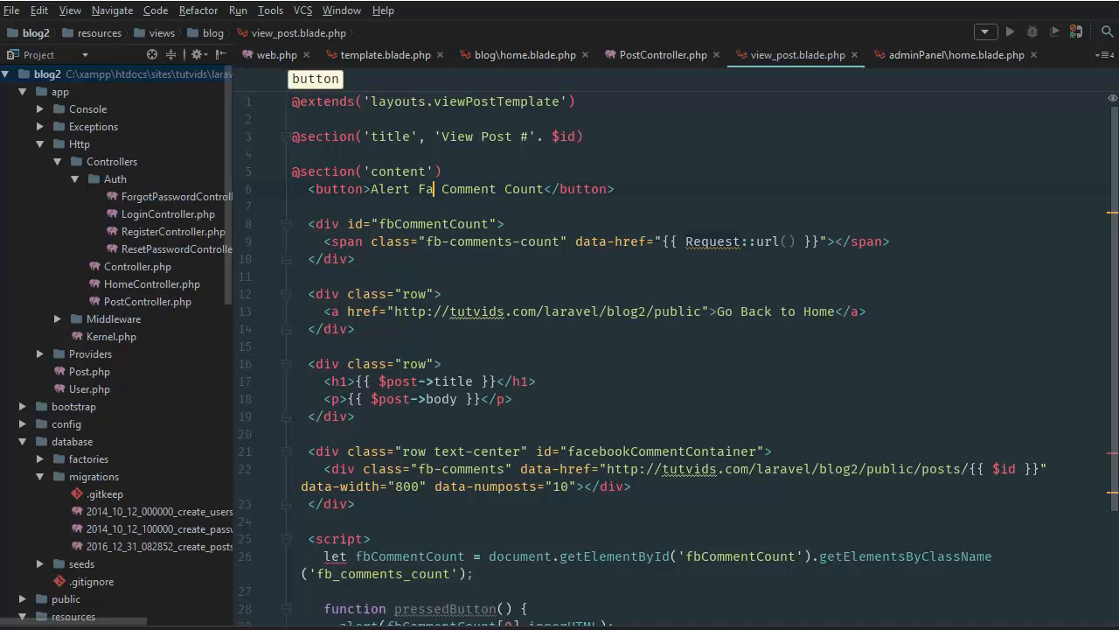
type("cebook")
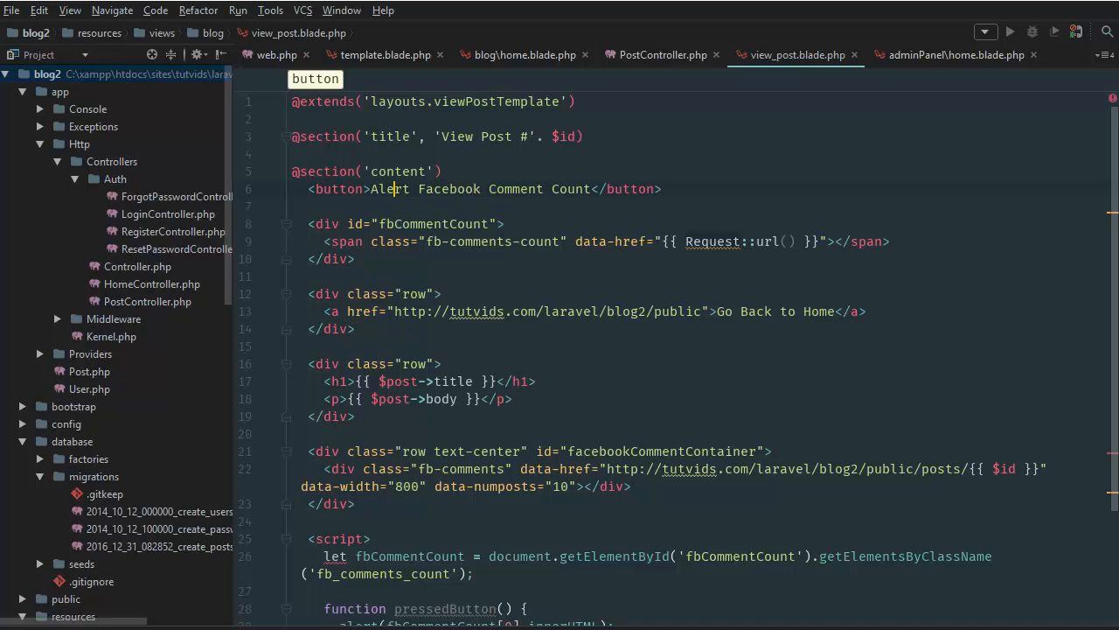
type("onclick=\"")
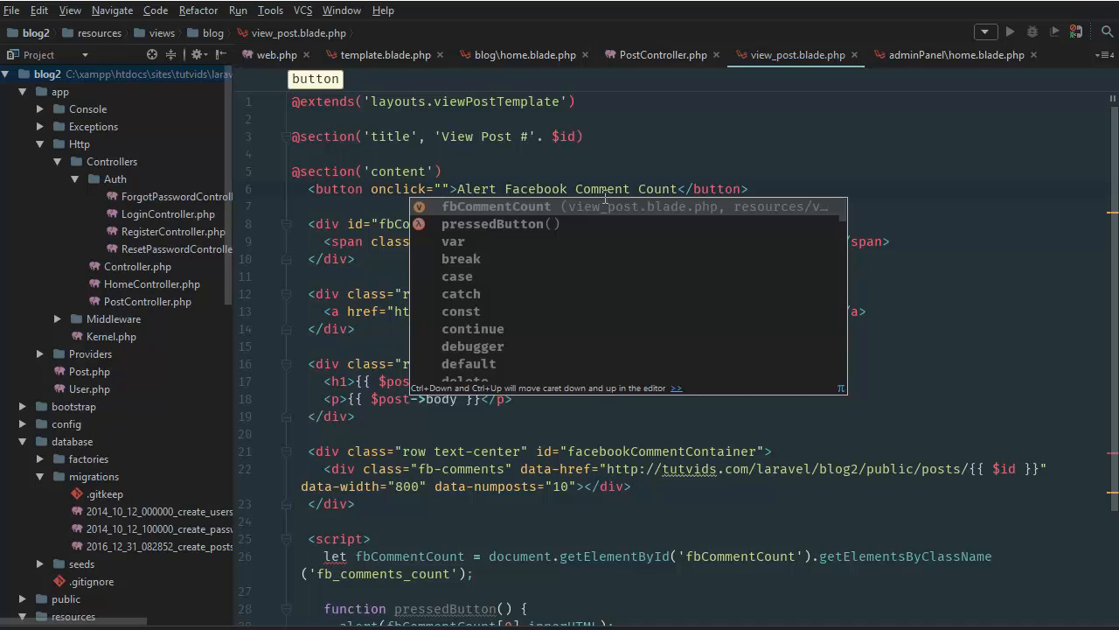
type("pressedButton")
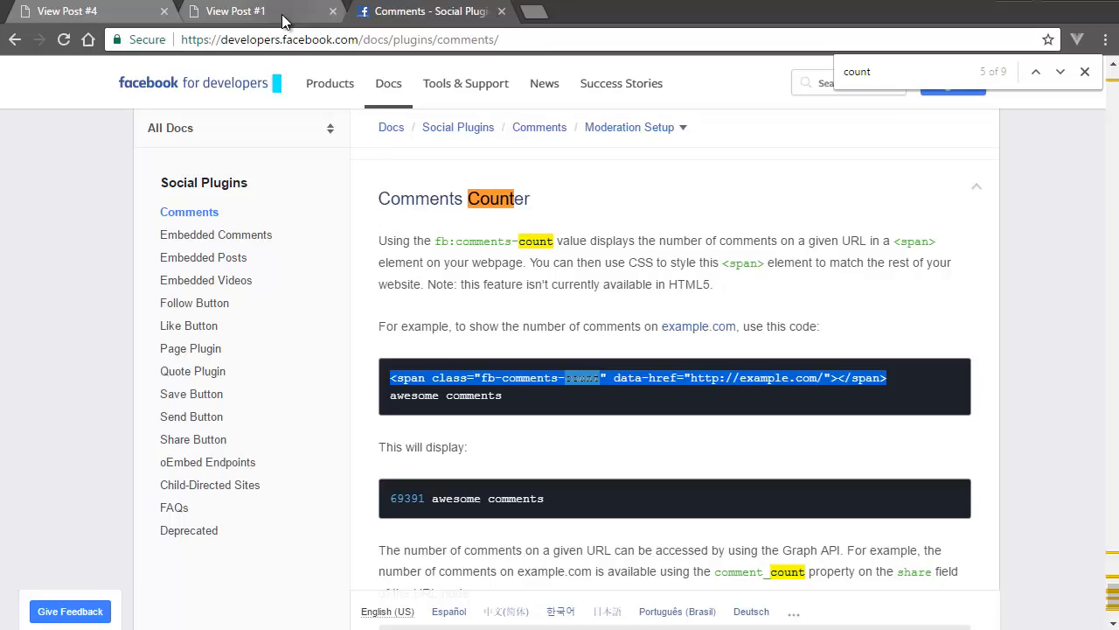
Bring up the View Post #1 page in Chrome with the DevTools Console visible beneath it
left_click(235, 10)
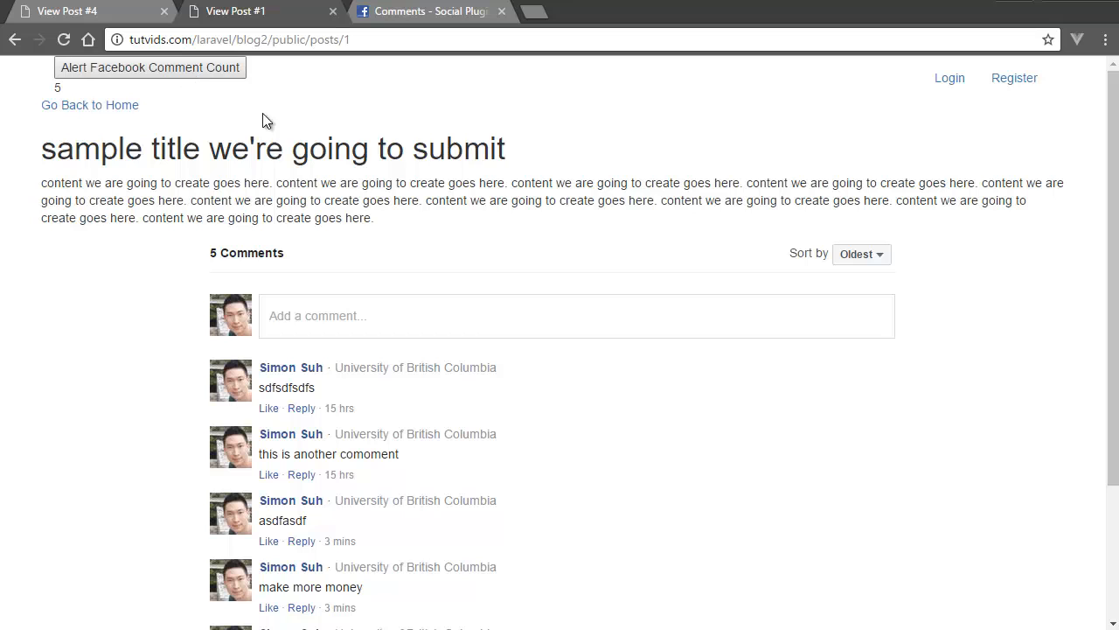
key("F12")
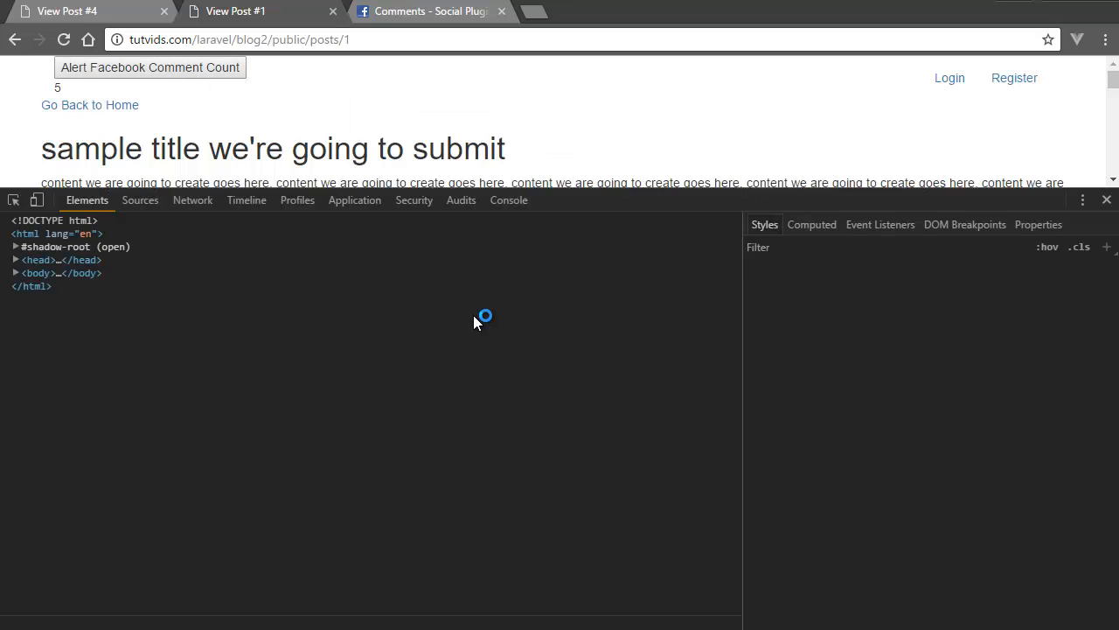
left_click(560, 199)
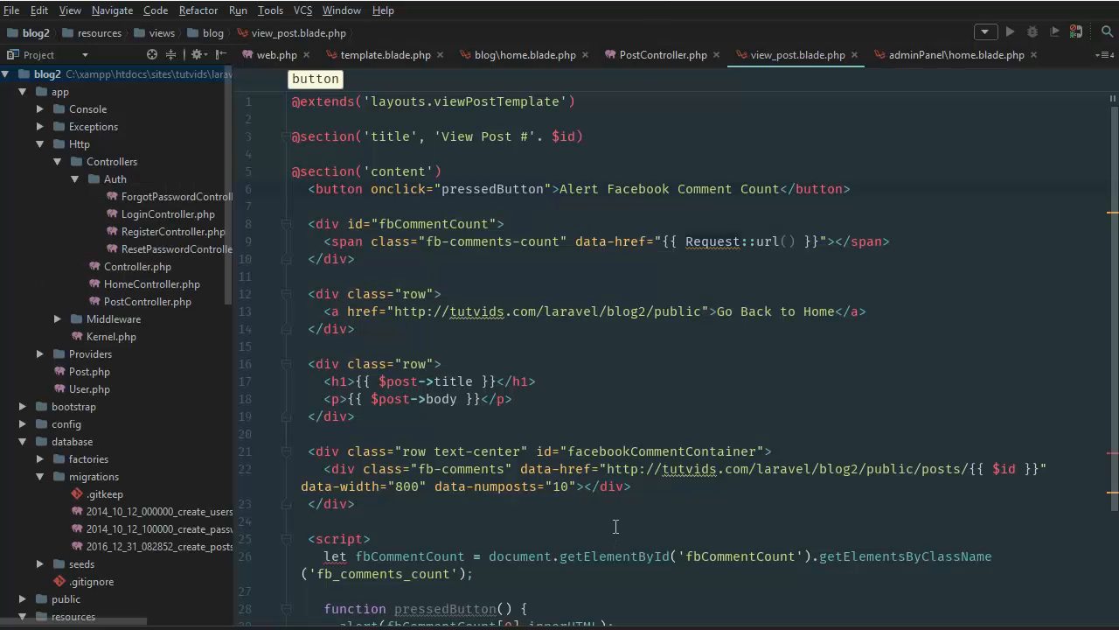
scroll("down", 3)
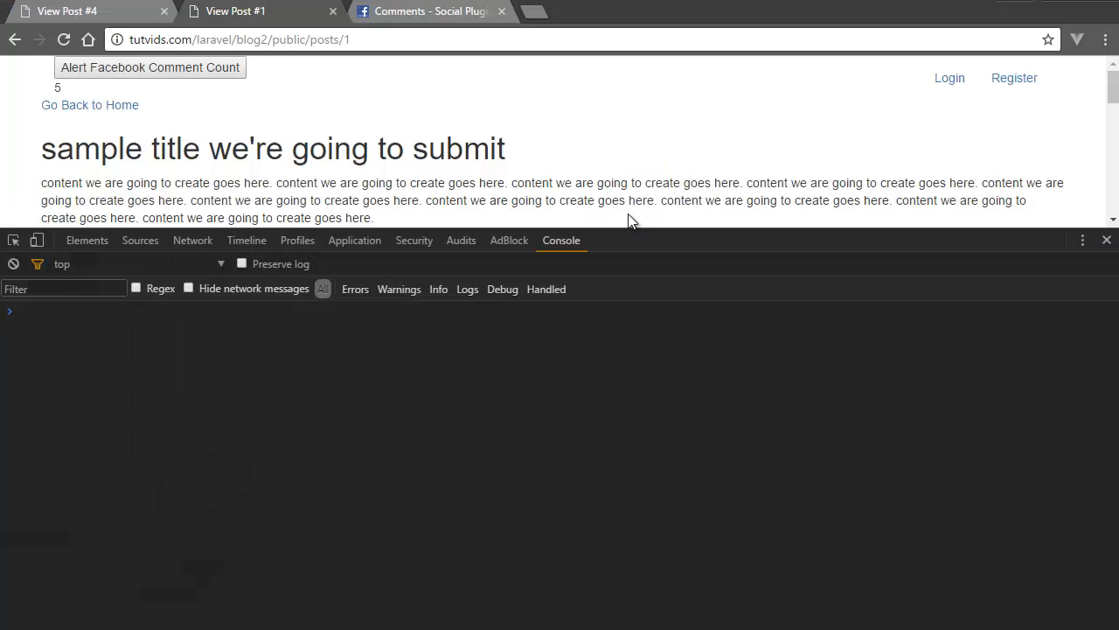
Trigger the Alert Facebook Comment Count button and confirm it reports 5
left_click(150, 66)
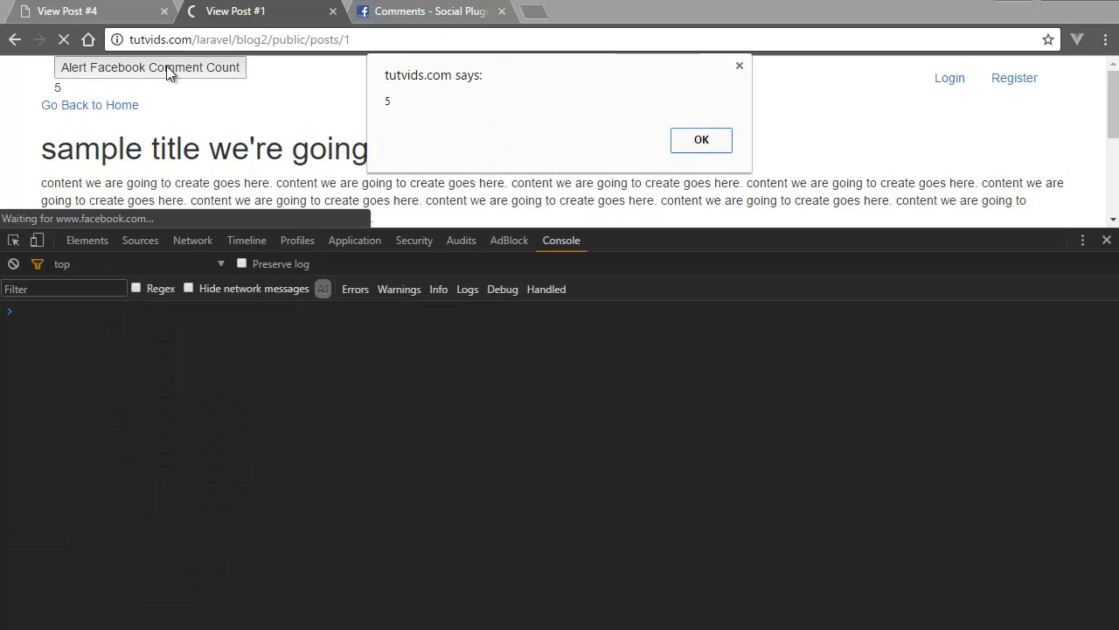
left_click(701, 140)
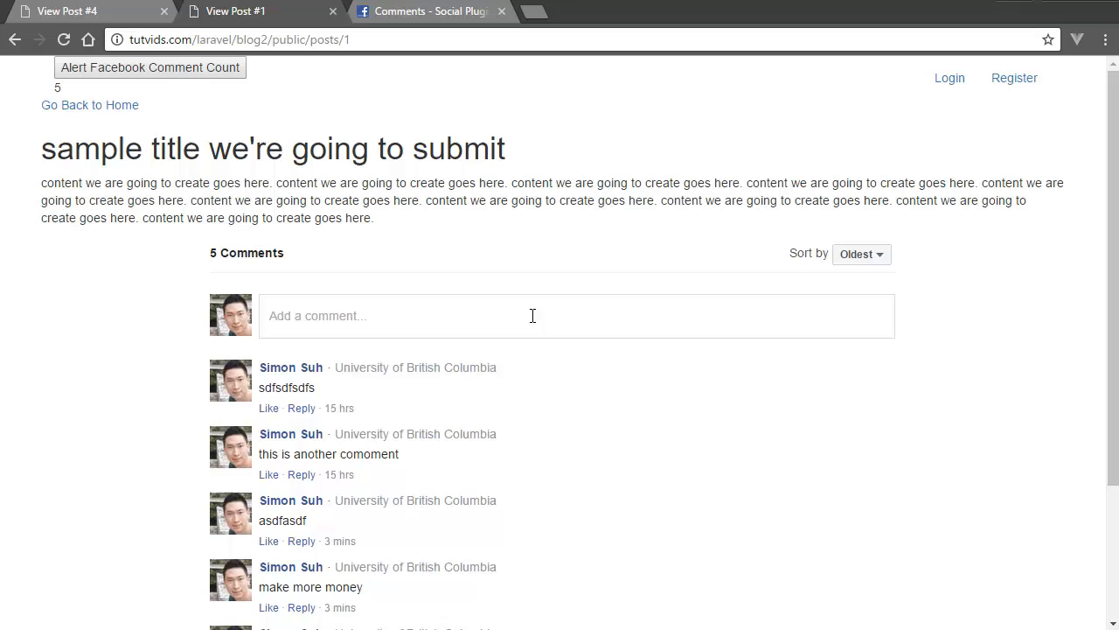
Post new Facebook comments ('alert one more time for the money, get rich as possible') raising the count to 7
type("alert one")
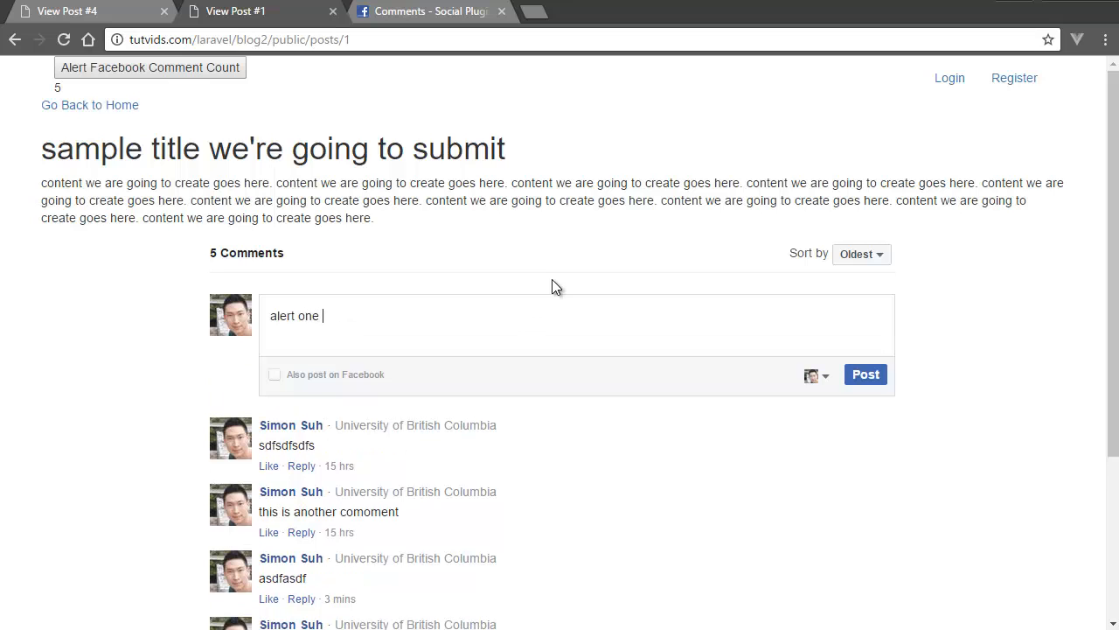
type("more time for the money")
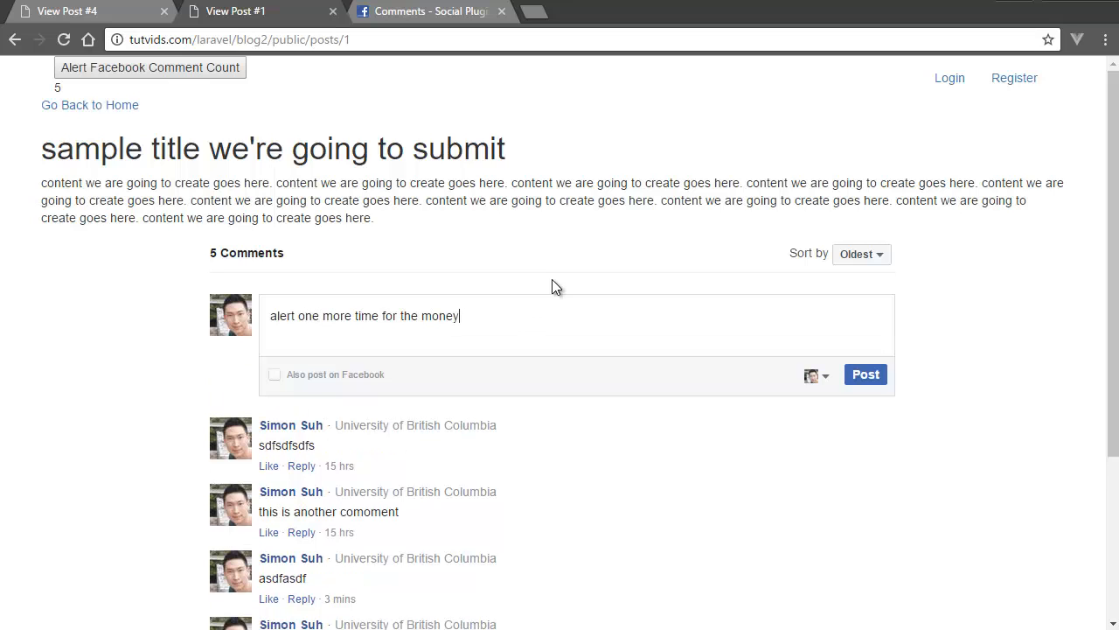
type(", get rich as pos")
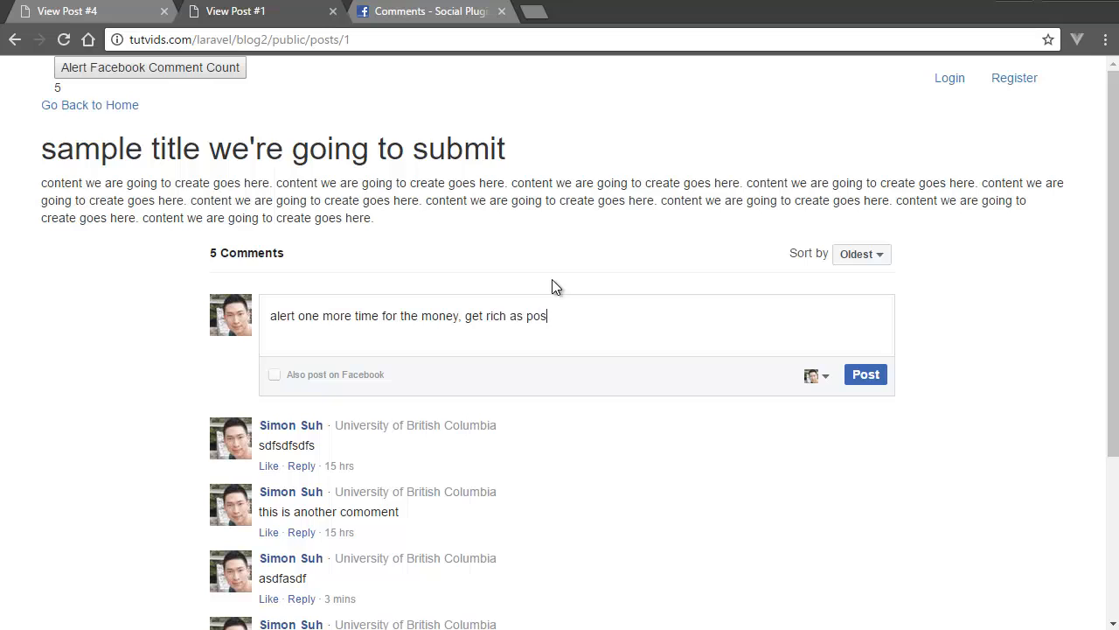
type("sible")
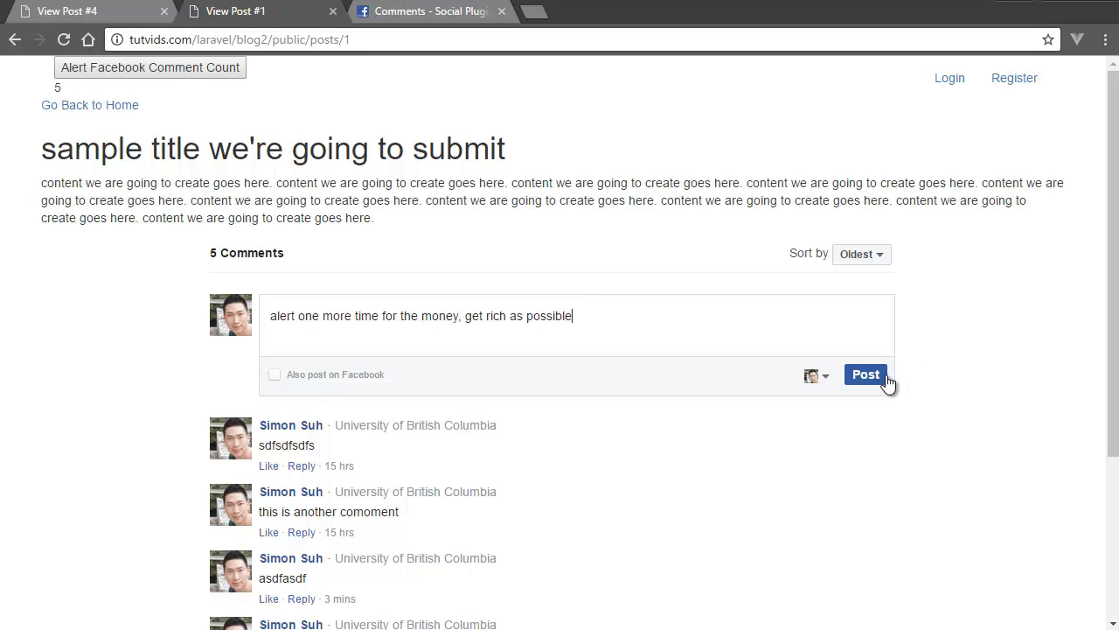
left_click(864, 375)
type("get rich")
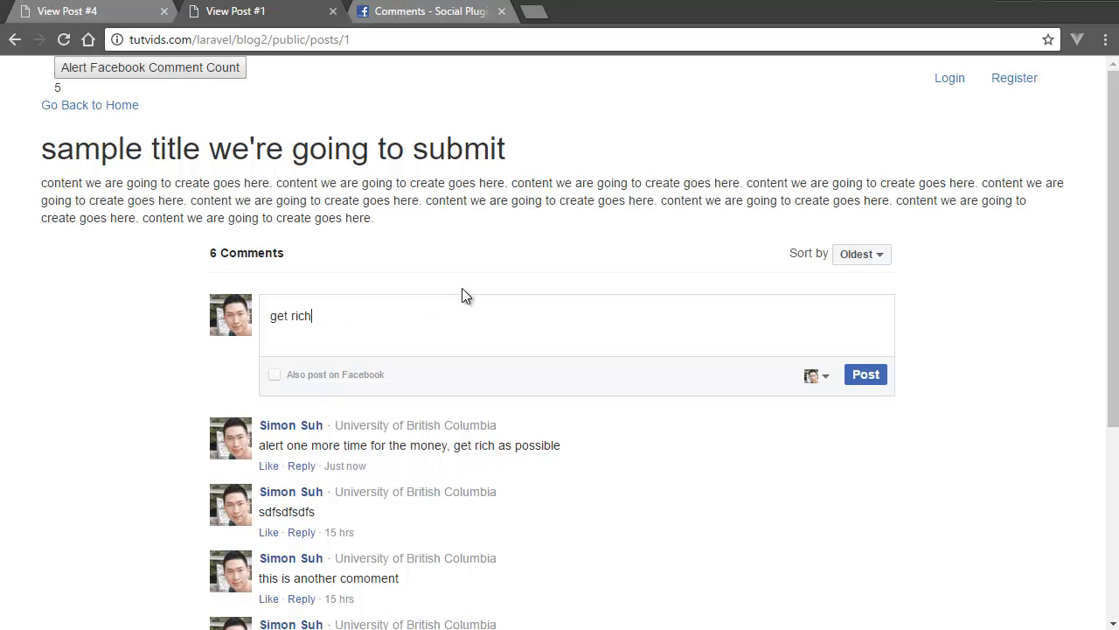
left_click(864, 374)
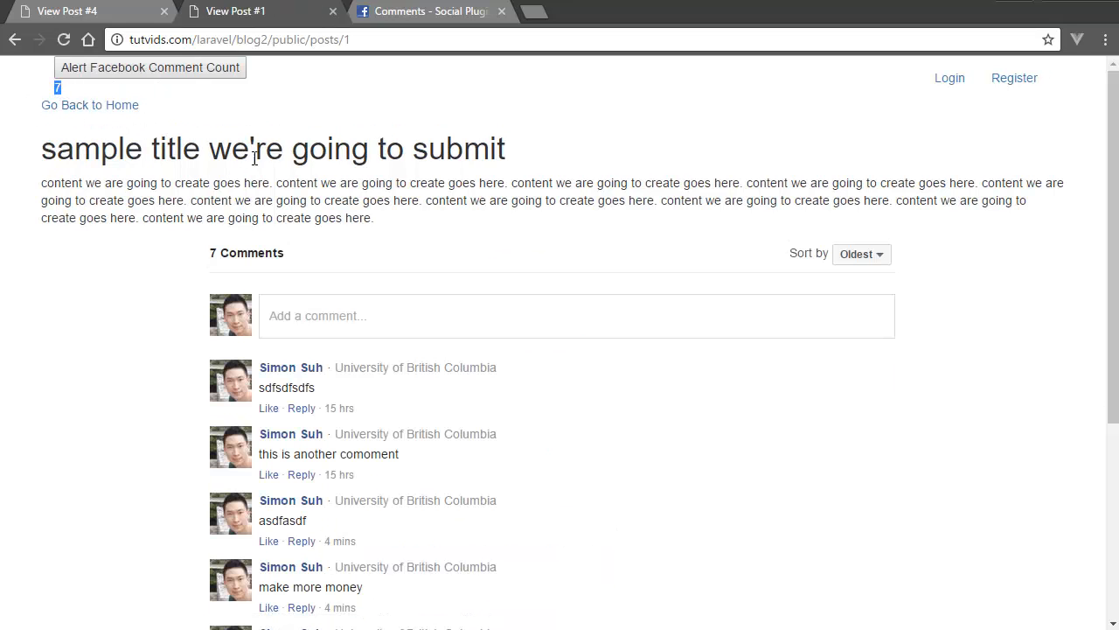
left_click(150, 66)
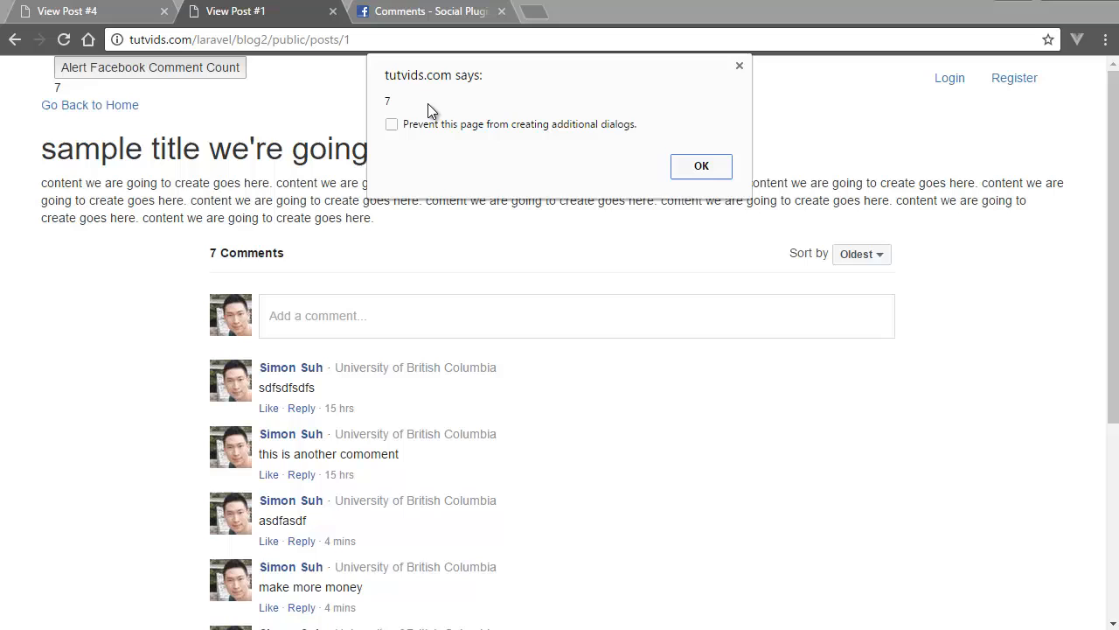
mouse_move(476, 304)
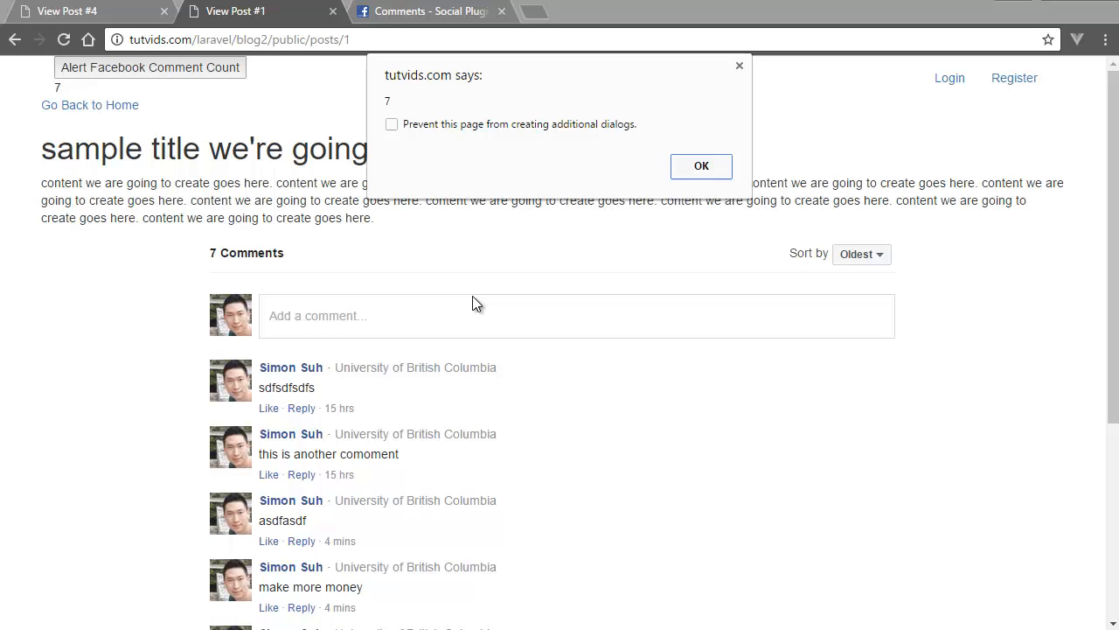
left_click(701, 166)
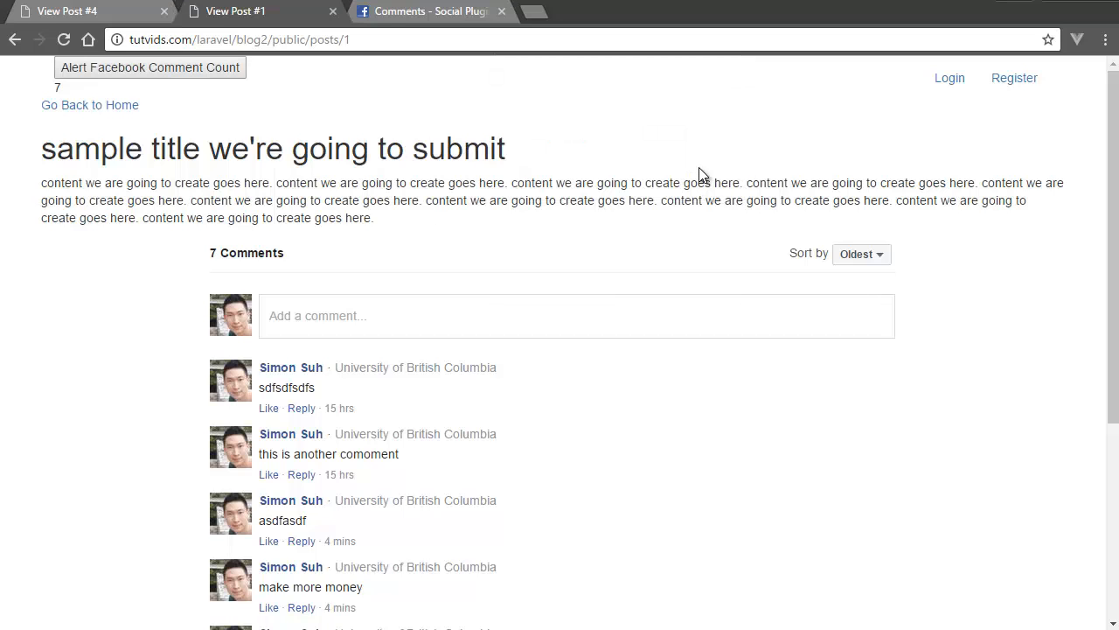
double_click(56, 88)
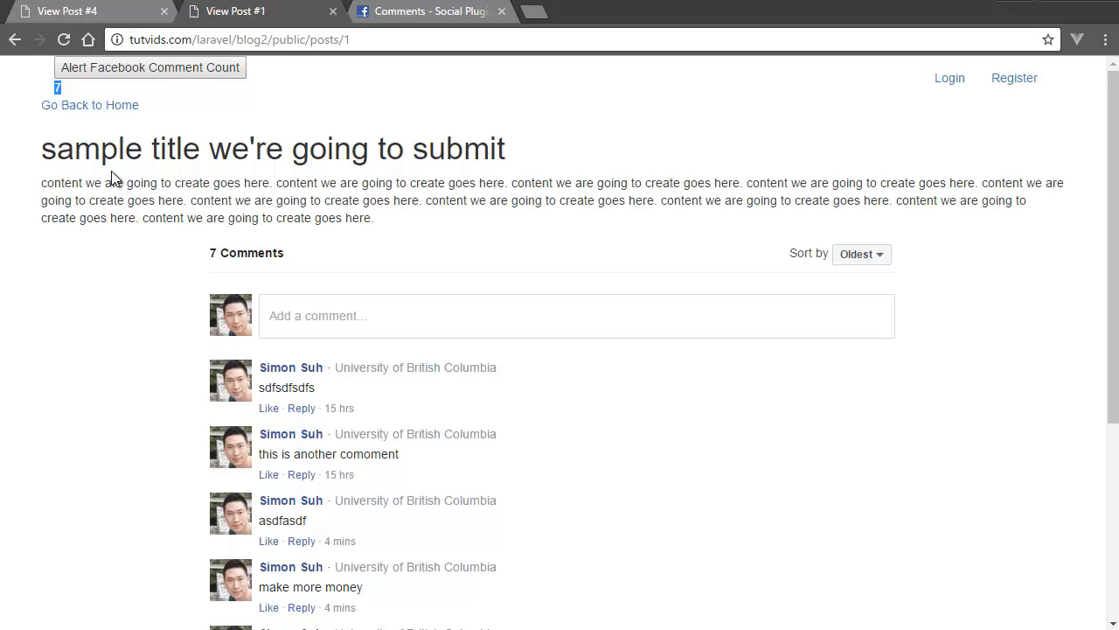
mouse_move(126, 183)
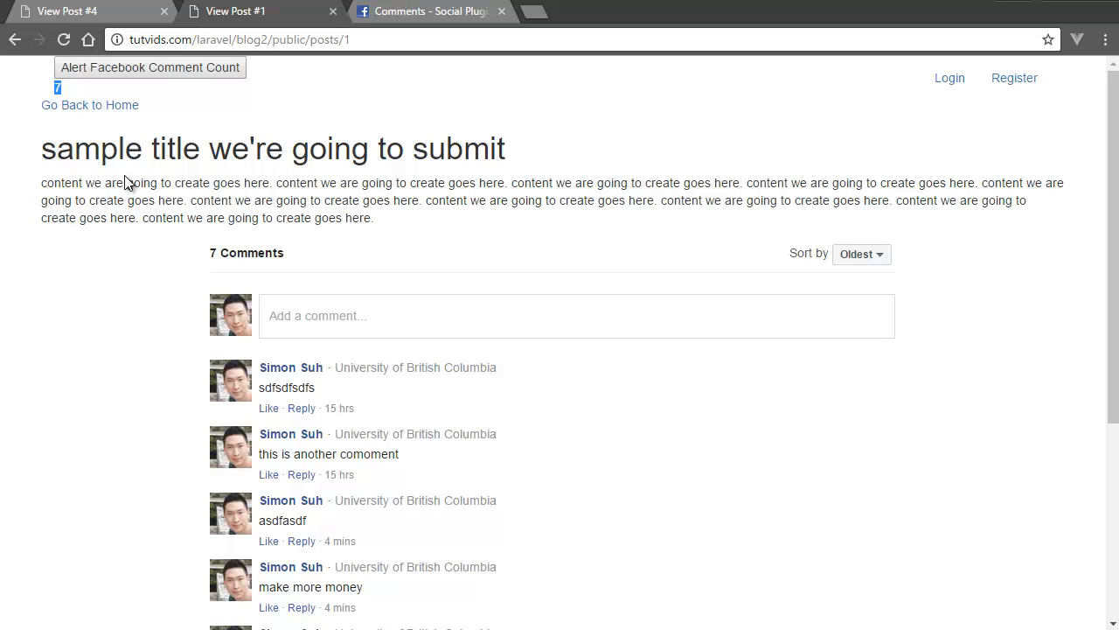
mouse_move(129, 159)
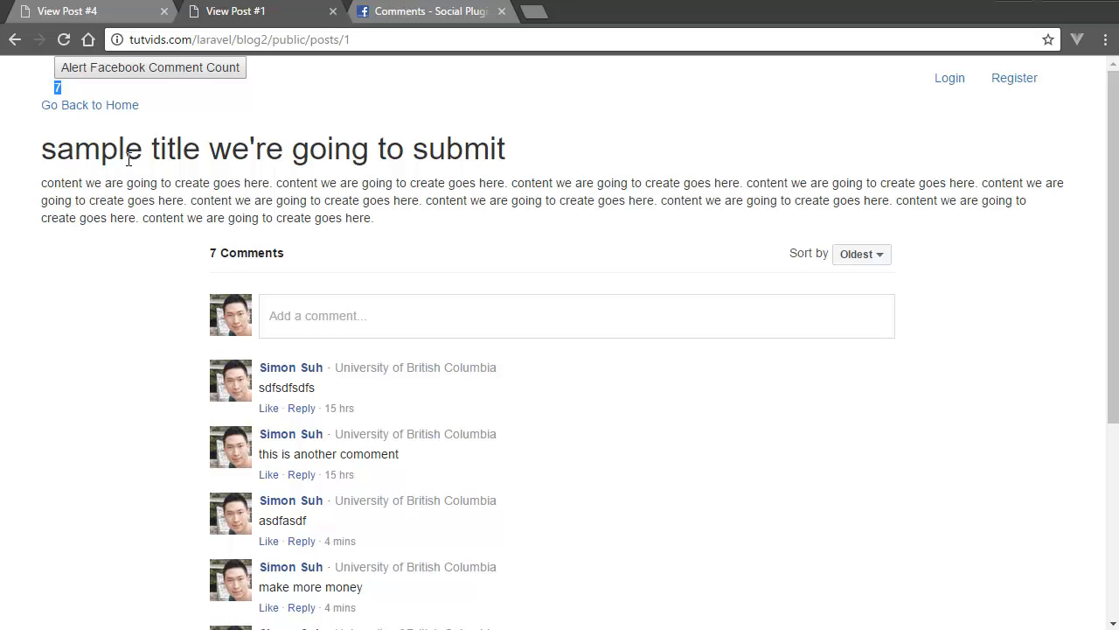
mouse_move(147, 130)
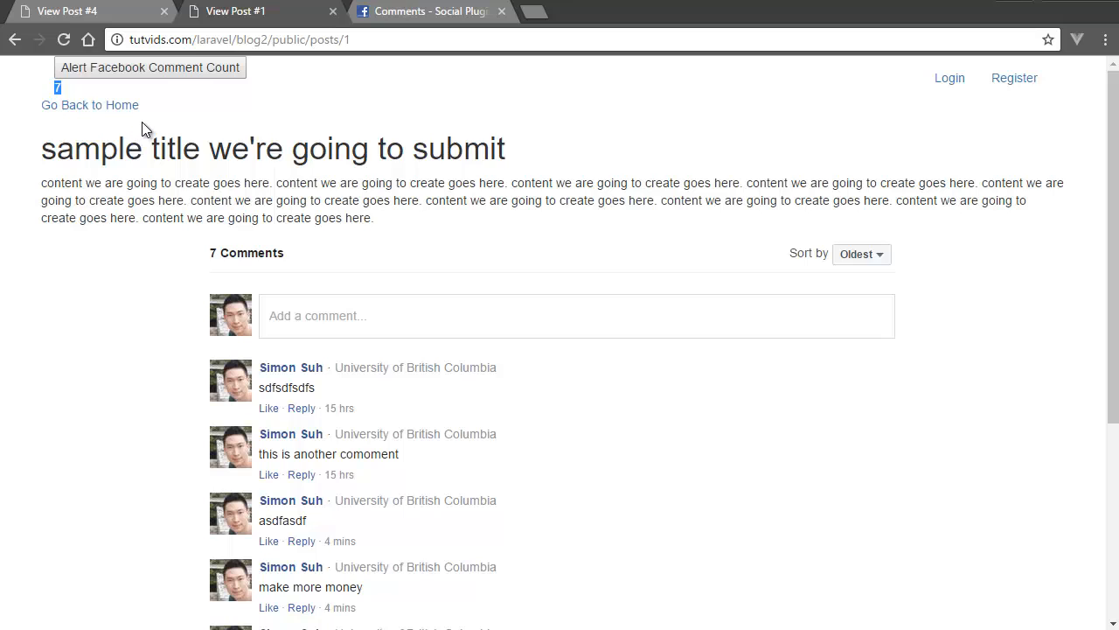
mouse_move(196, 144)
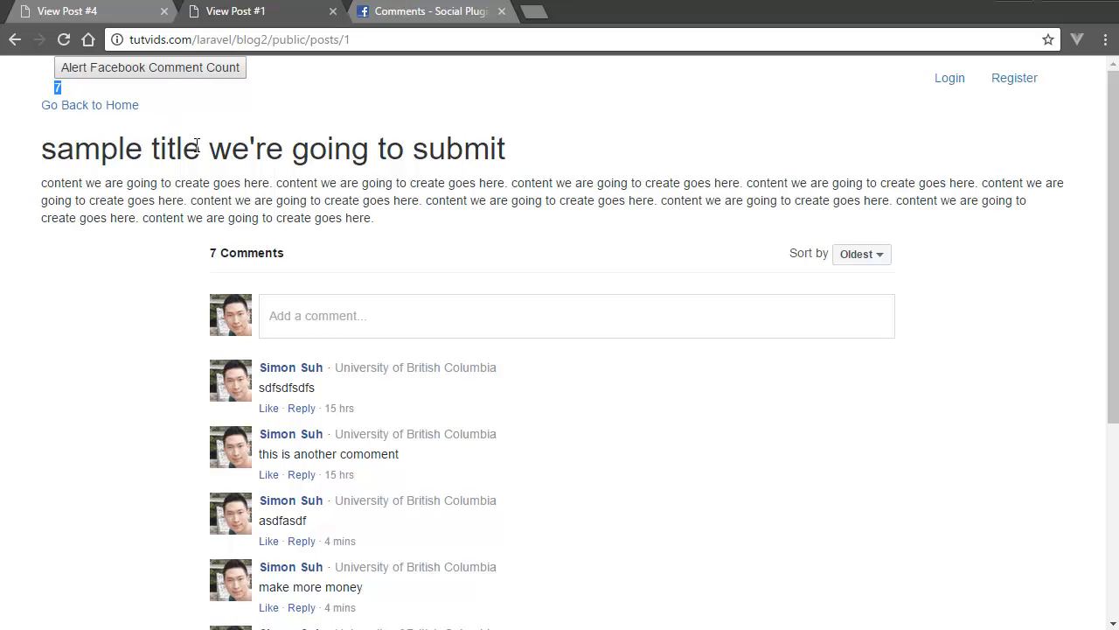
mouse_move(210, 173)
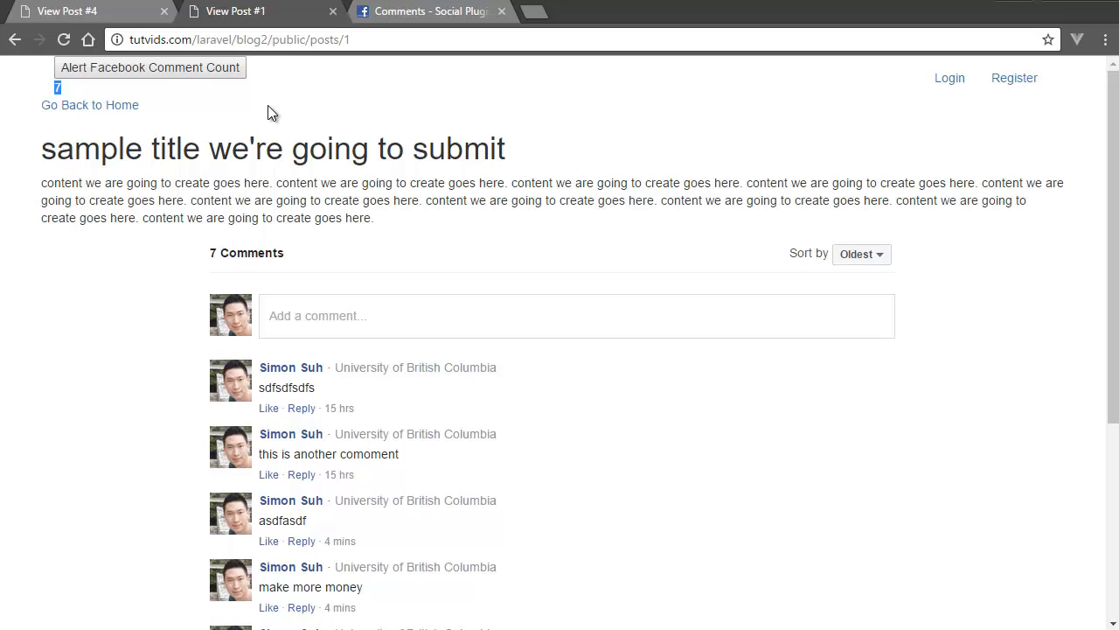
mouse_move(231, 119)
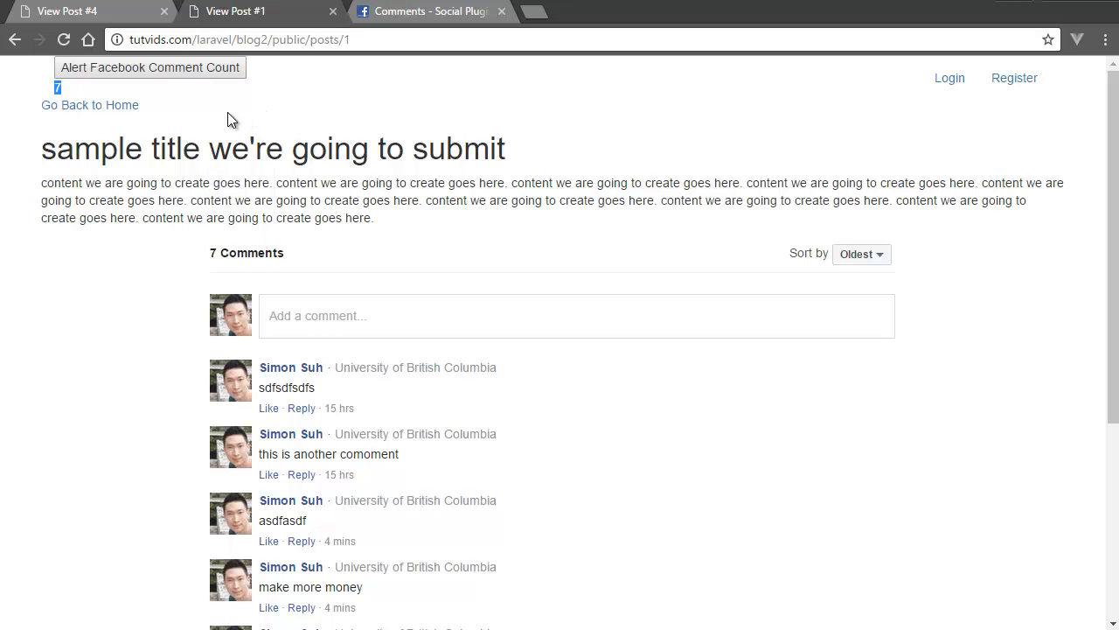
mouse_move(245, 187)
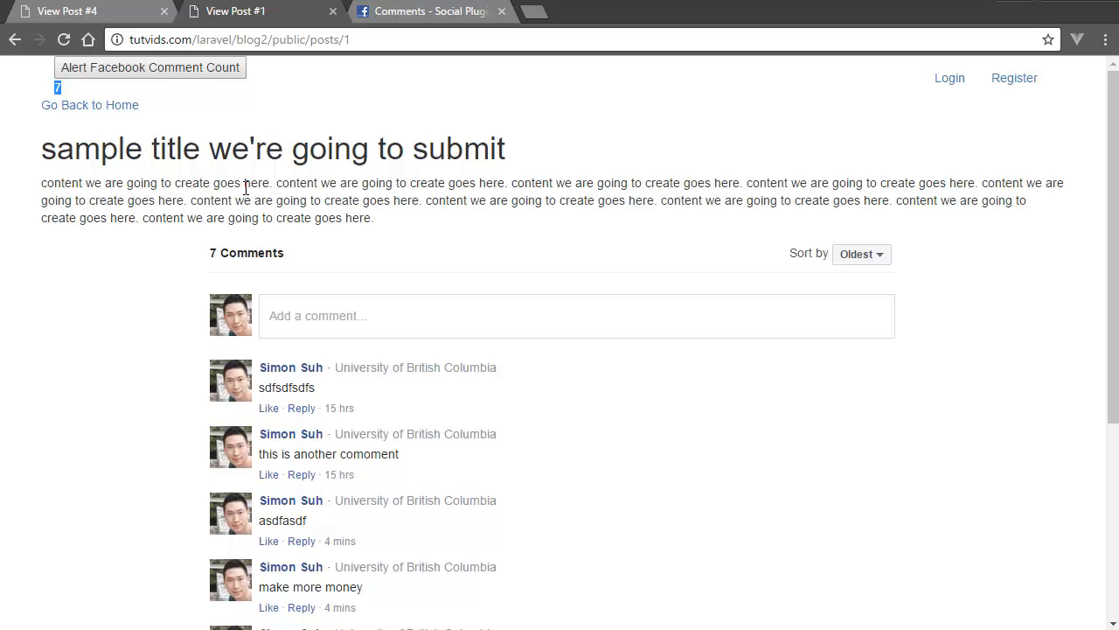